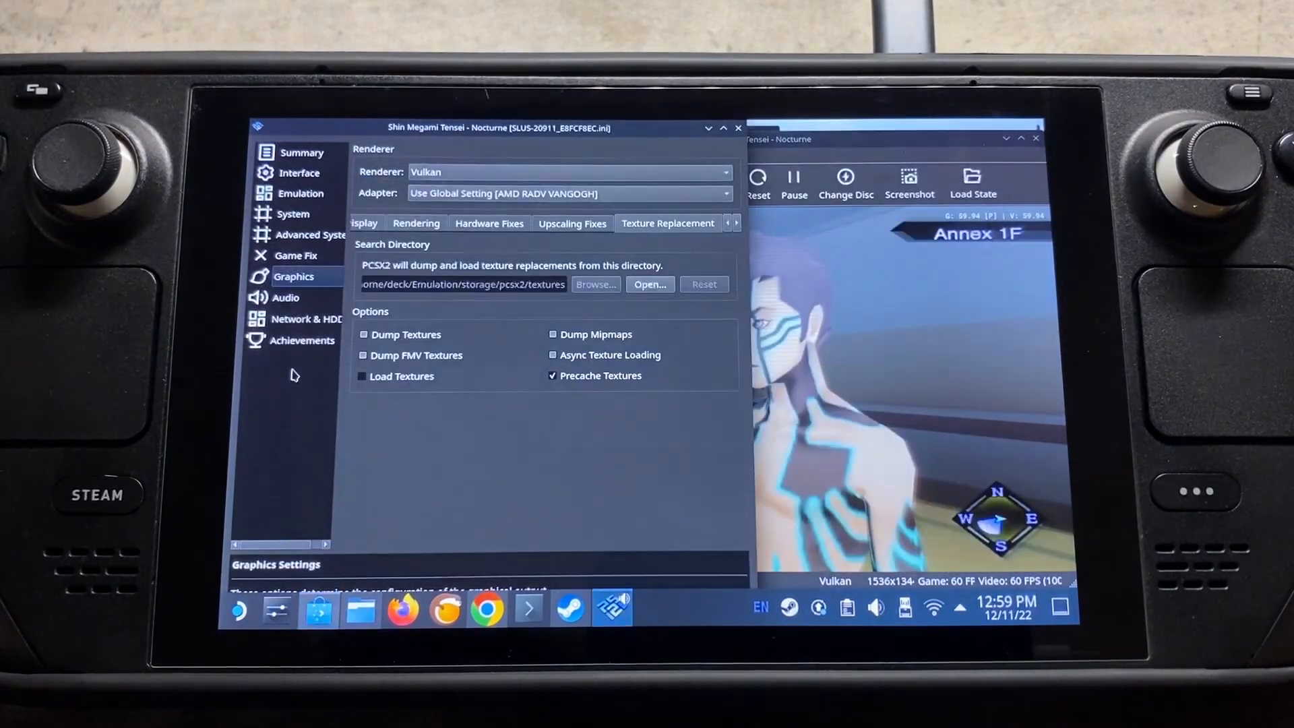
# Enable Load Textures for Nocturne and open the E8FCF8EC.pnach cheat file
pyautogui.click(361, 376)
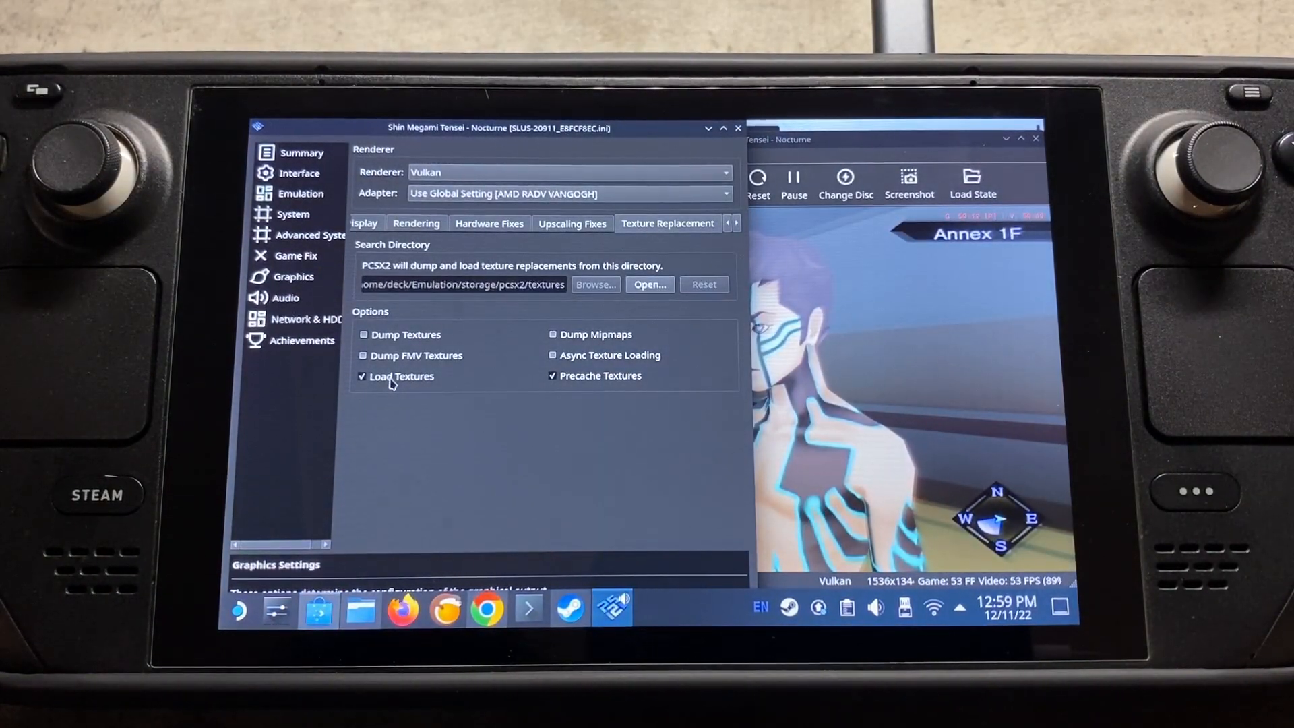
pyautogui.click(361, 376)
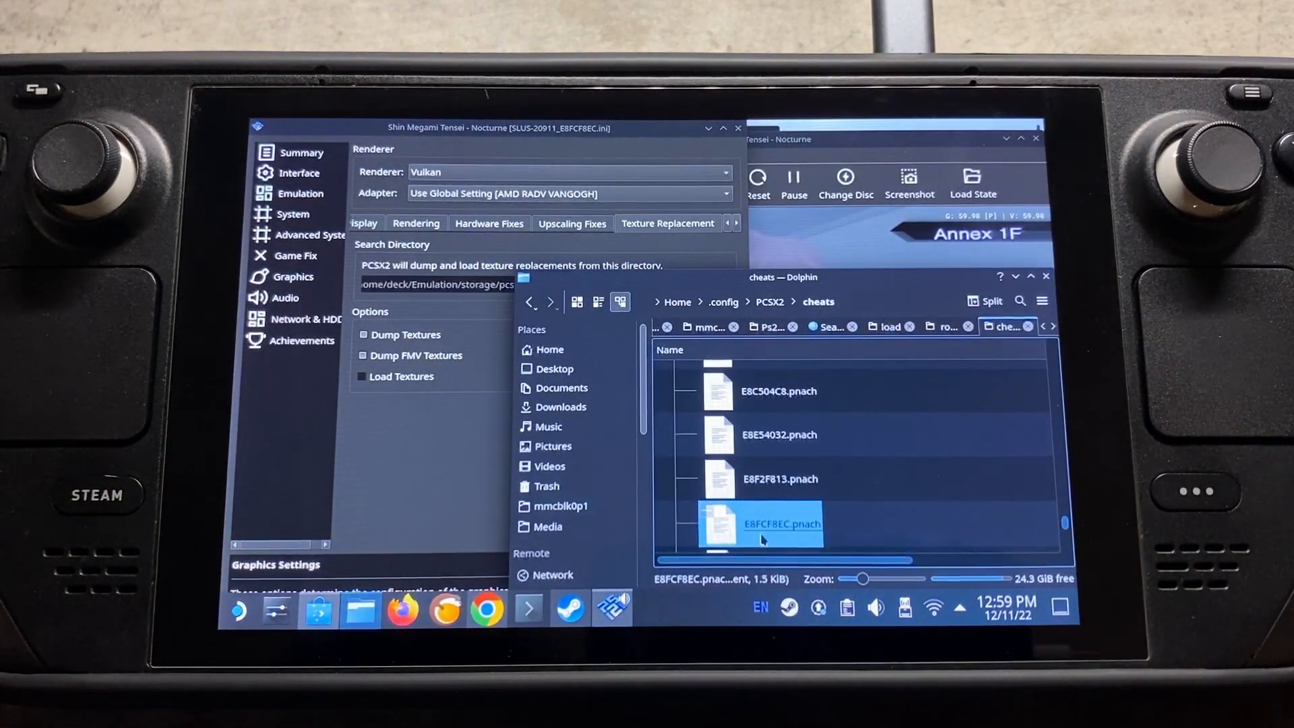
pyautogui.doubleClick(763, 527)
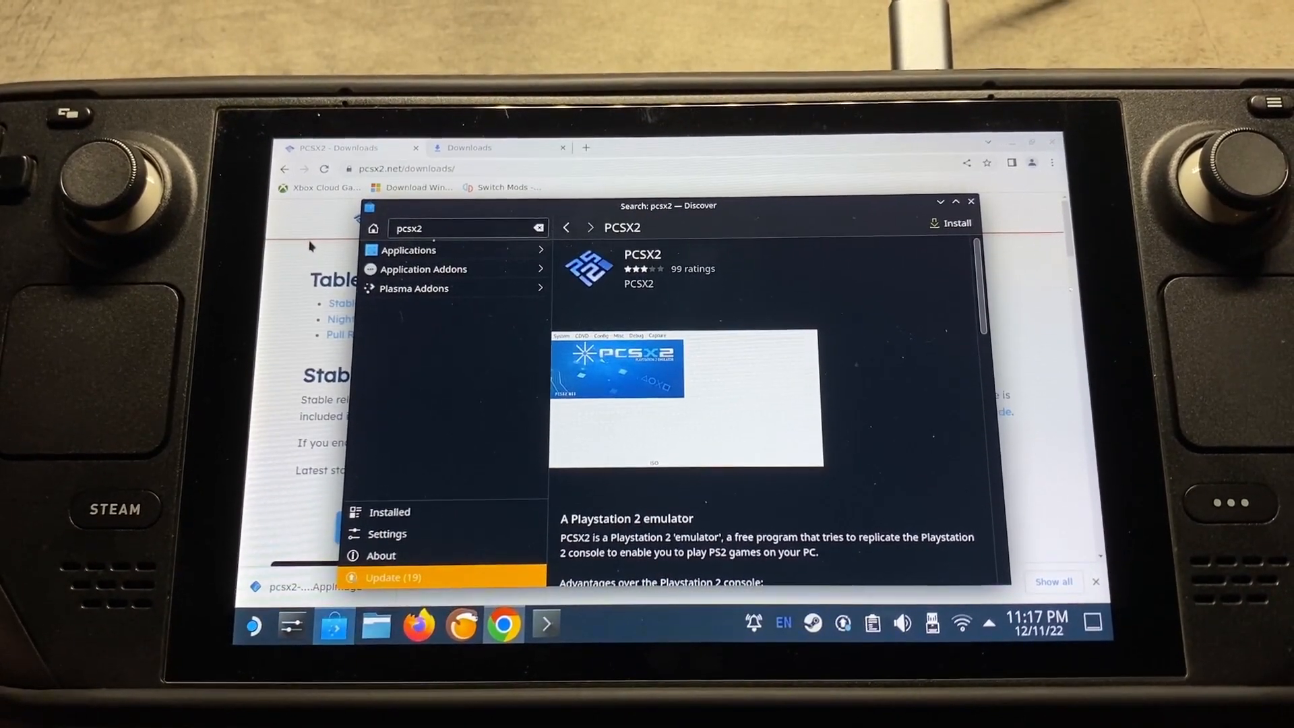
pyautogui.moveTo(622, 321)
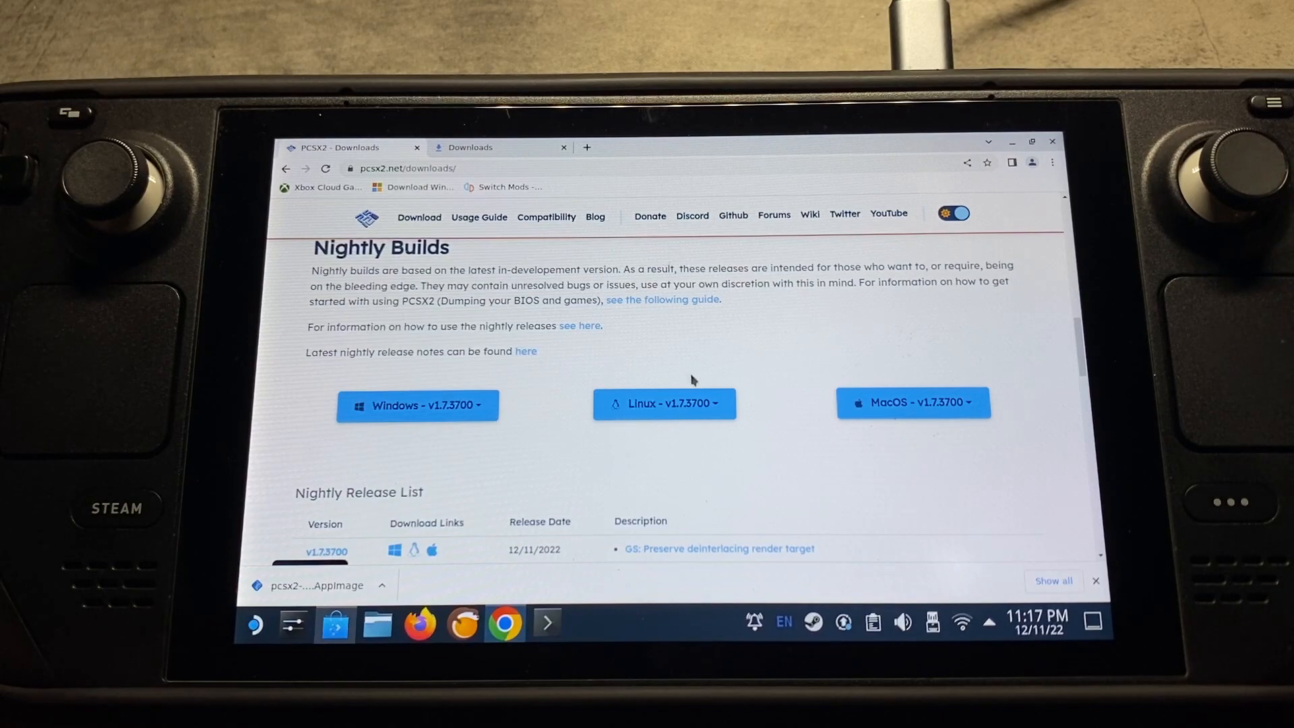
# Scroll the pcsx2.net Nightly Release List past v1.7.3691 to Pull Request Builds
pyautogui.click(664, 404)
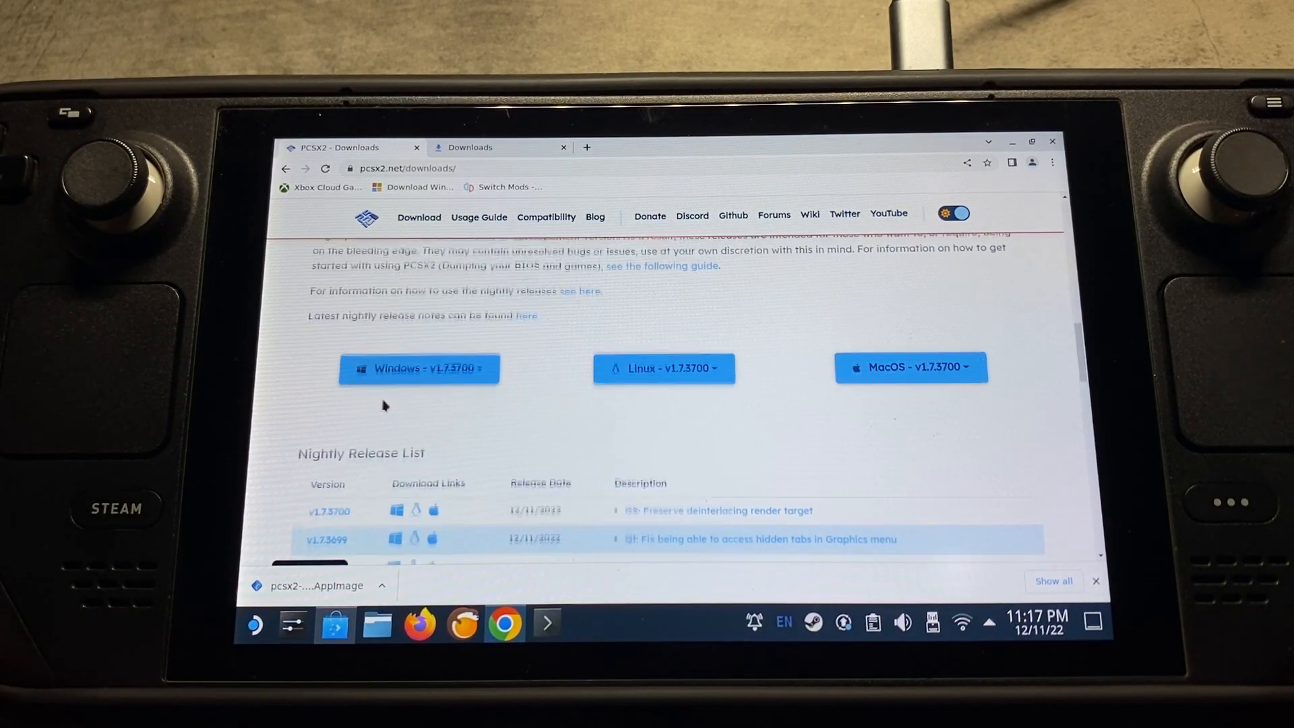
pyautogui.scroll(-3)
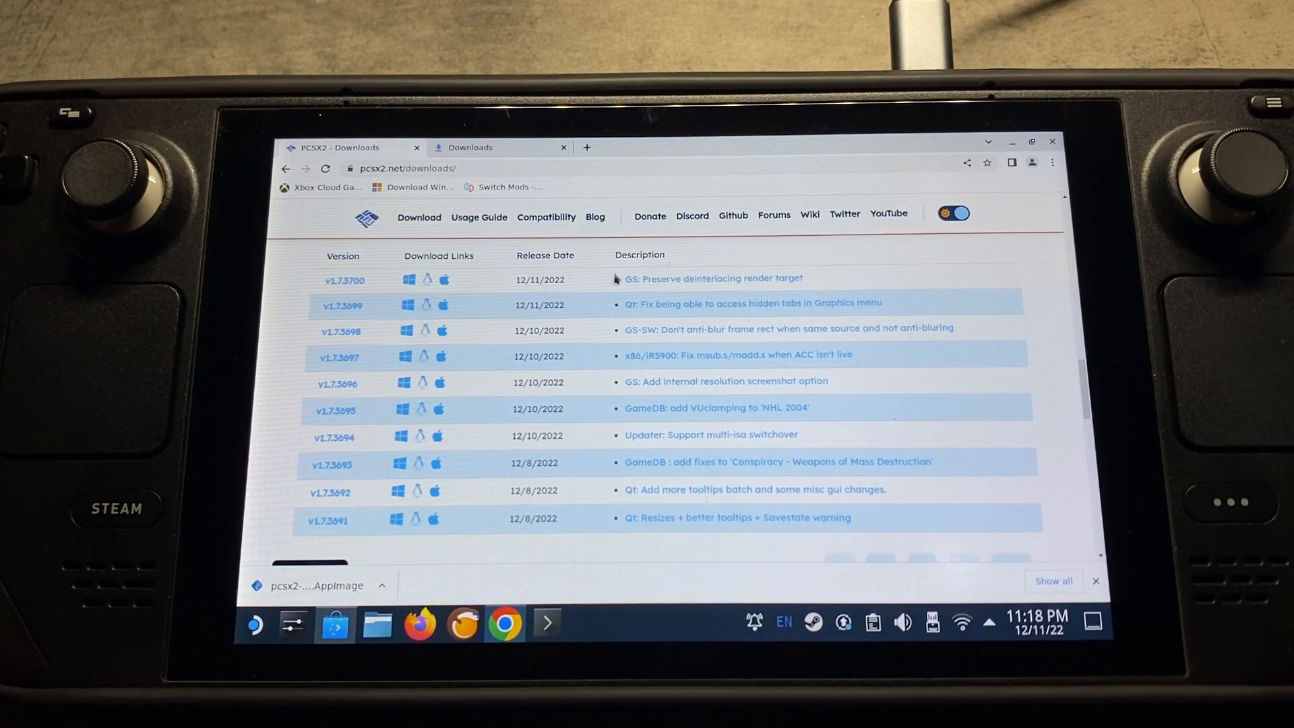
pyautogui.scroll(-3)
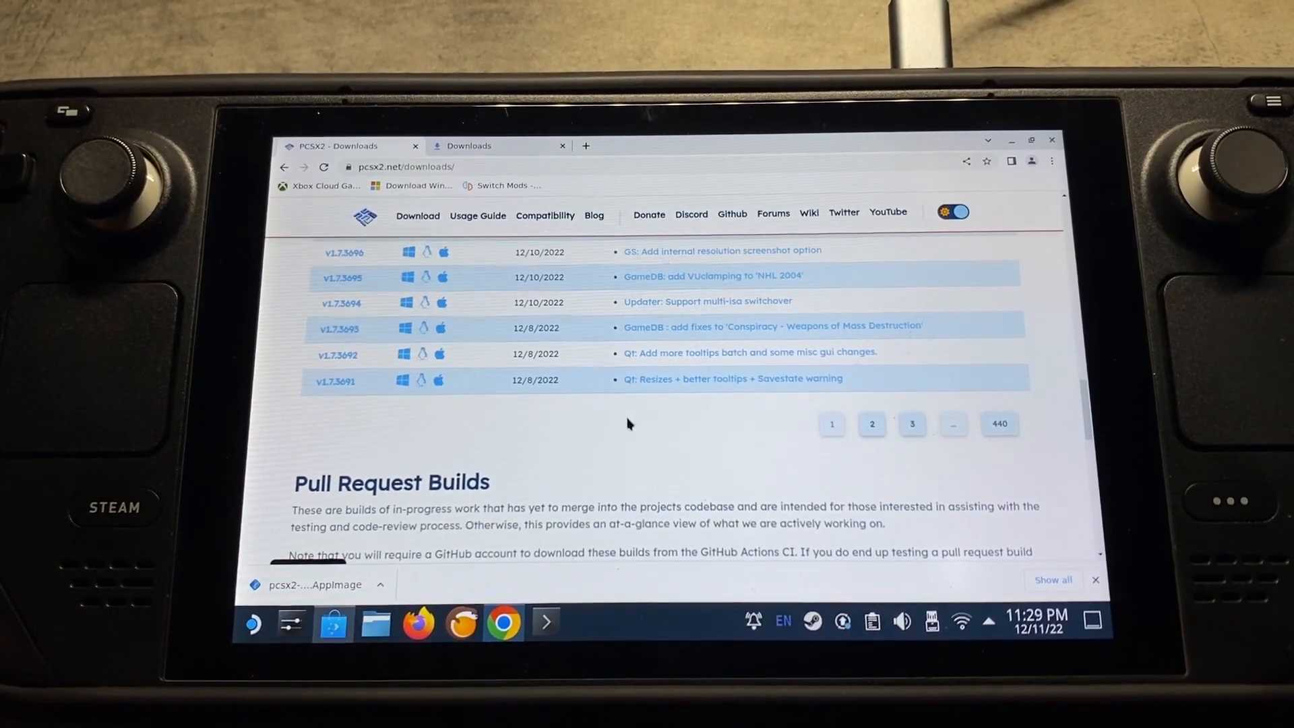
# Launch the downloaded PCSX2 Nightly v1.7.3700 AppImage and show its settings categories
pyautogui.click(381, 585)
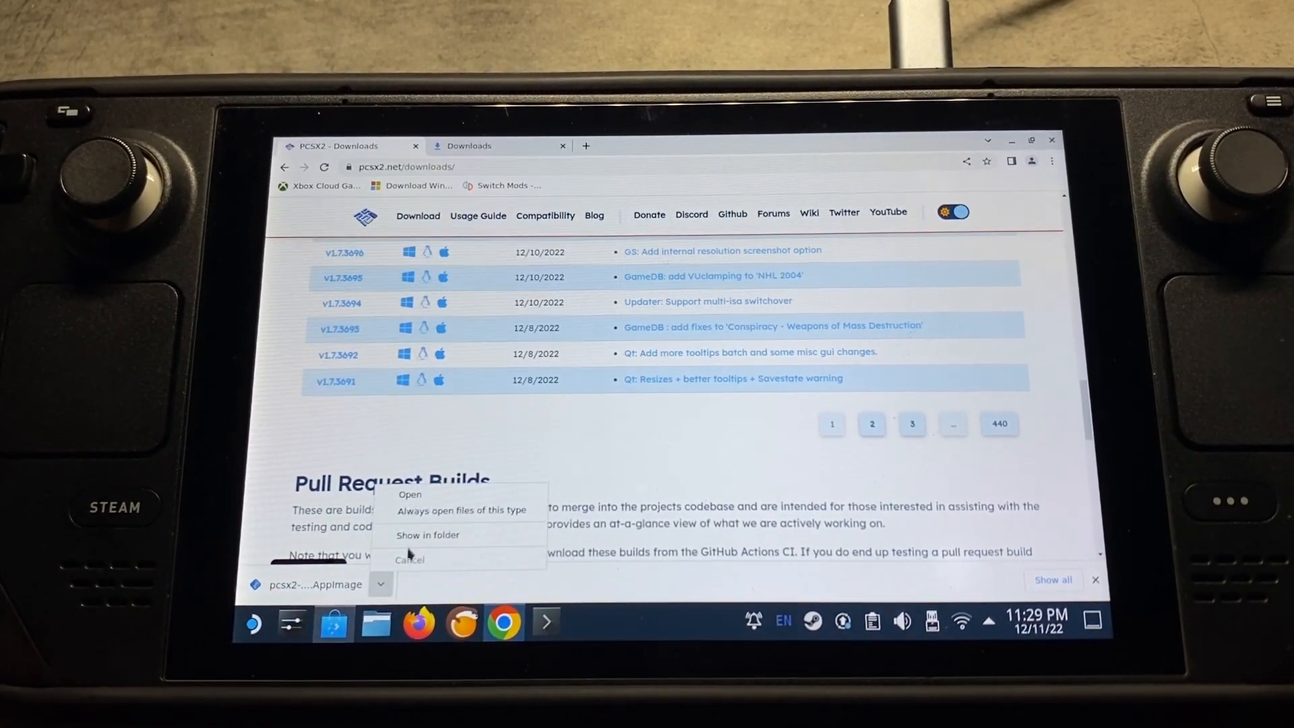
pyautogui.click(428, 535)
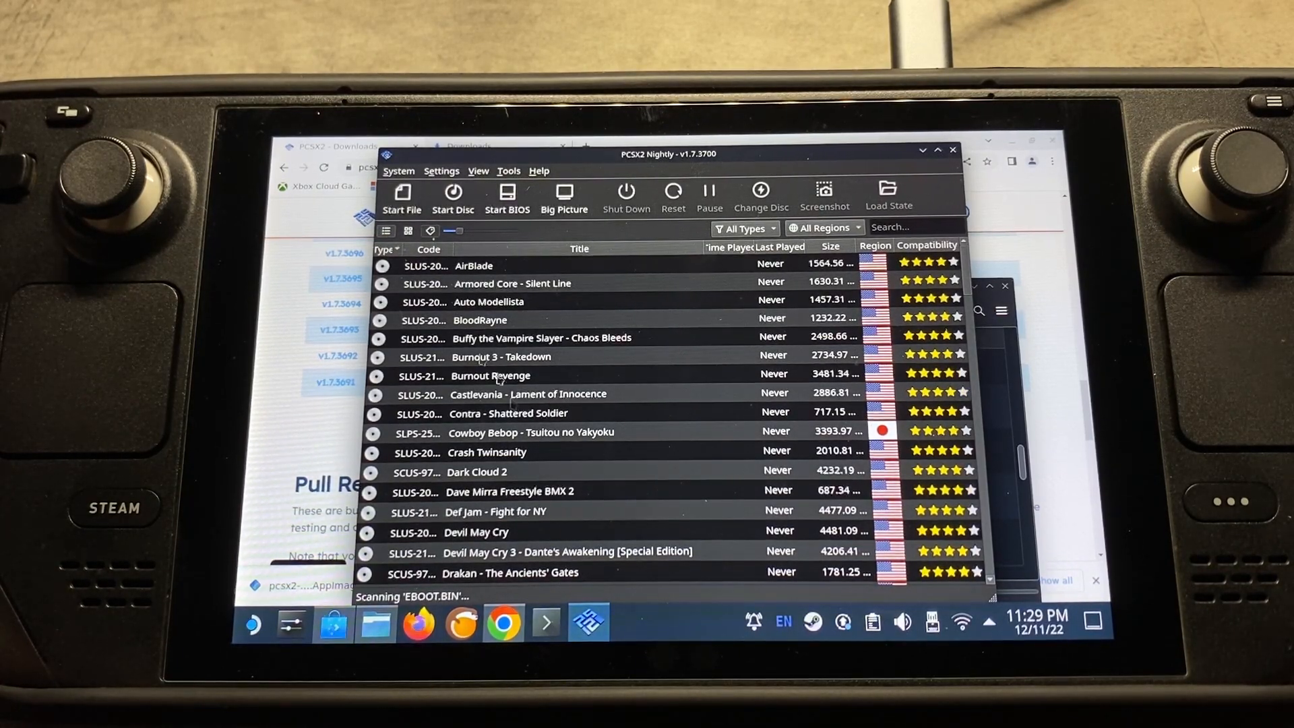
pyautogui.click(442, 170)
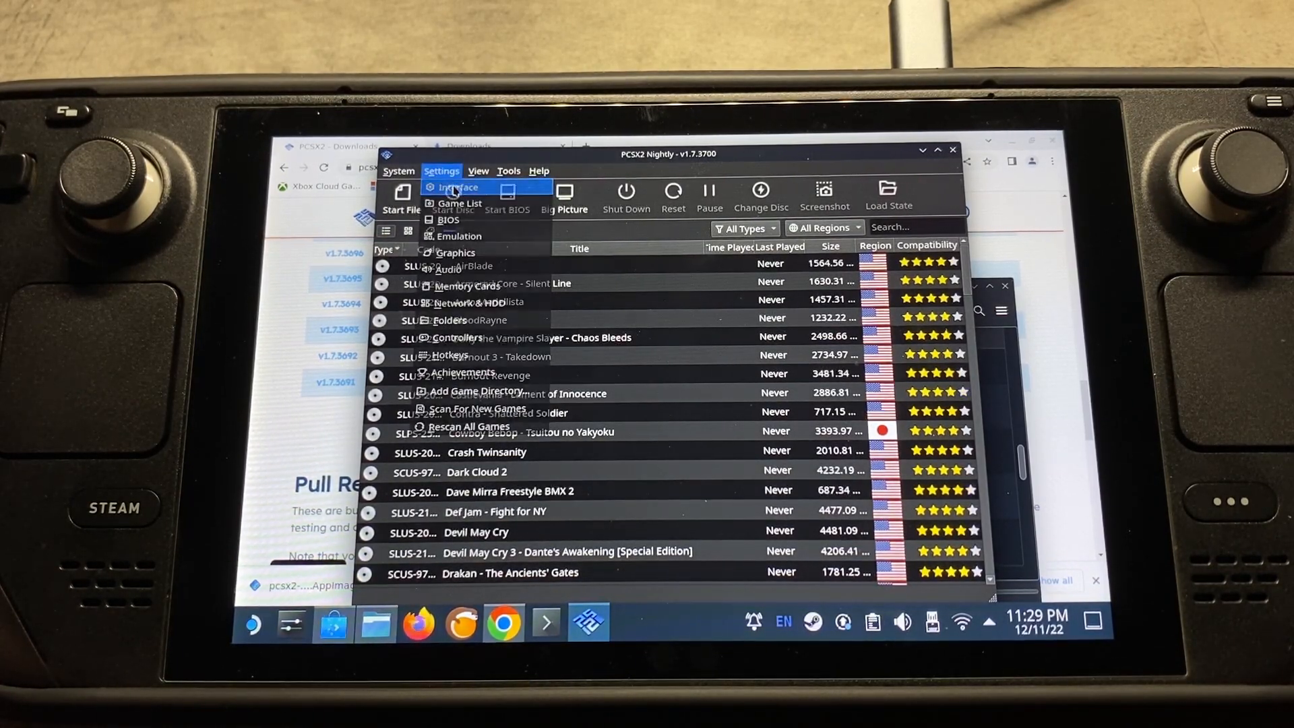
# Open Interface settings to view per-game settings and the nightly update channel
pyautogui.click(460, 187)
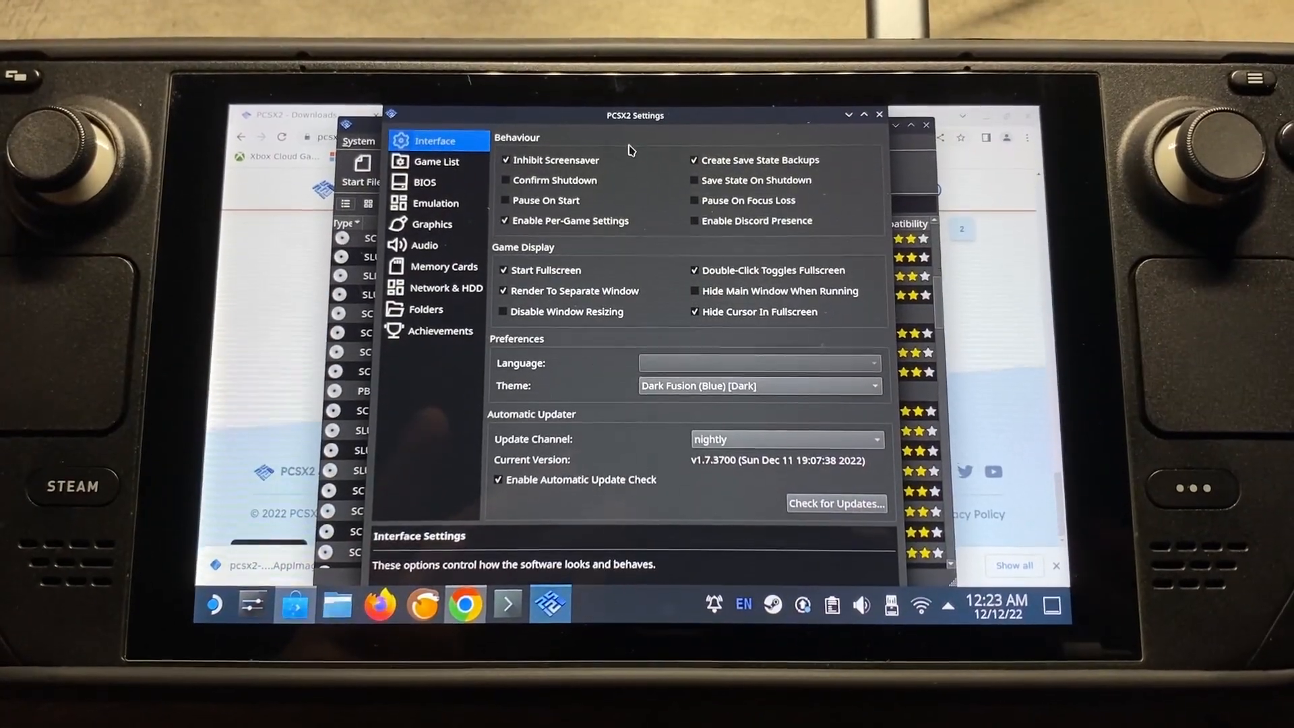
pyautogui.moveTo(648, 197)
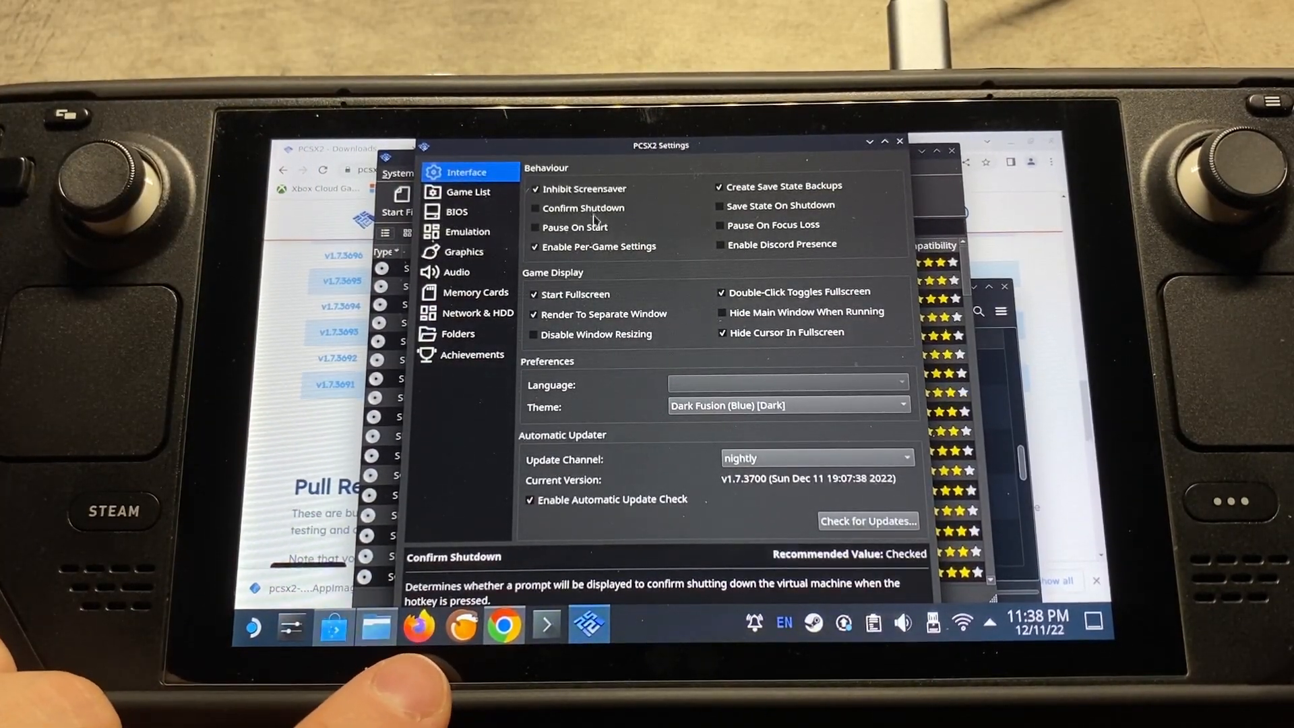
pyautogui.moveTo(785, 251)
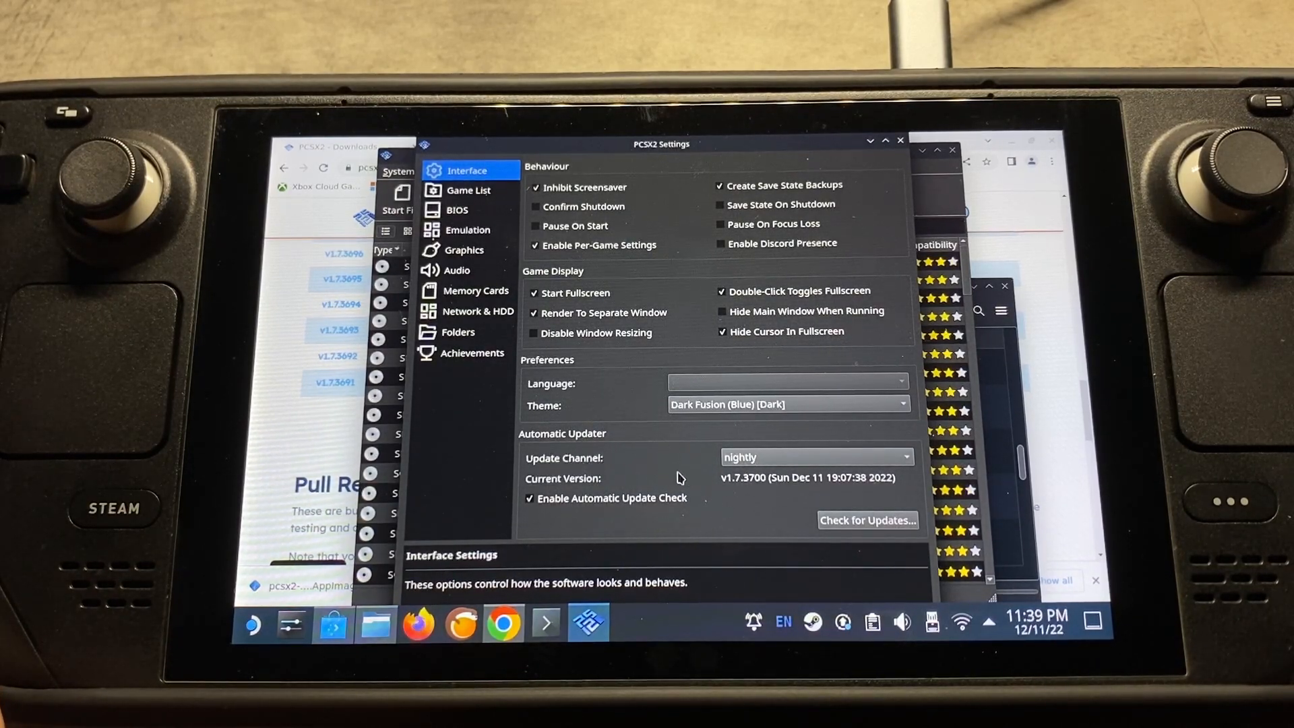
pyautogui.moveTo(594, 502)
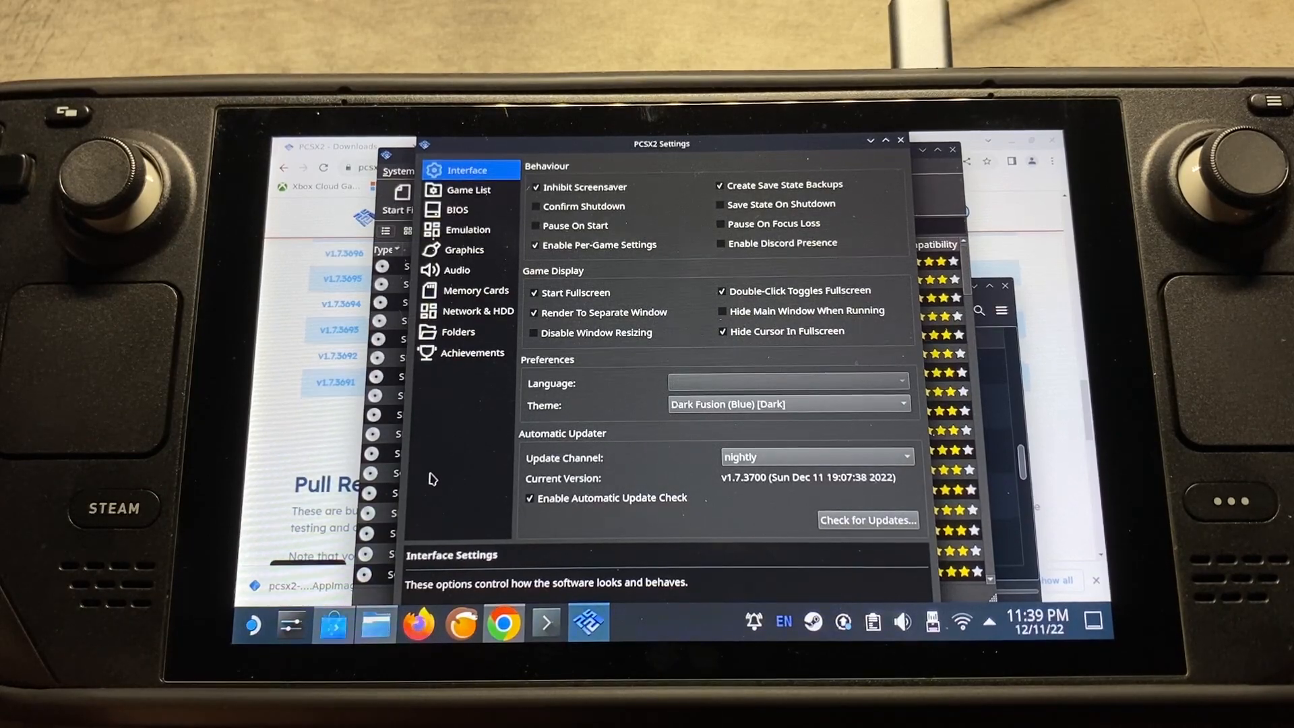
# View the two Game List search directories and browse /run/media without adding one
pyautogui.click(467, 190)
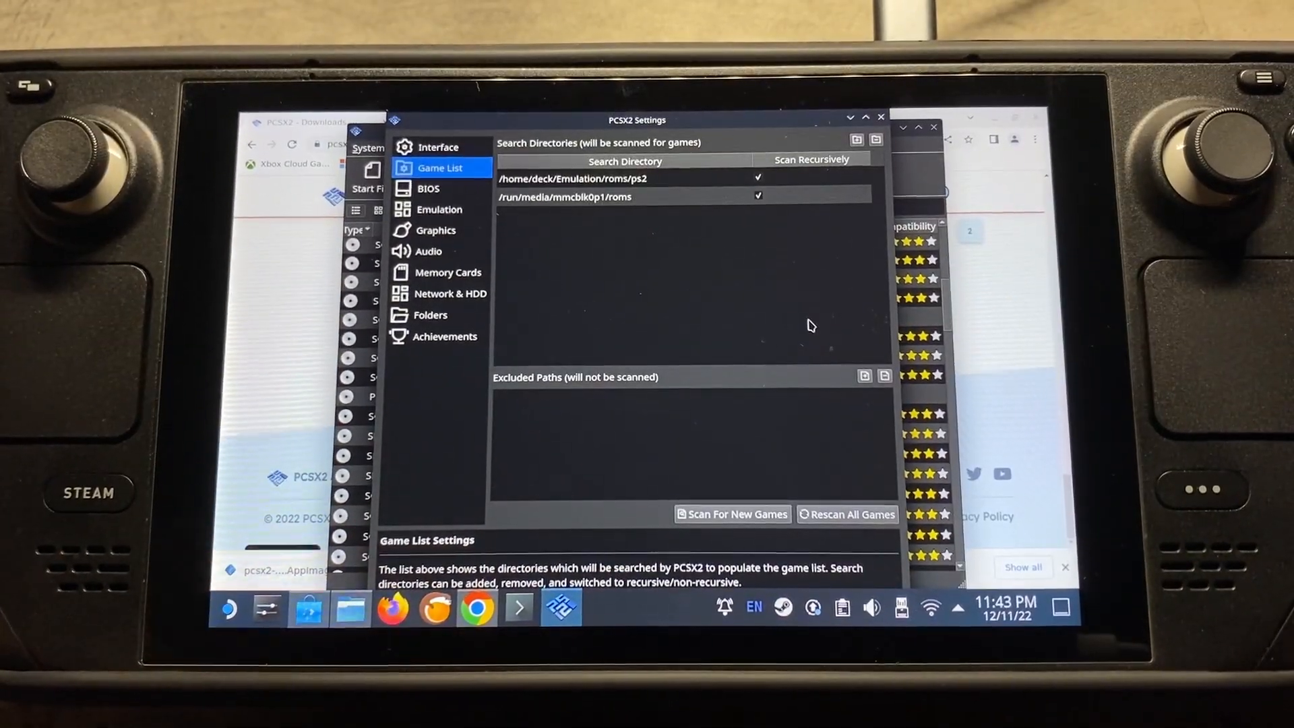
pyautogui.moveTo(827, 297)
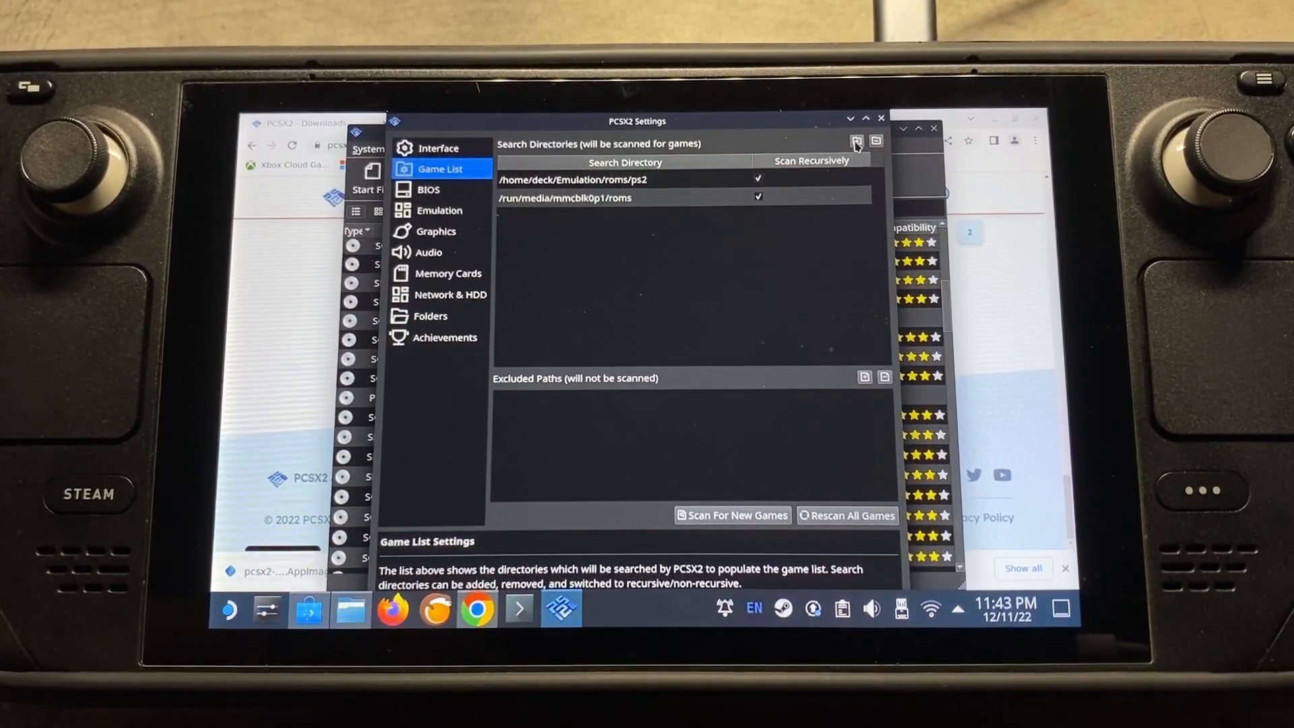
pyautogui.click(856, 141)
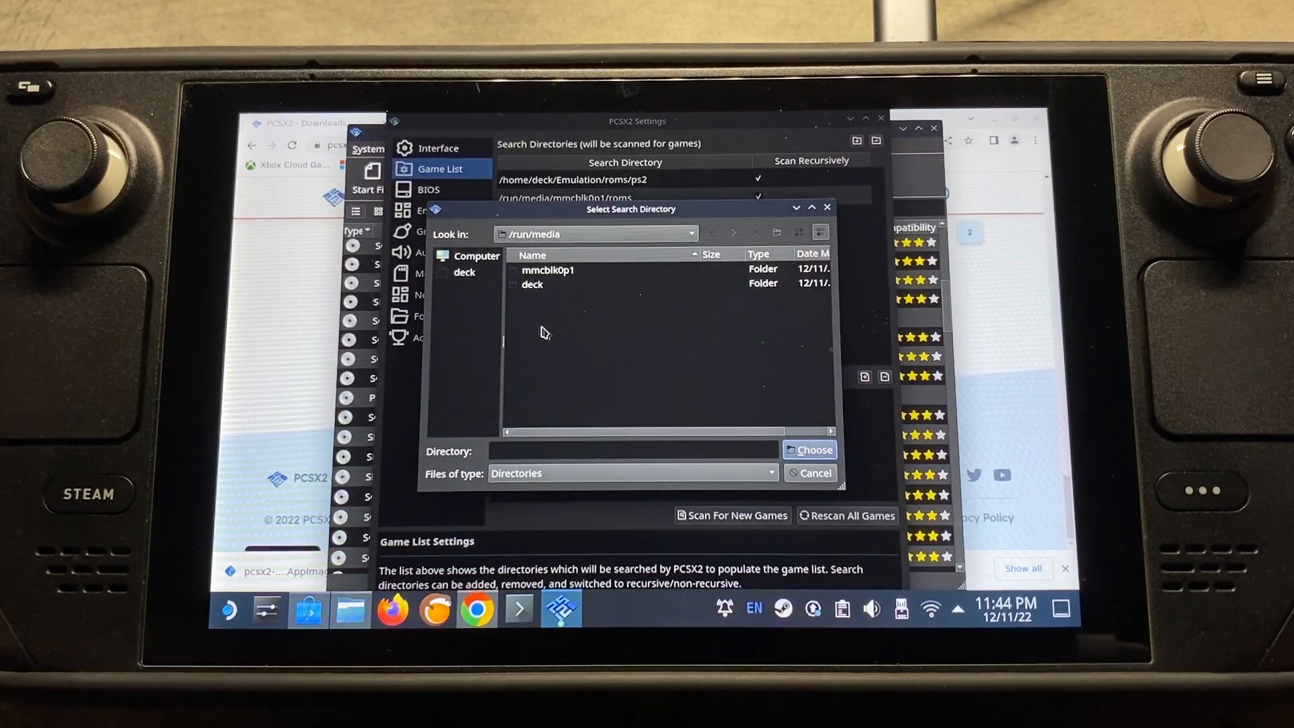
pyautogui.doubleClick(548, 270)
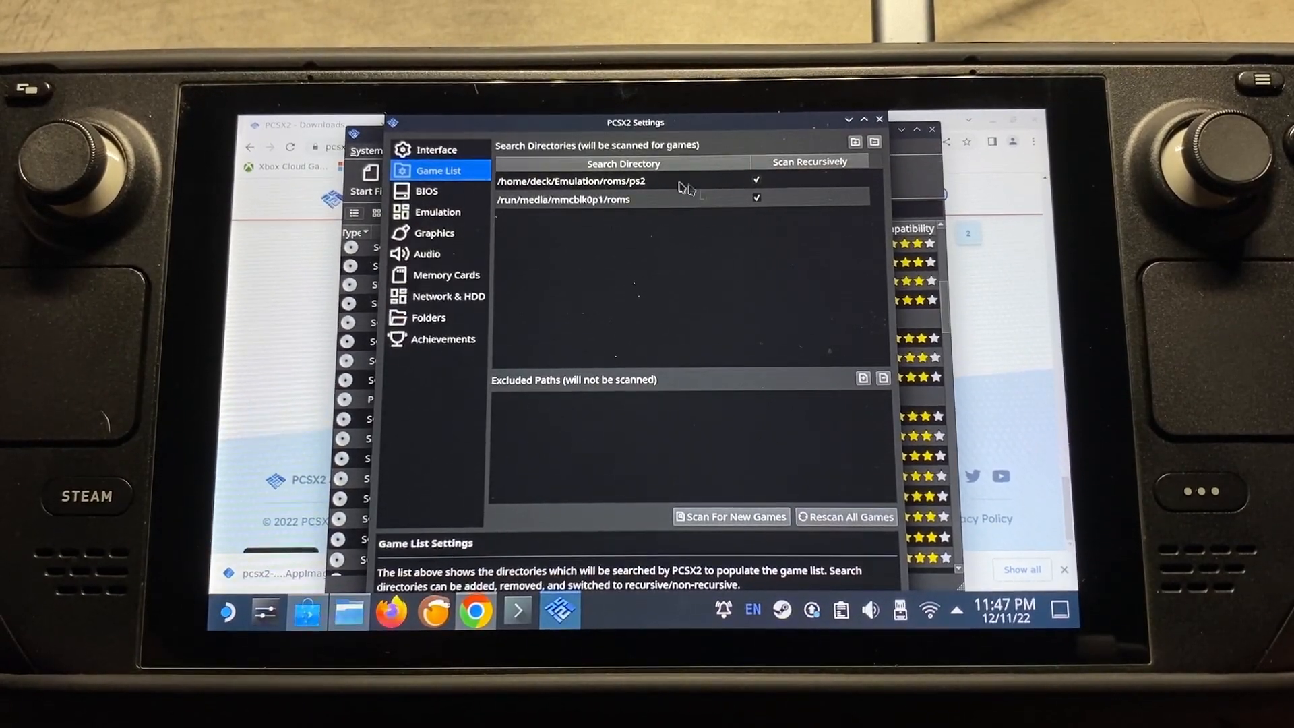
pyautogui.moveTo(723, 187)
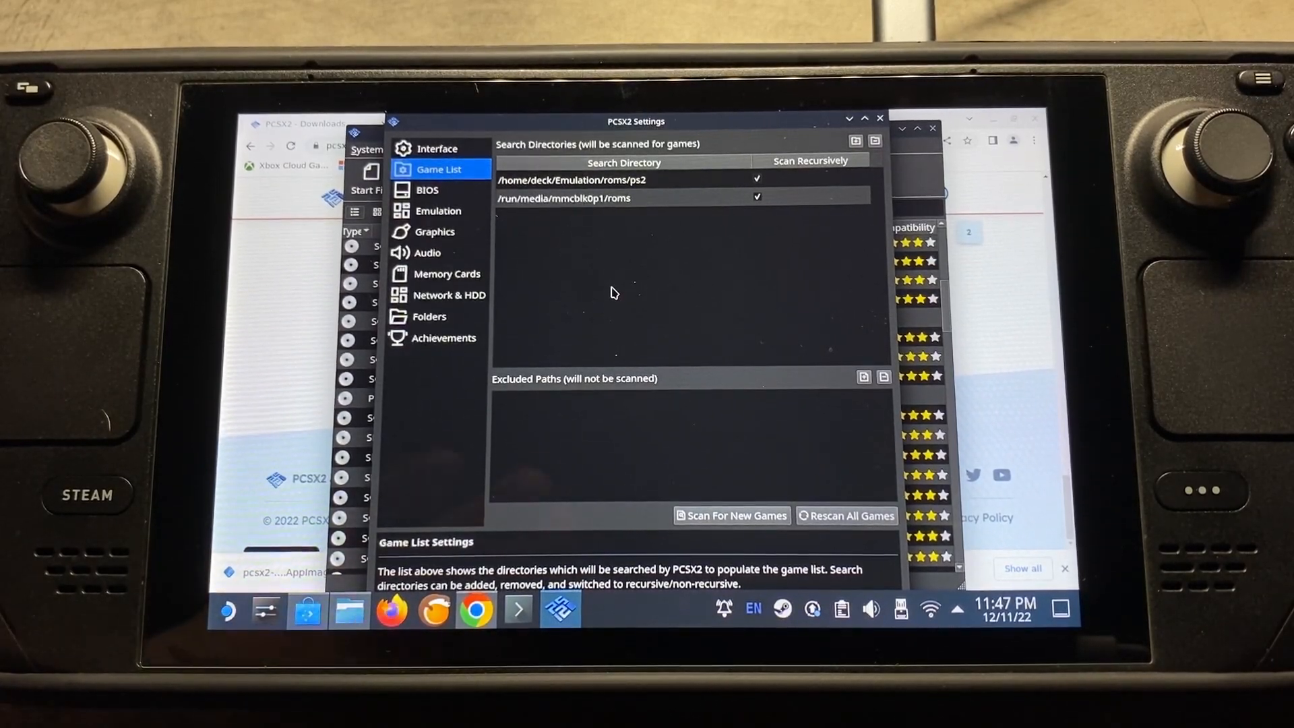
# View the BIOS images and cancel choosing a different BIOS folder
pyautogui.click(428, 190)
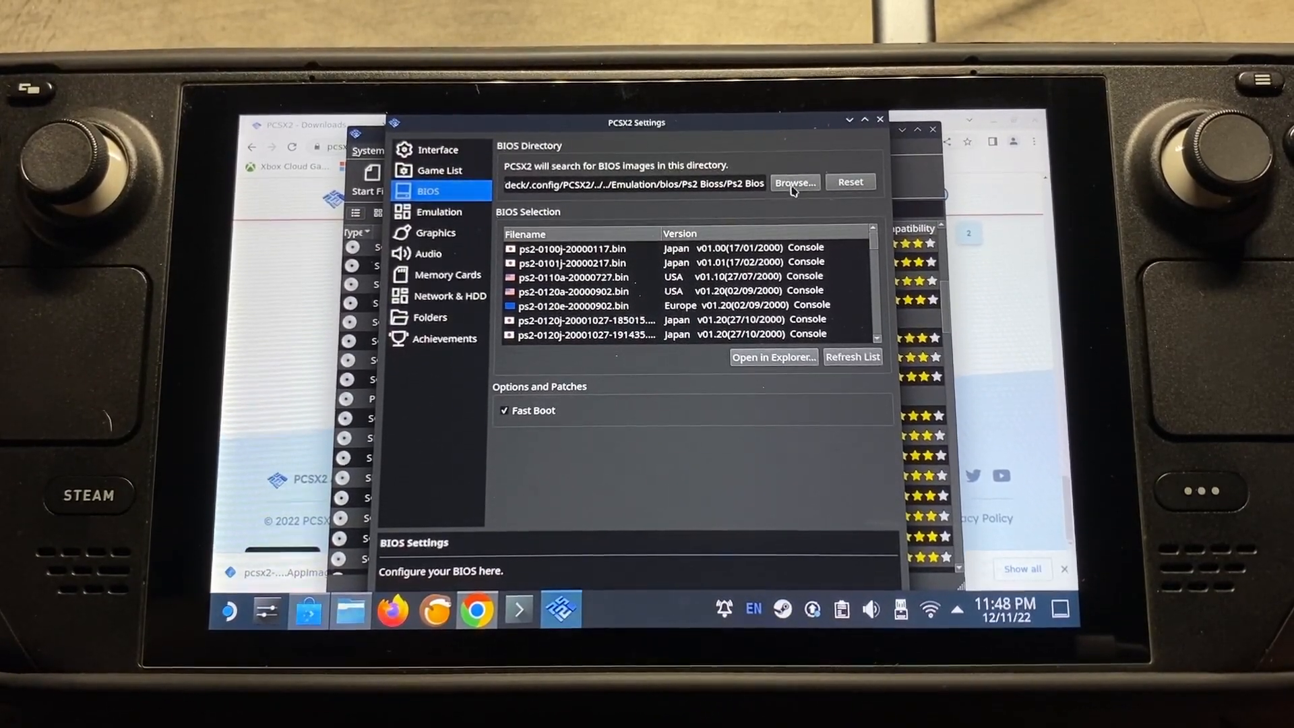
pyautogui.click(796, 182)
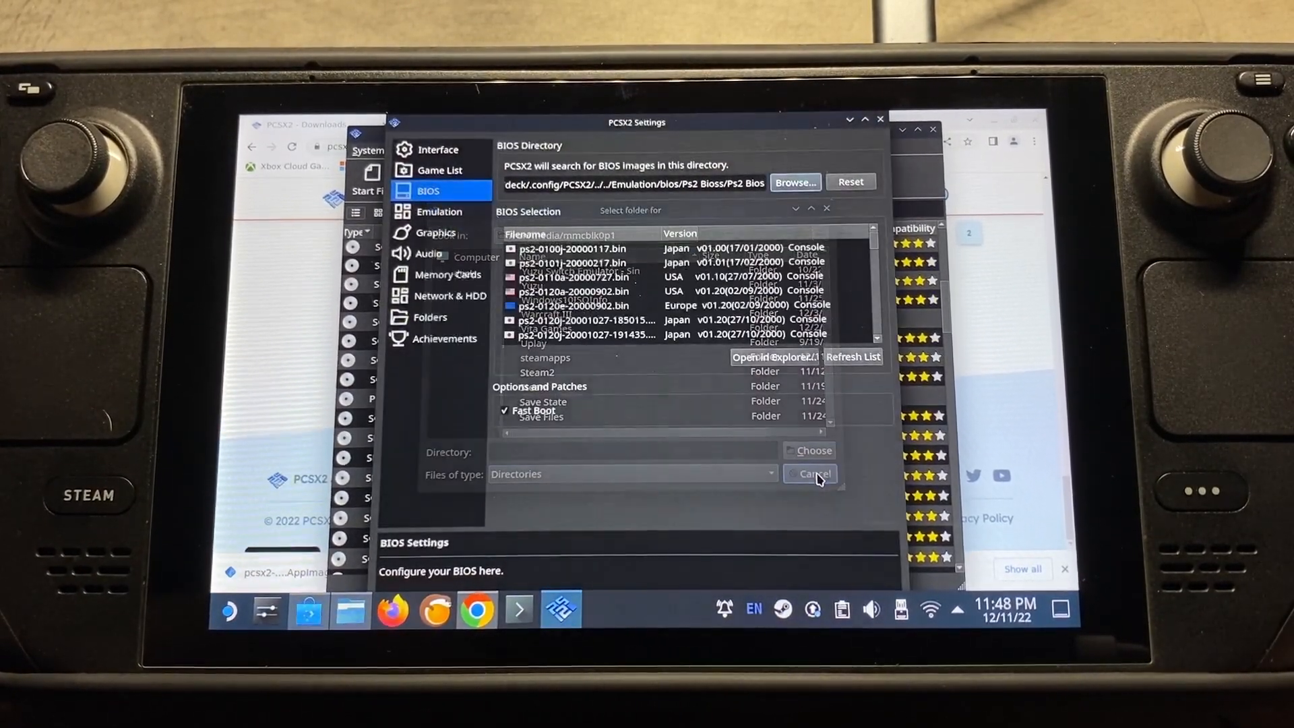
pyautogui.click(811, 474)
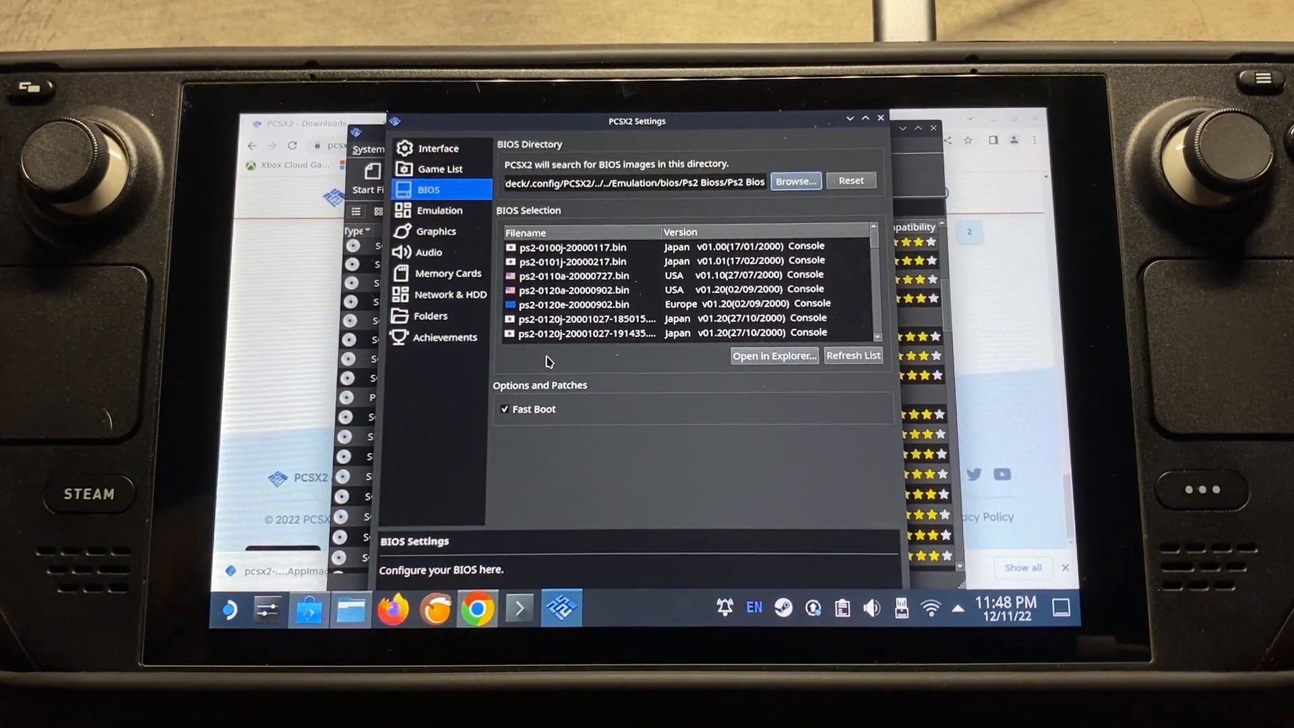
# Check Enable Instant VU1 on the Emulation settings page
pyautogui.click(439, 211)
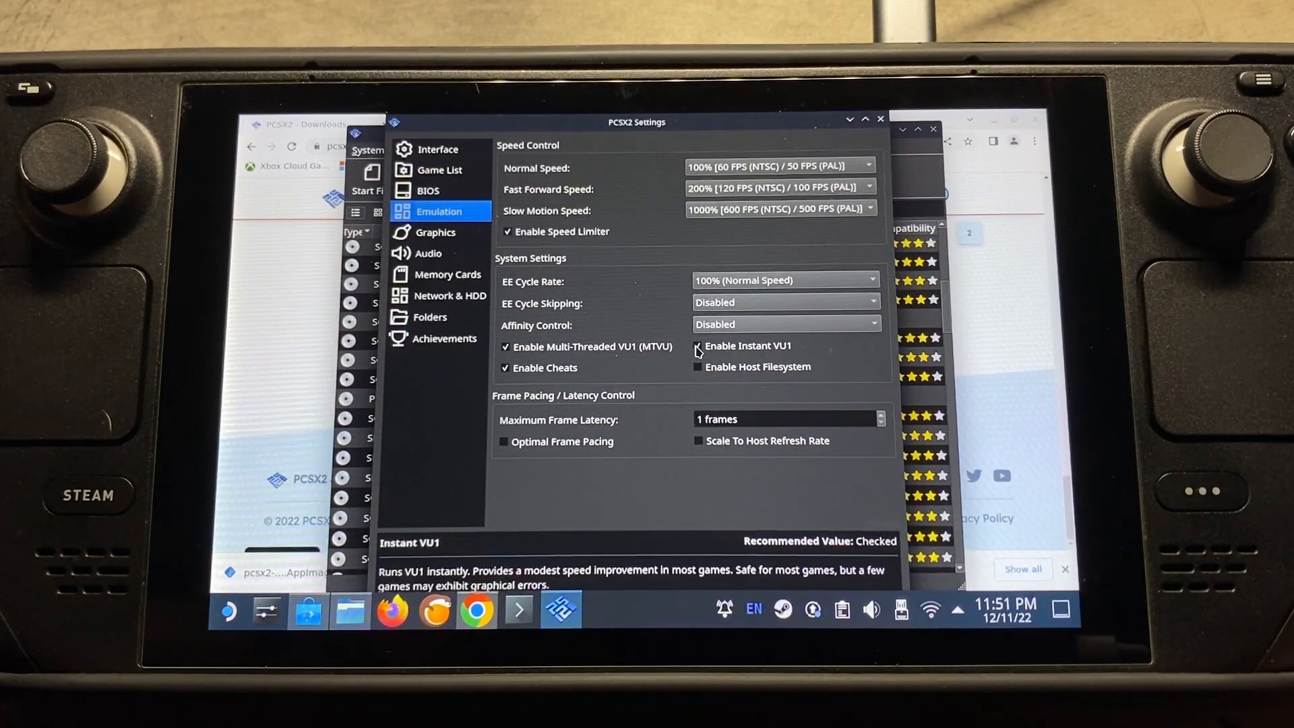
pyautogui.click(697, 346)
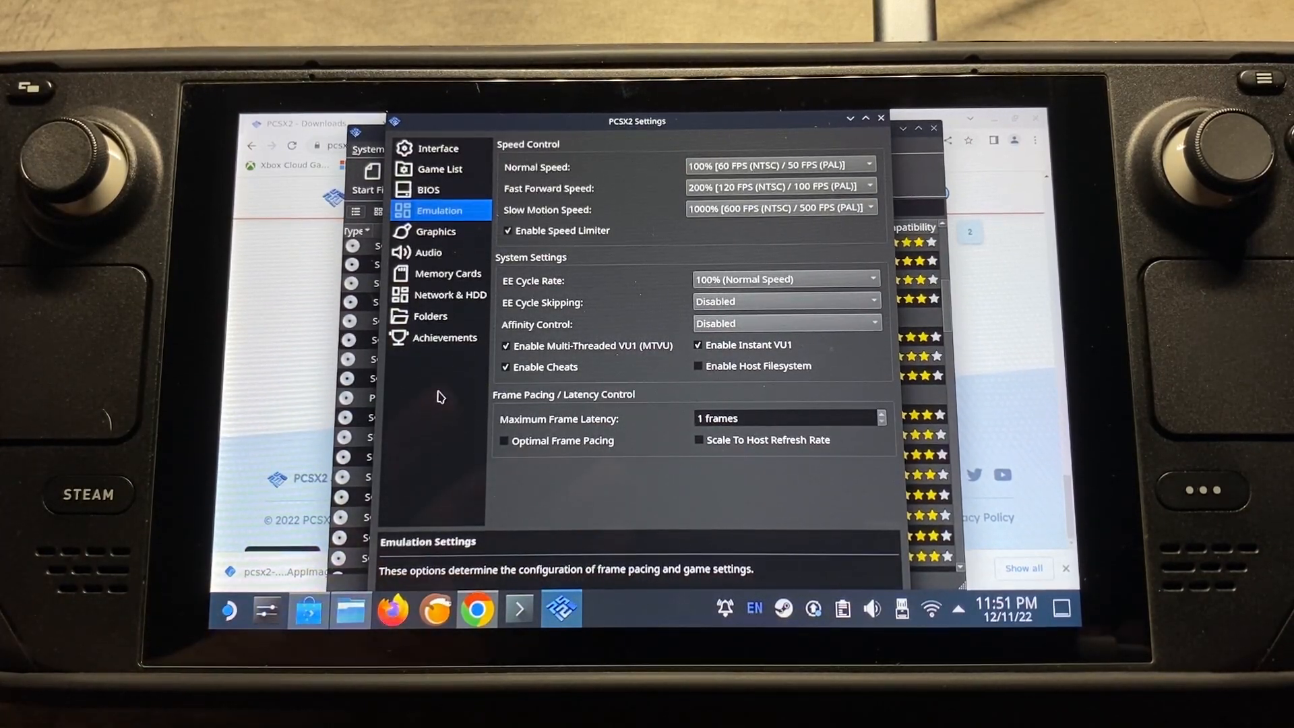
# Set Graphics Upscaling Fixes Half Pixel Offset to Off
pyautogui.click(438, 231)
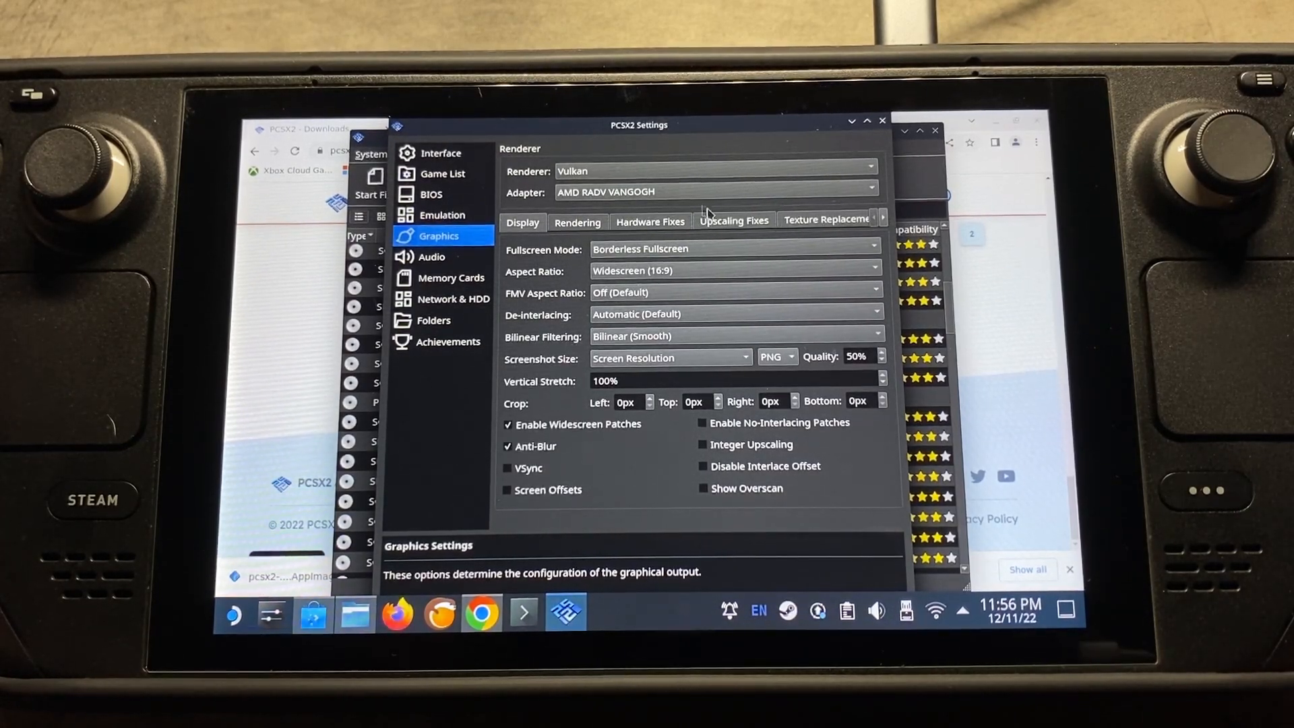
pyautogui.click(650, 222)
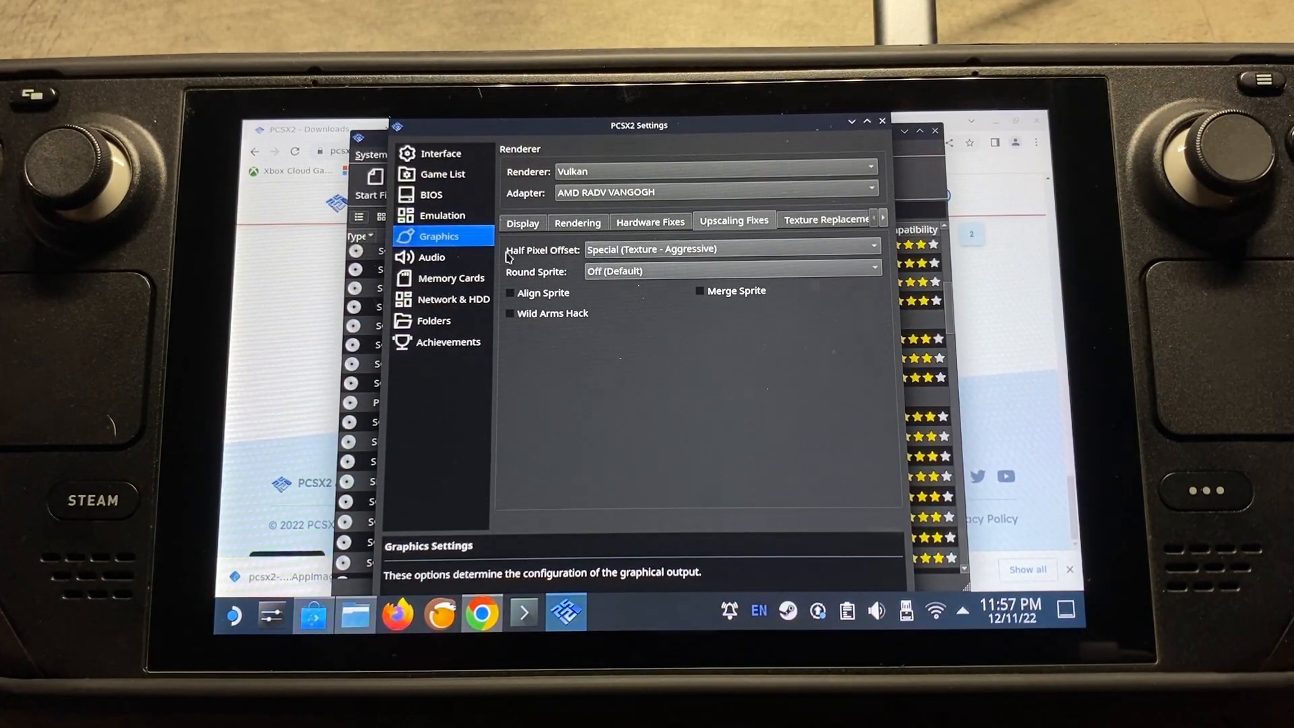
pyautogui.click(733, 250)
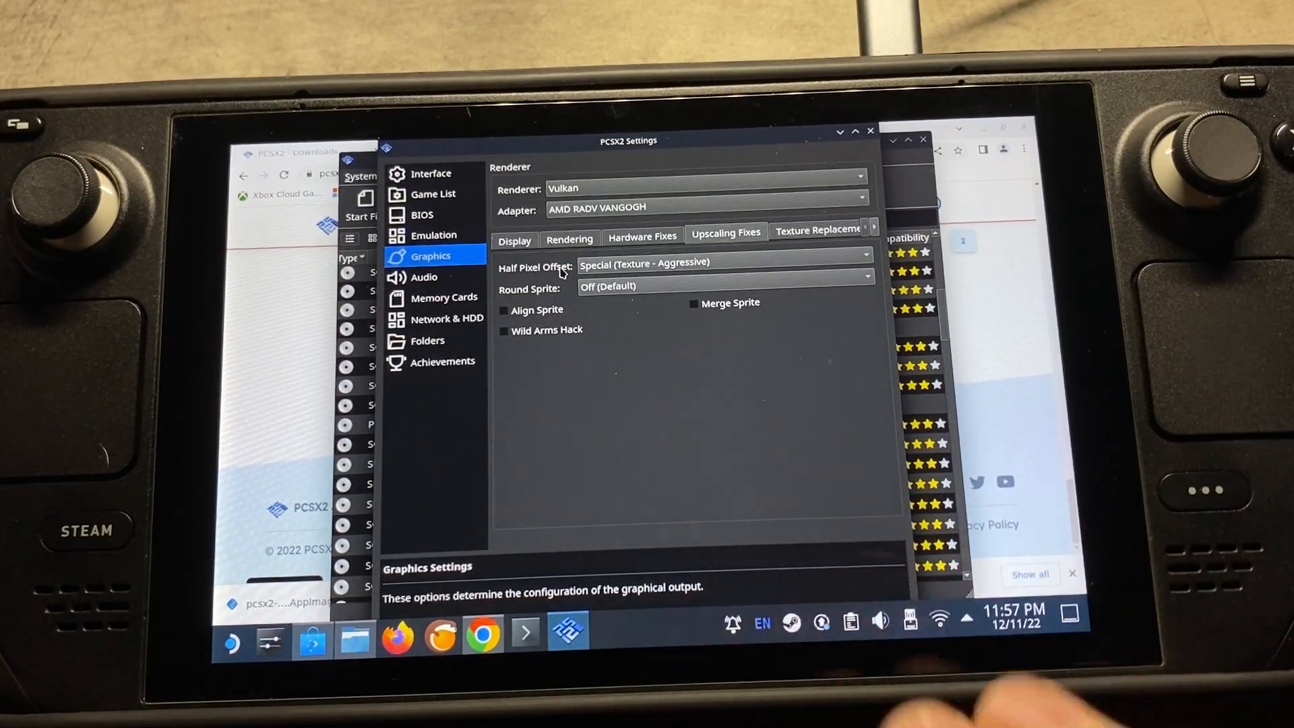
# Review Display, Rendering, Hardware Fixes, Texture Replacement, Post-Processing, OSD and Advanced pages
pyautogui.click(514, 241)
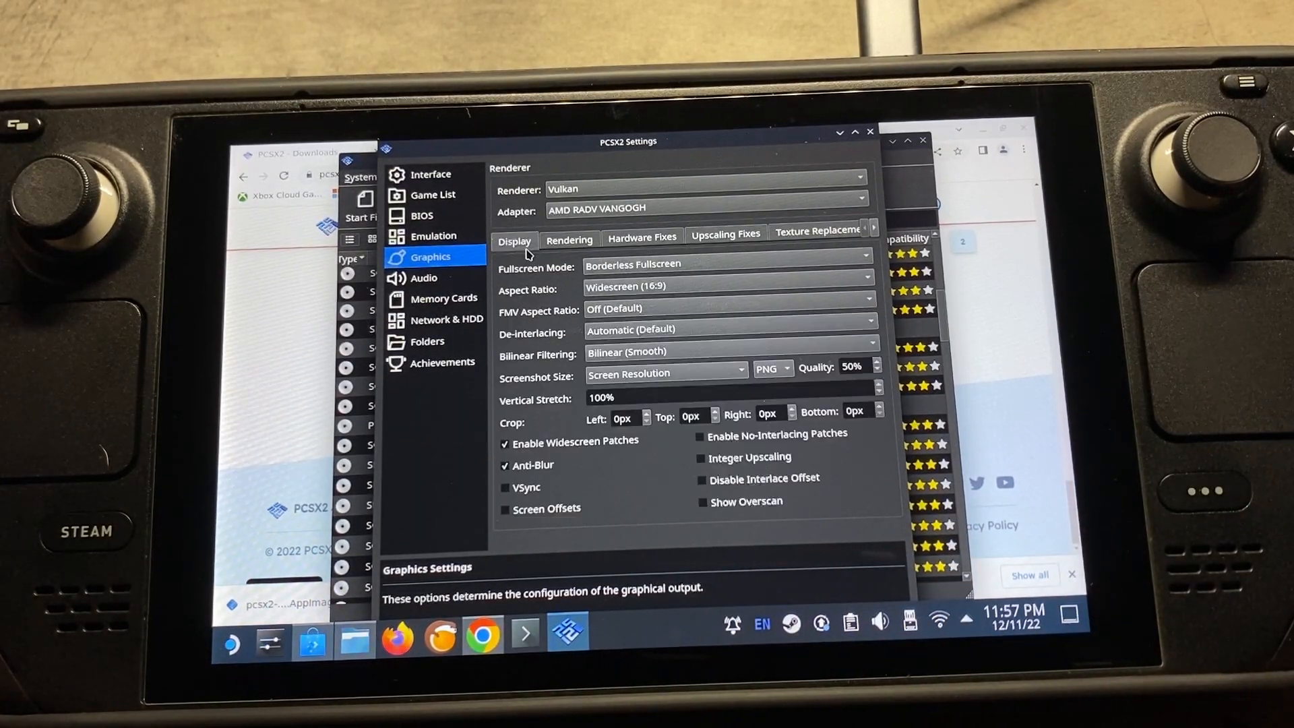
pyautogui.moveTo(560, 302)
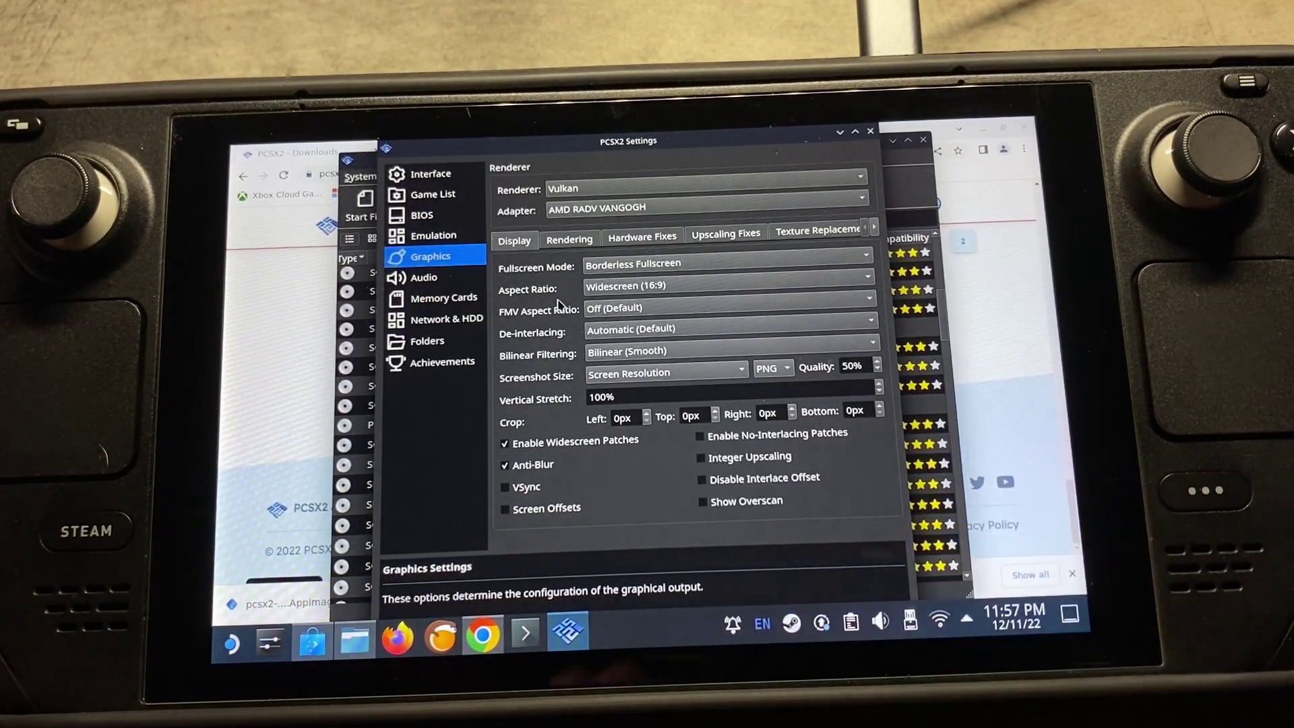
pyautogui.click(569, 239)
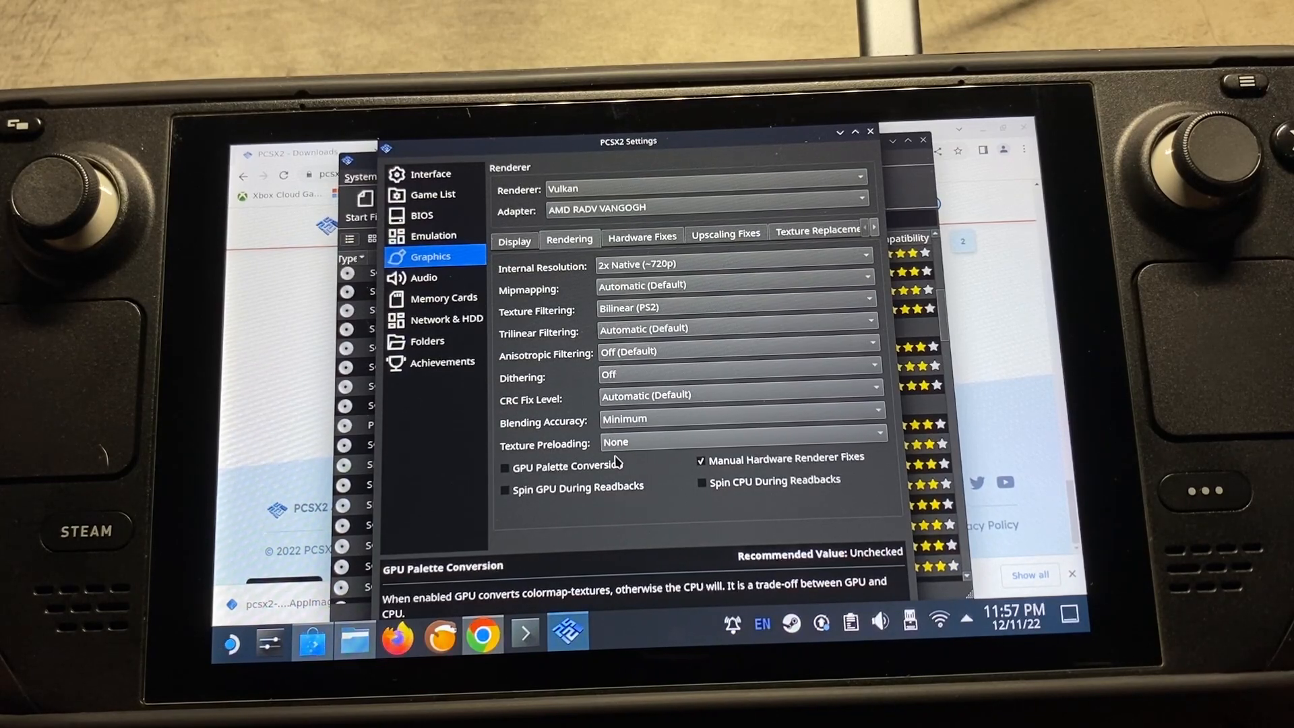
pyautogui.click(642, 236)
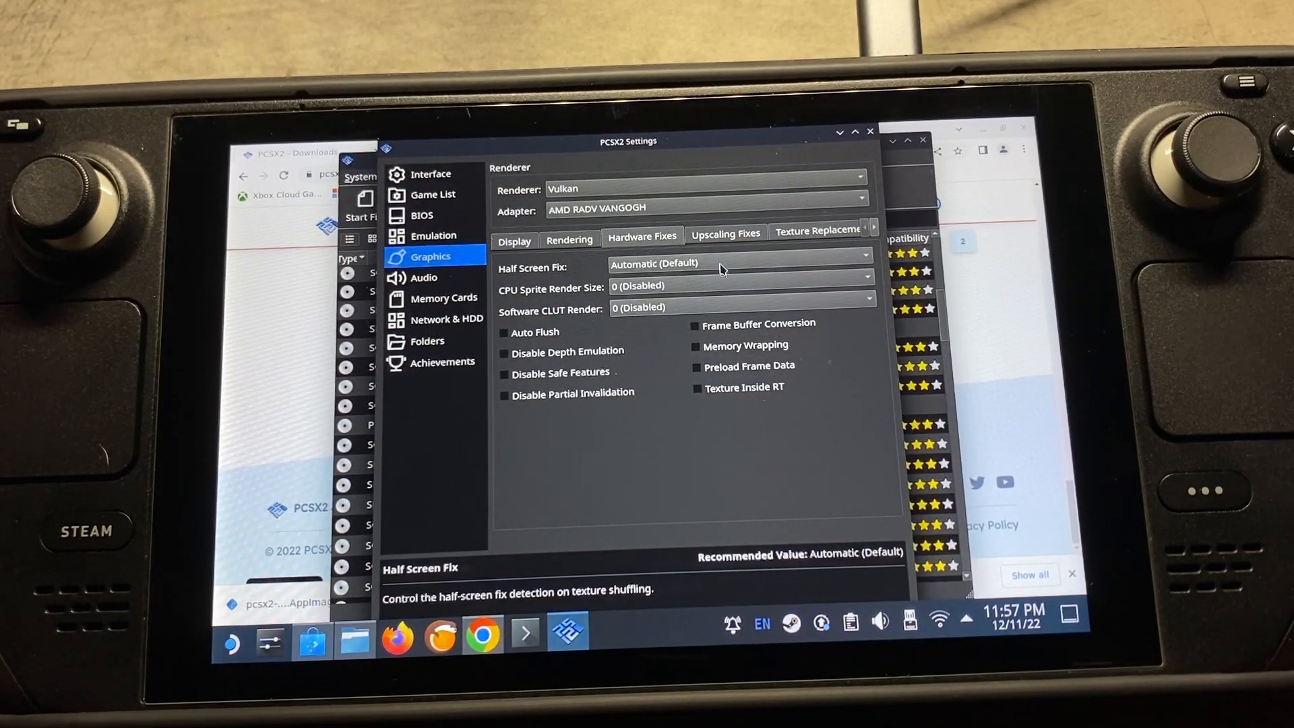
pyautogui.click(726, 233)
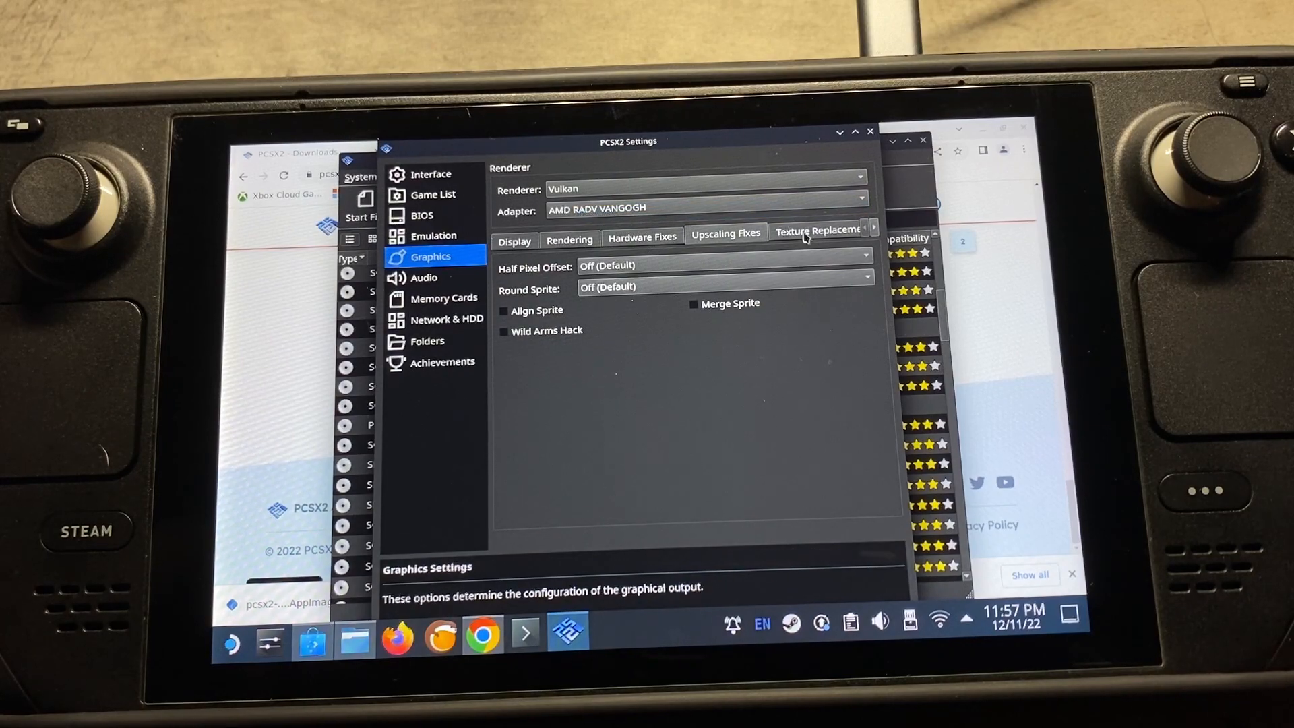
pyautogui.click(817, 232)
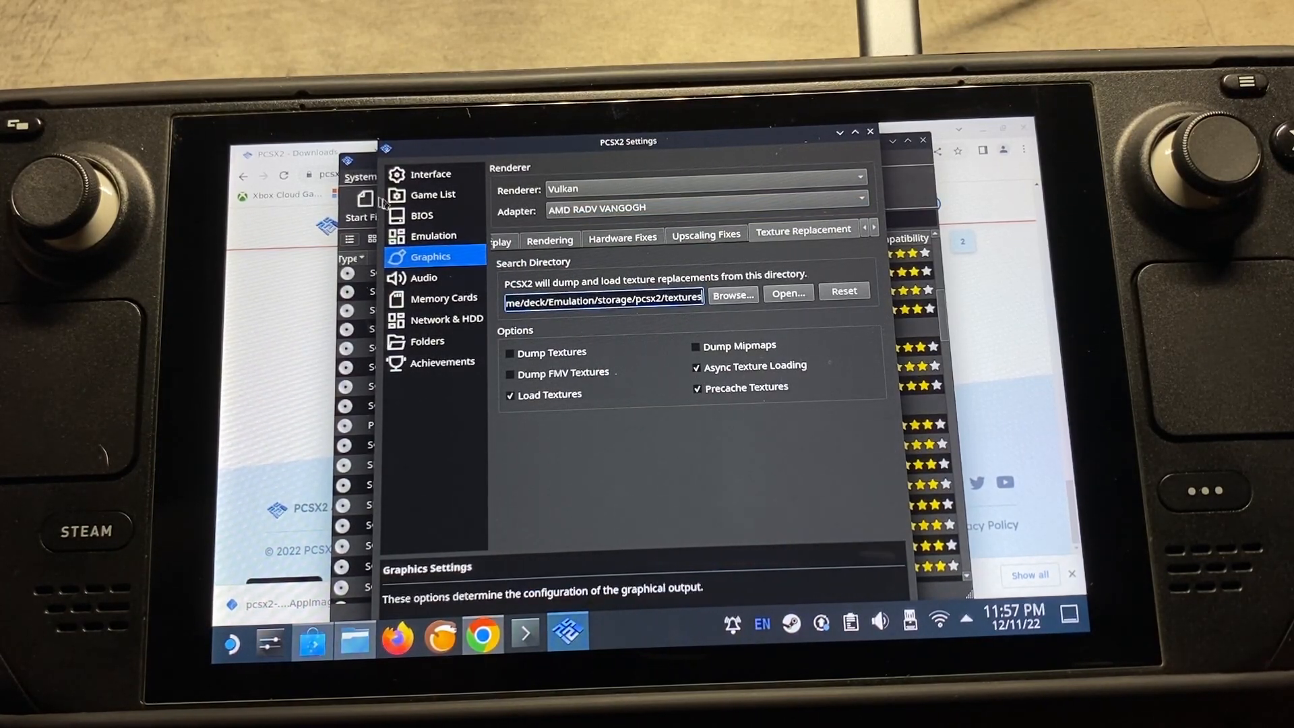
pyautogui.moveTo(775, 348)
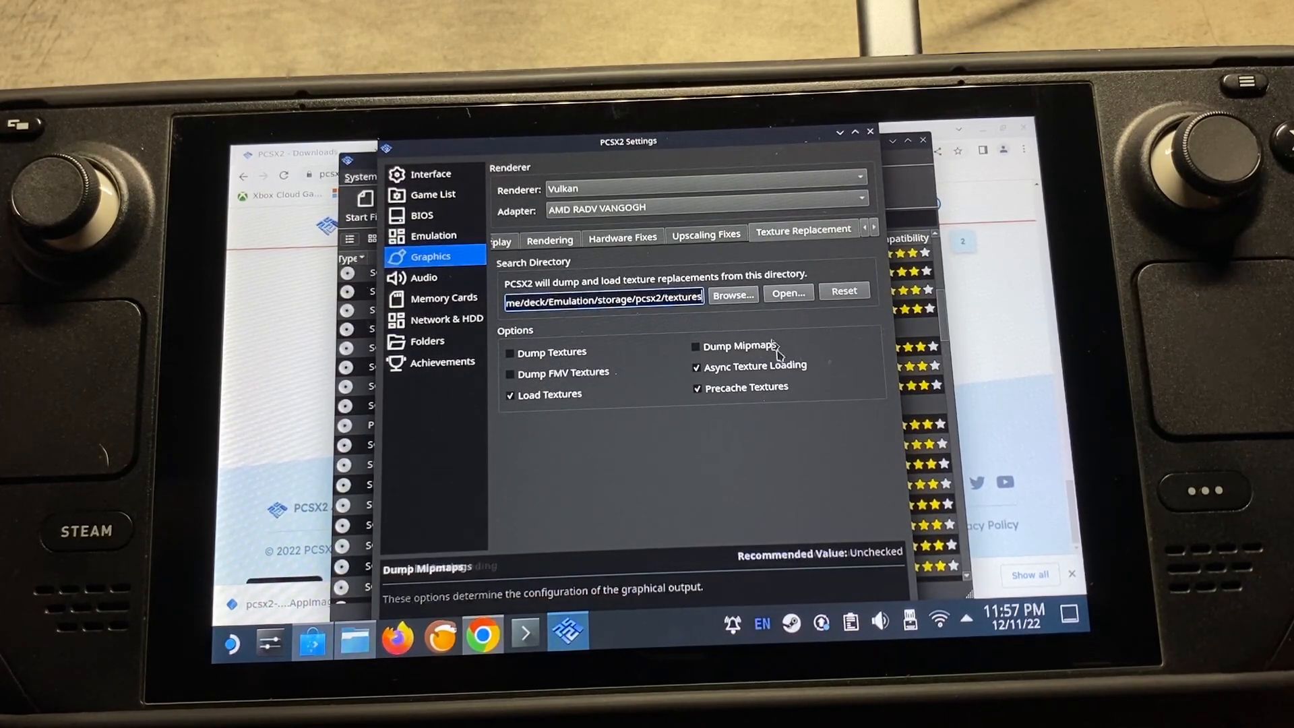
pyautogui.click(874, 230)
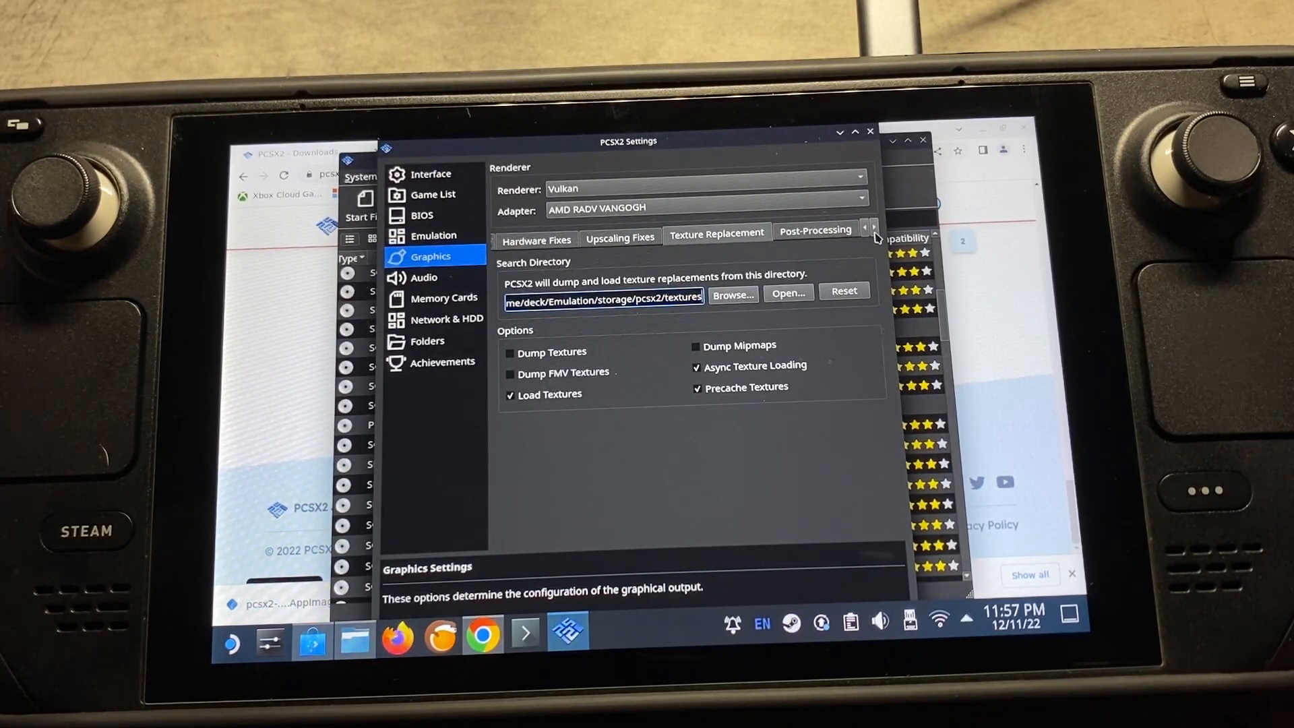
pyautogui.click(816, 230)
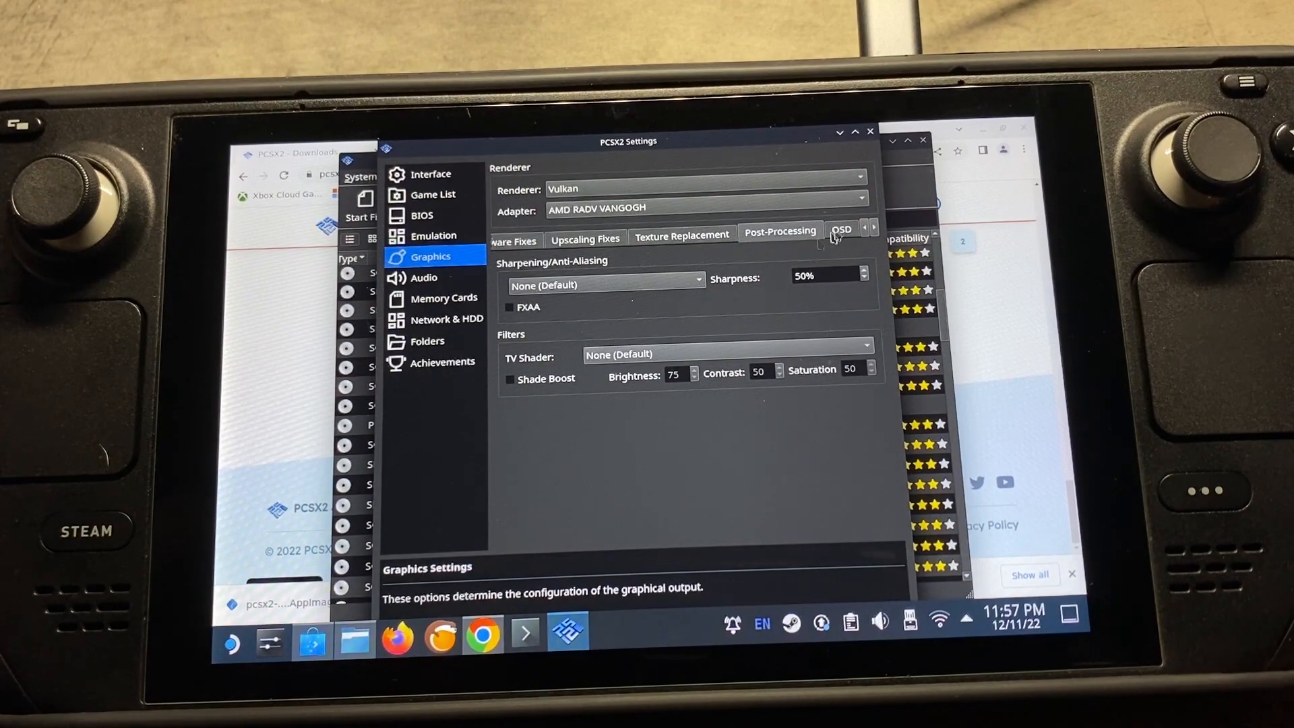
pyautogui.click(841, 231)
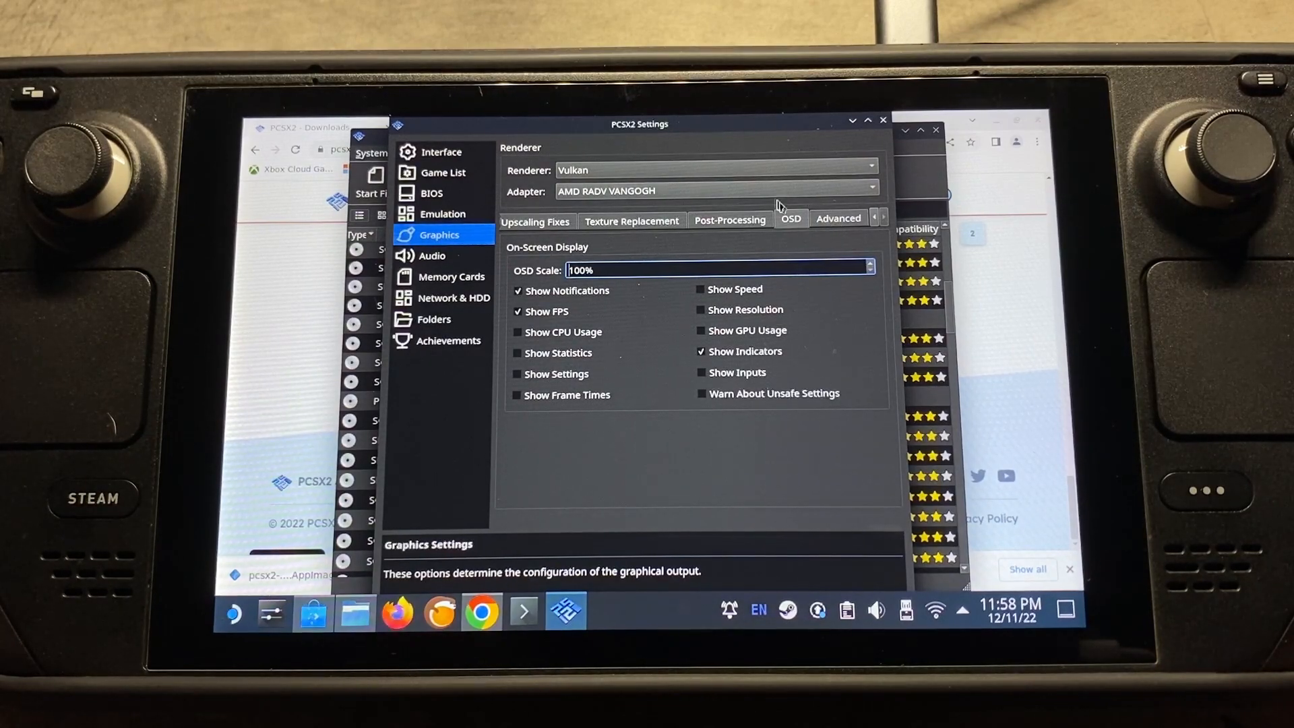
pyautogui.click(839, 219)
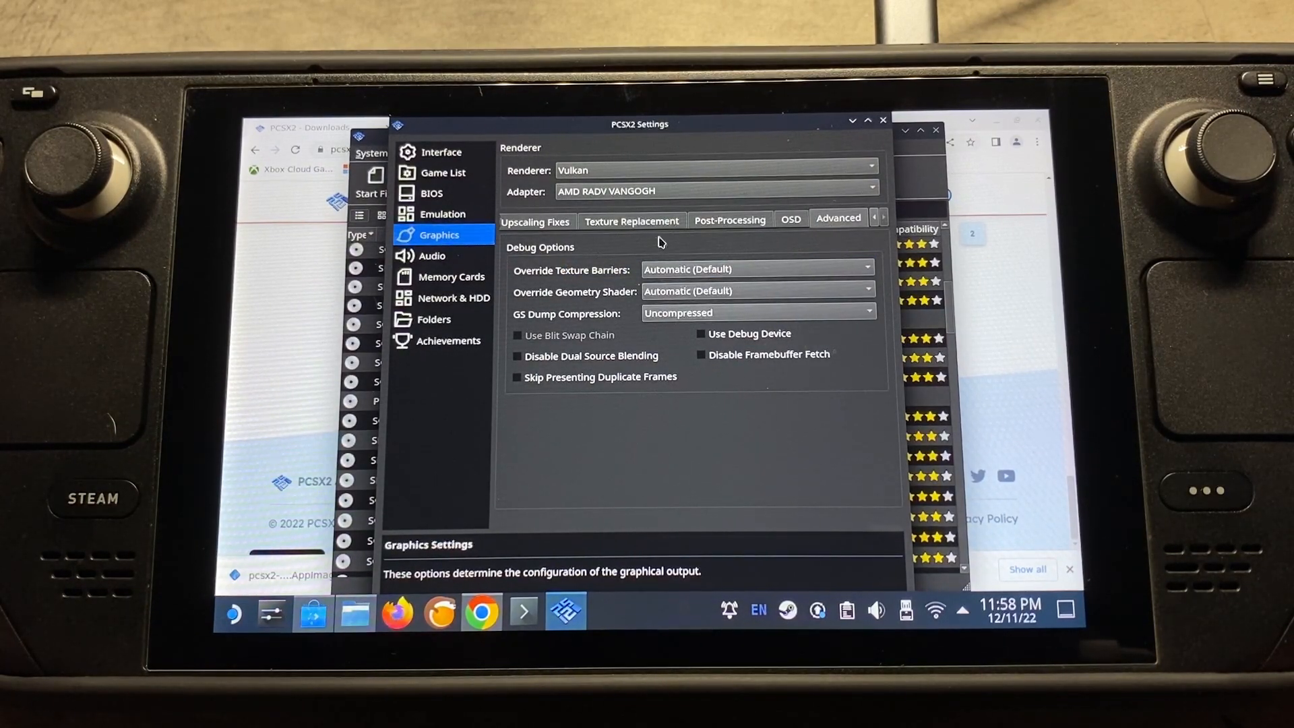
pyautogui.moveTo(608, 367)
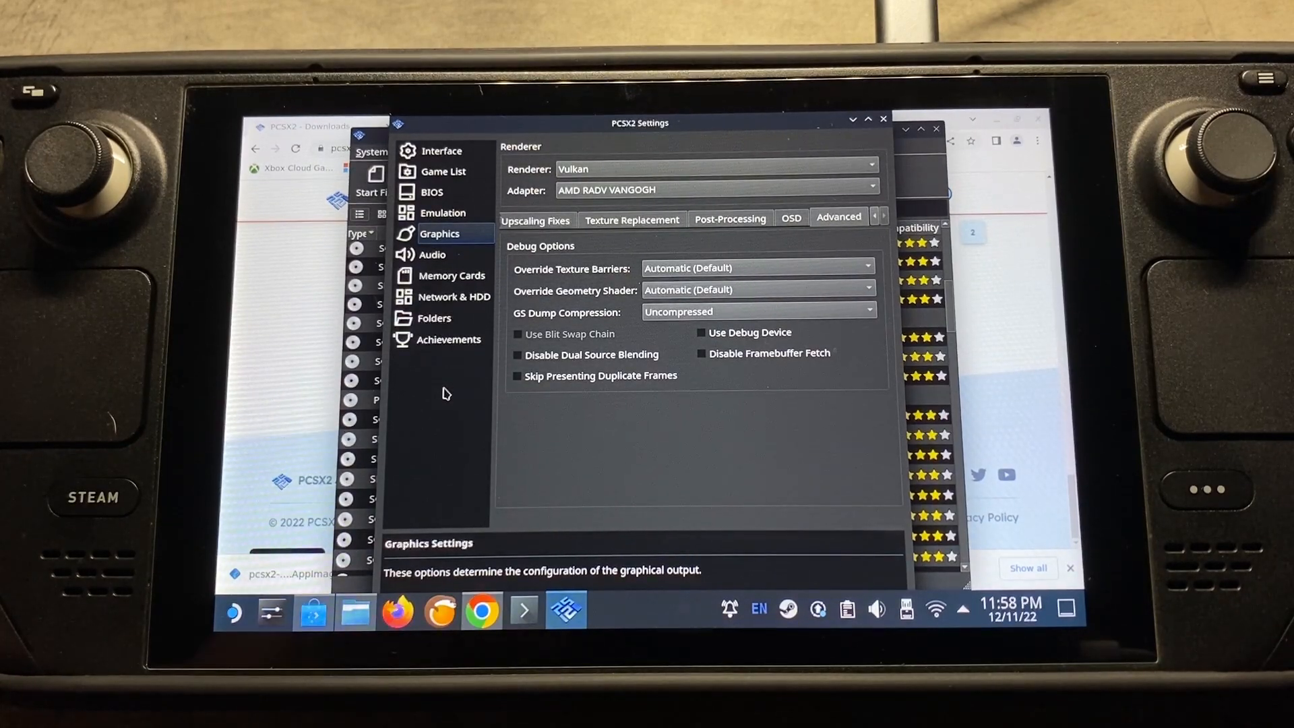
# View Audio, then Memory Cards settings, cancelling a new memory card folder
pyautogui.click(429, 254)
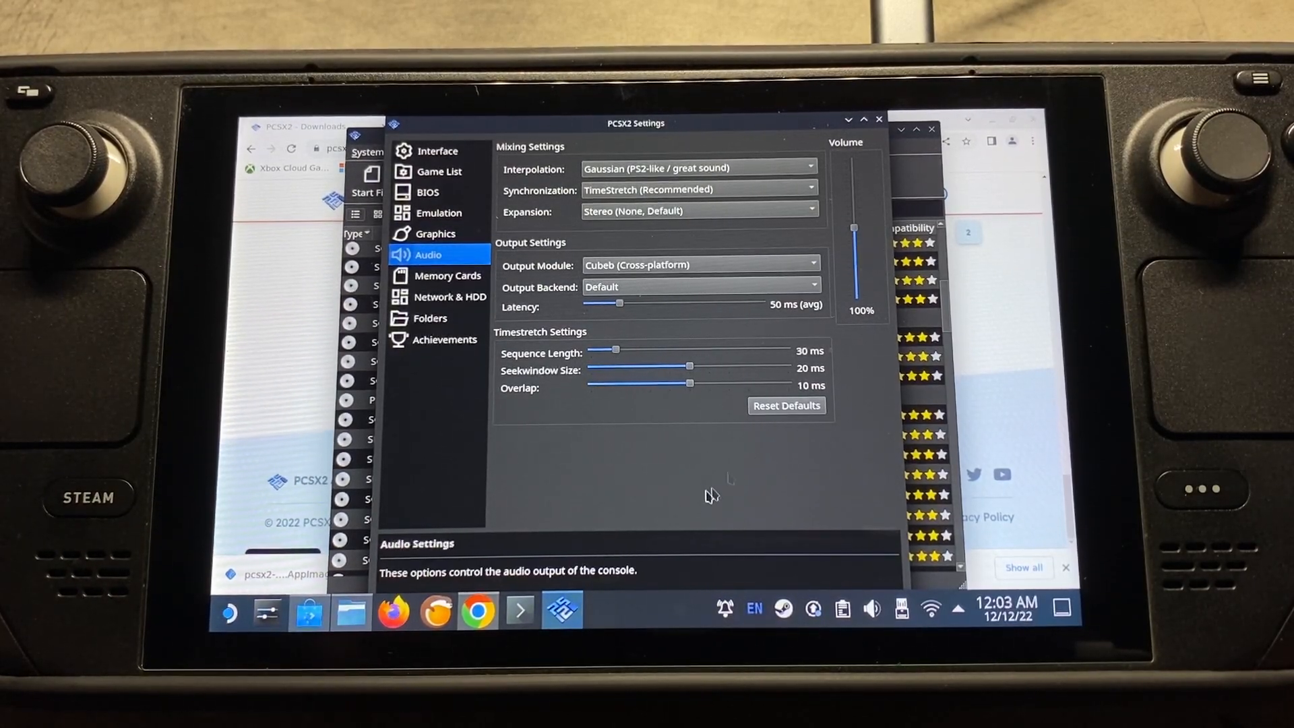
pyautogui.moveTo(646, 387)
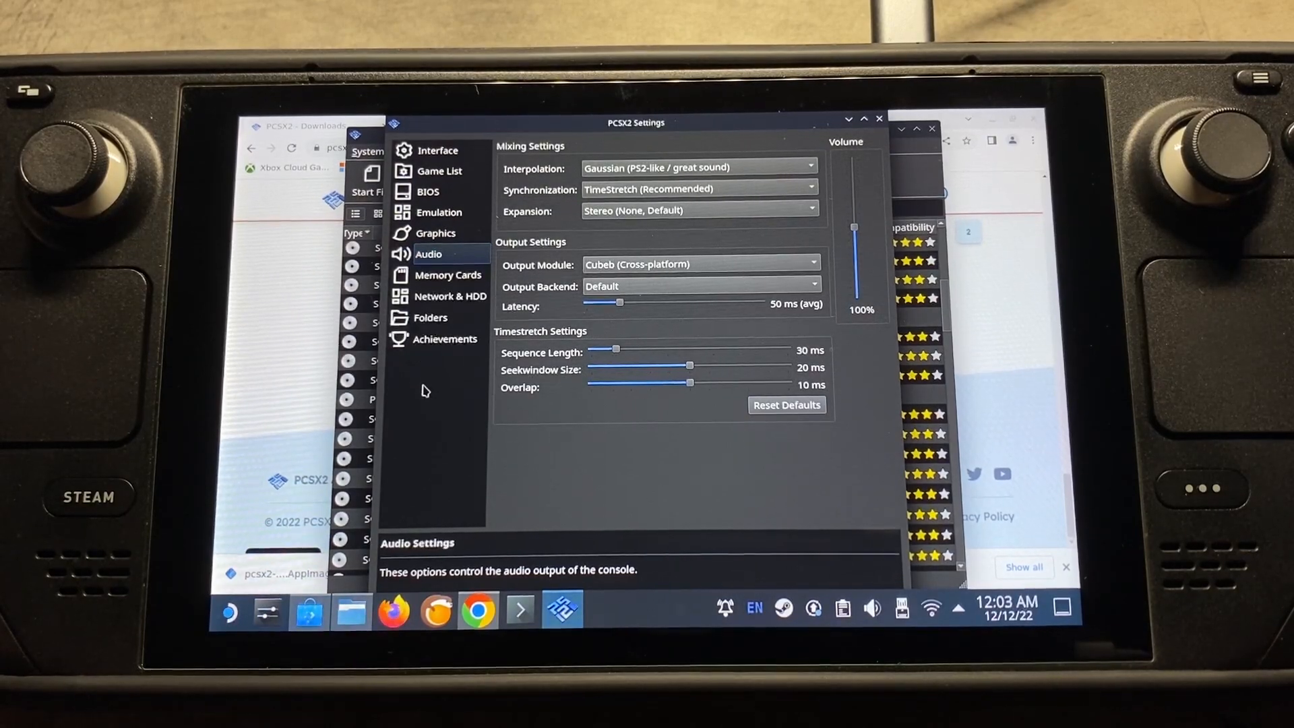
pyautogui.click(447, 275)
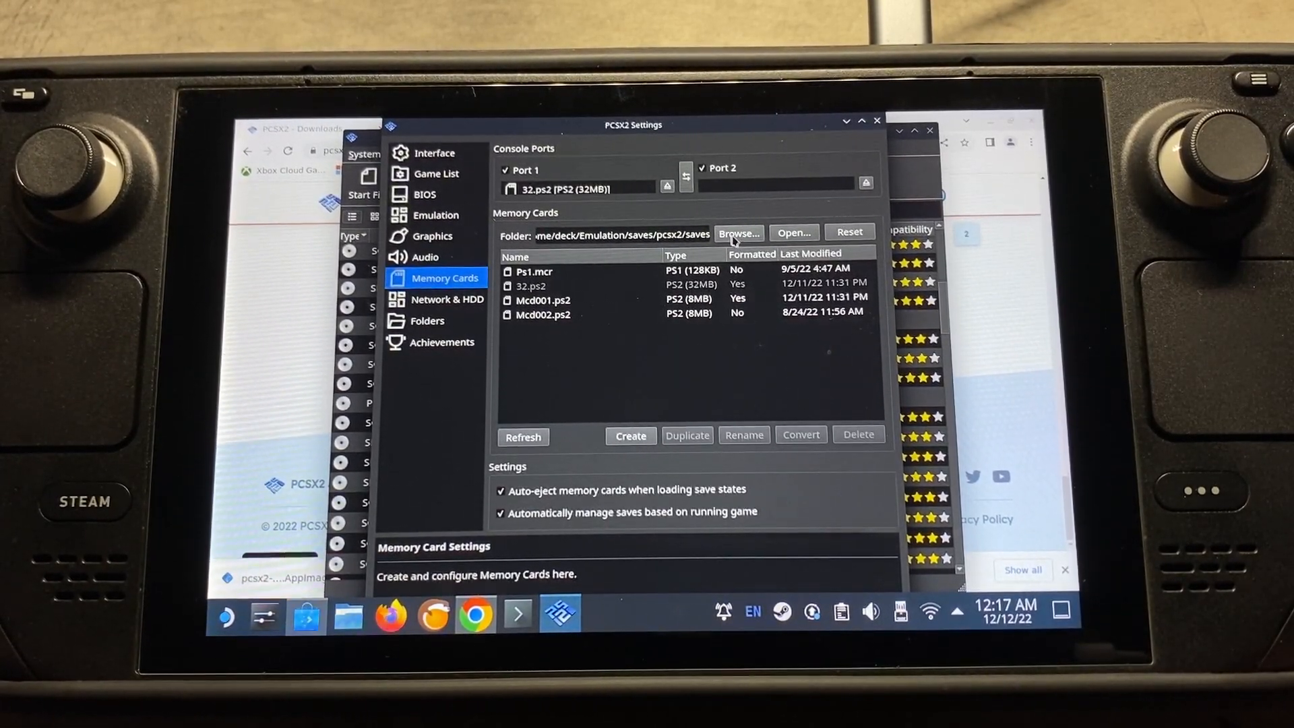
pyautogui.click(739, 232)
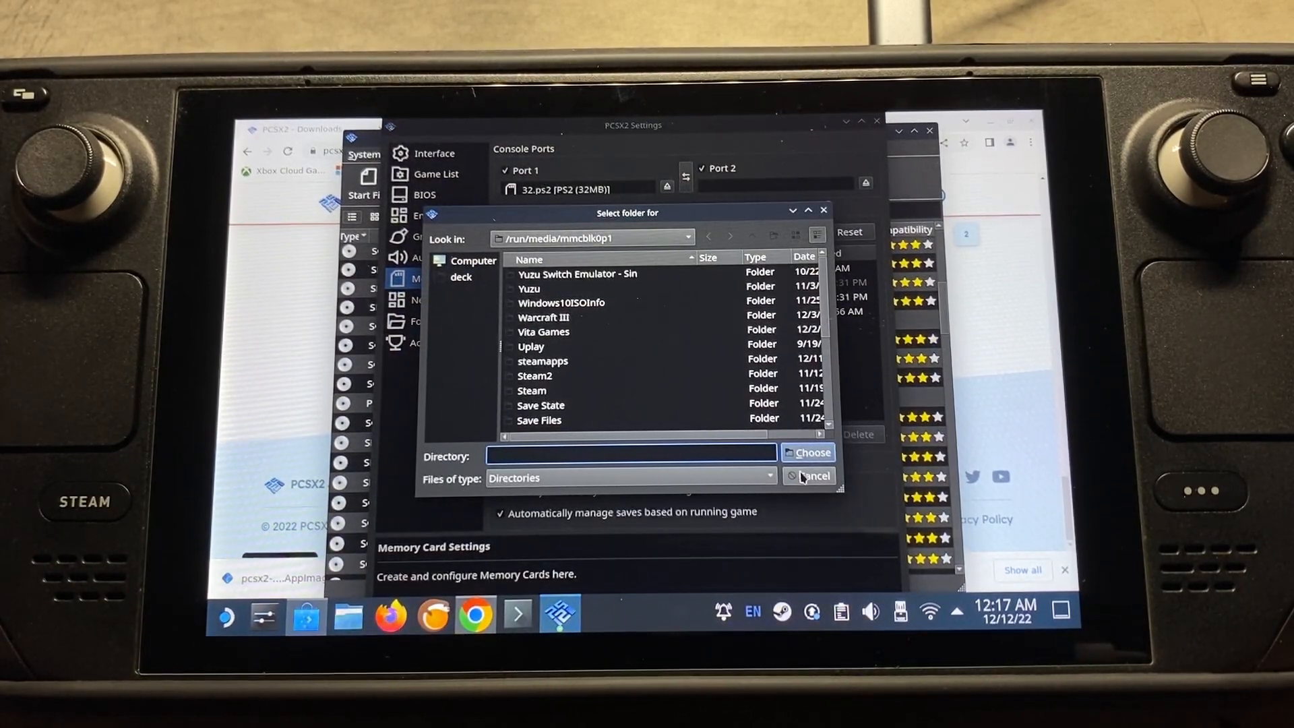
pyautogui.click(809, 475)
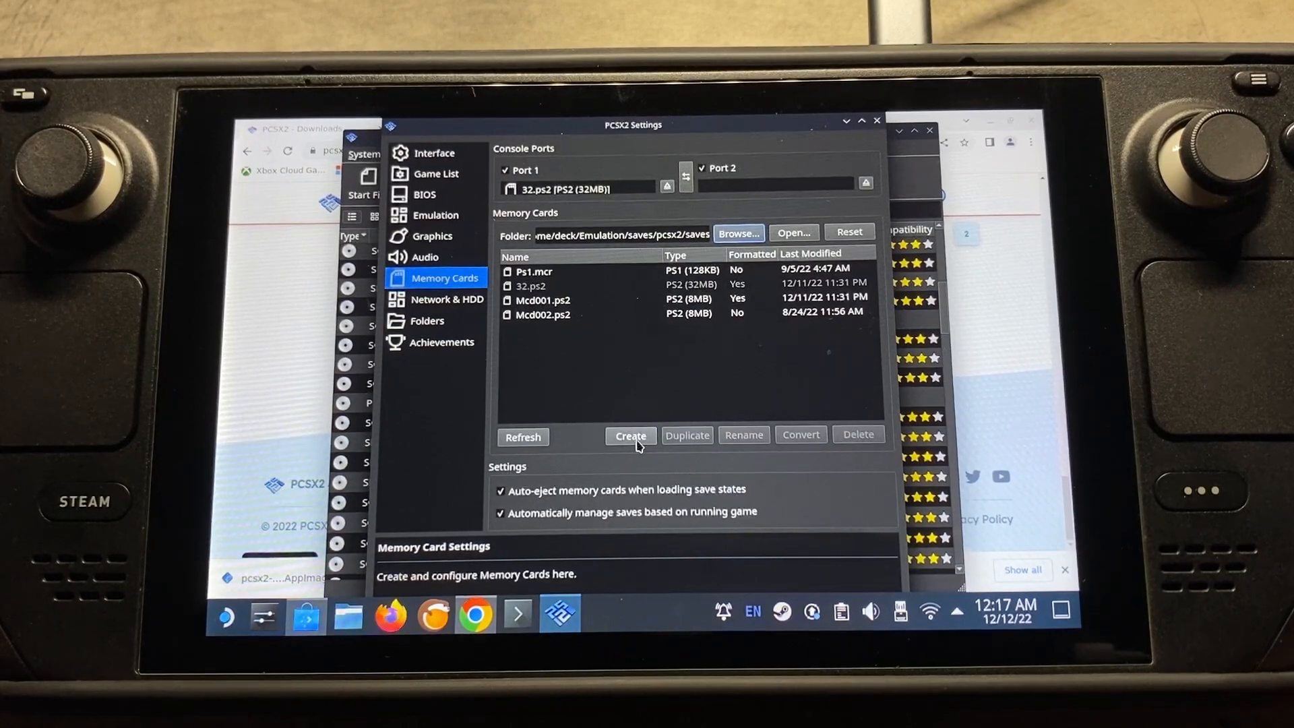
pyautogui.click(631, 435)
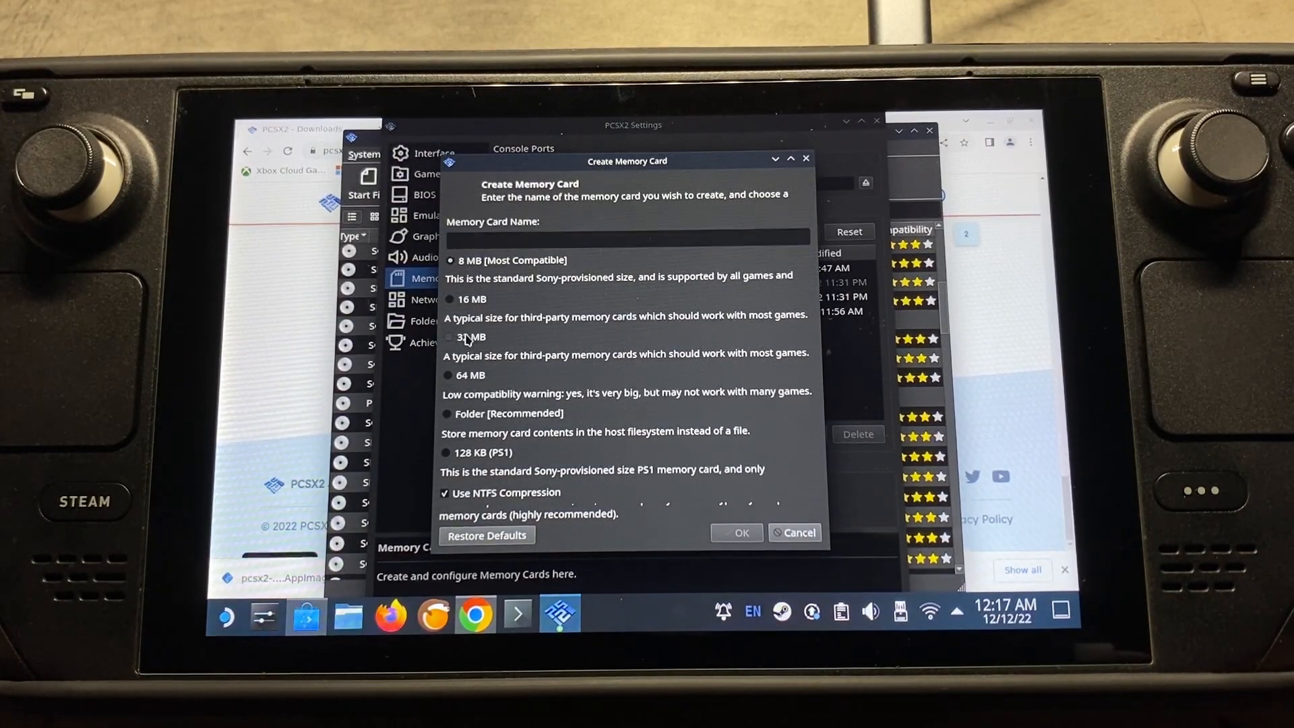
pyautogui.click(448, 337)
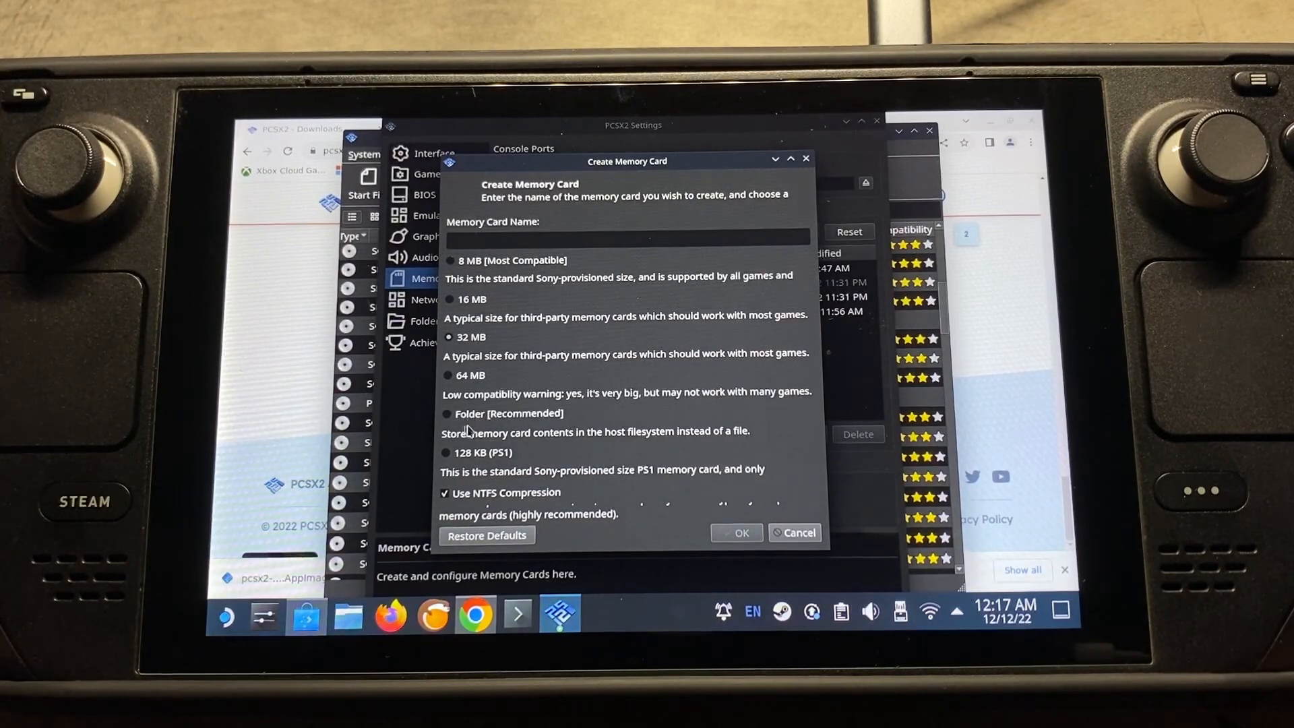
pyautogui.moveTo(511, 427)
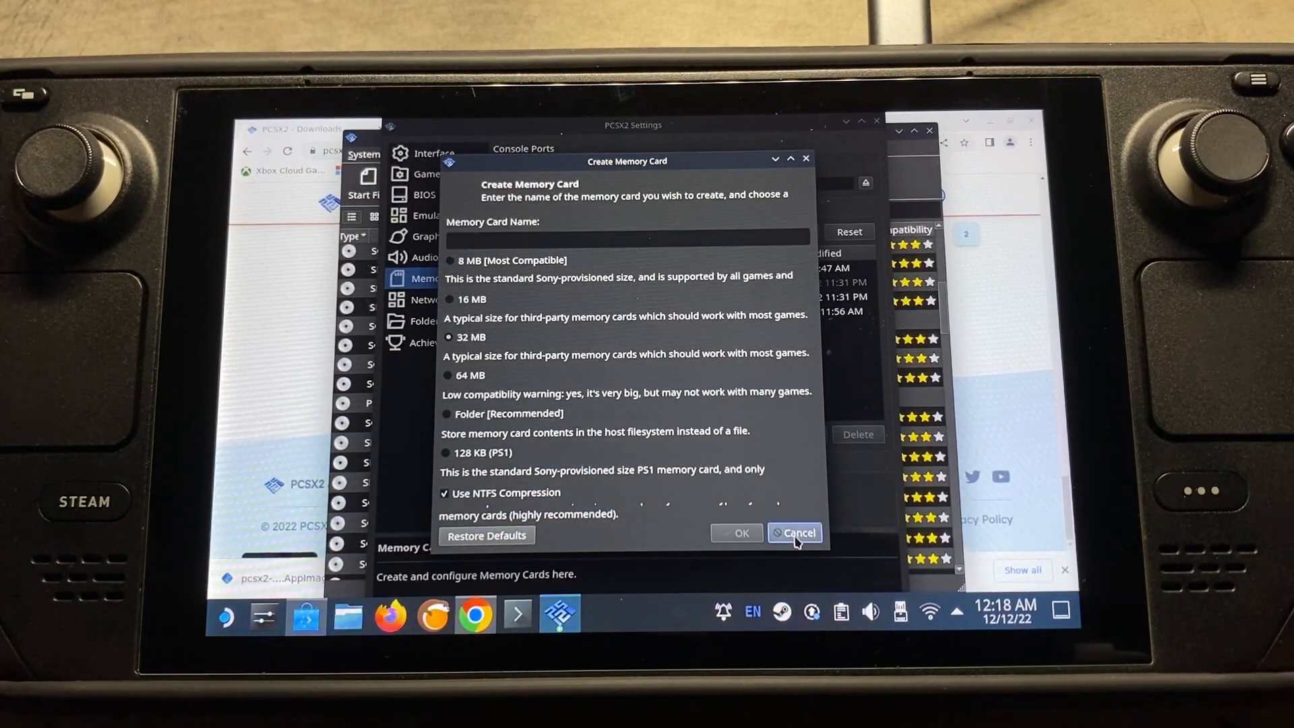
pyautogui.click(795, 534)
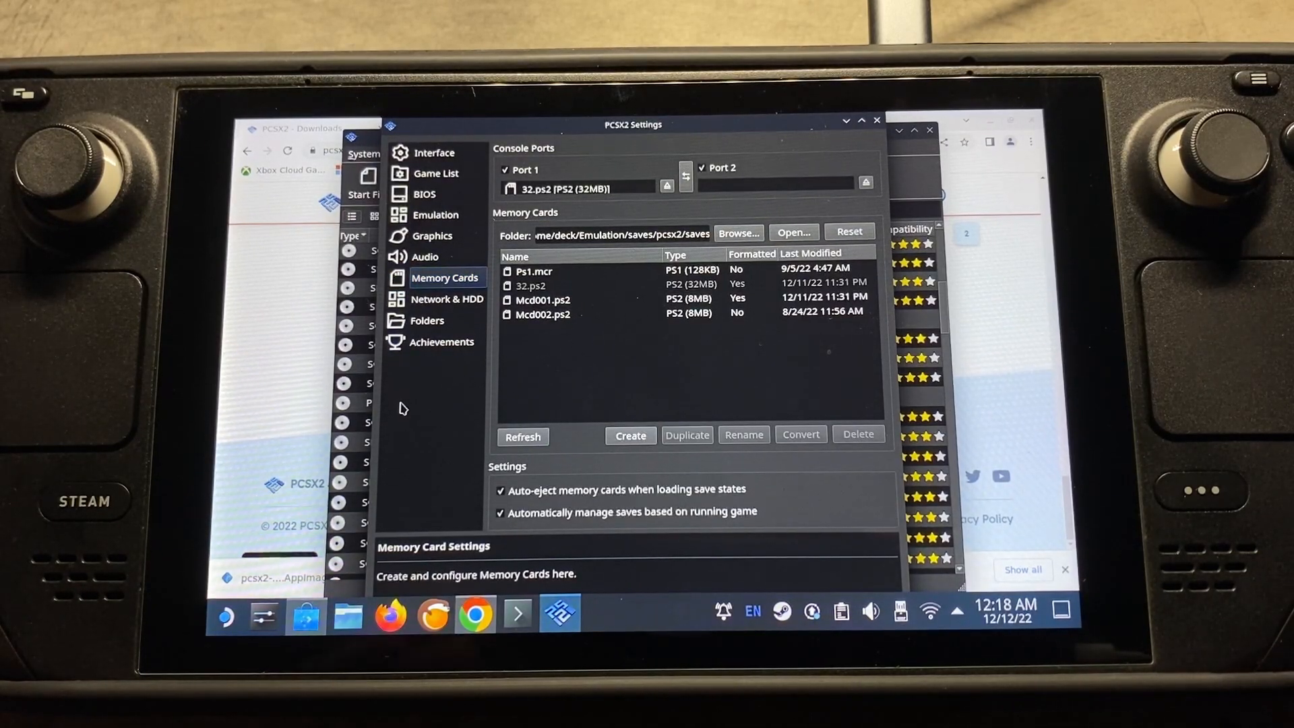
# Review Folders settings unchanged, then close settings to show the PS2 game list
pyautogui.click(427, 320)
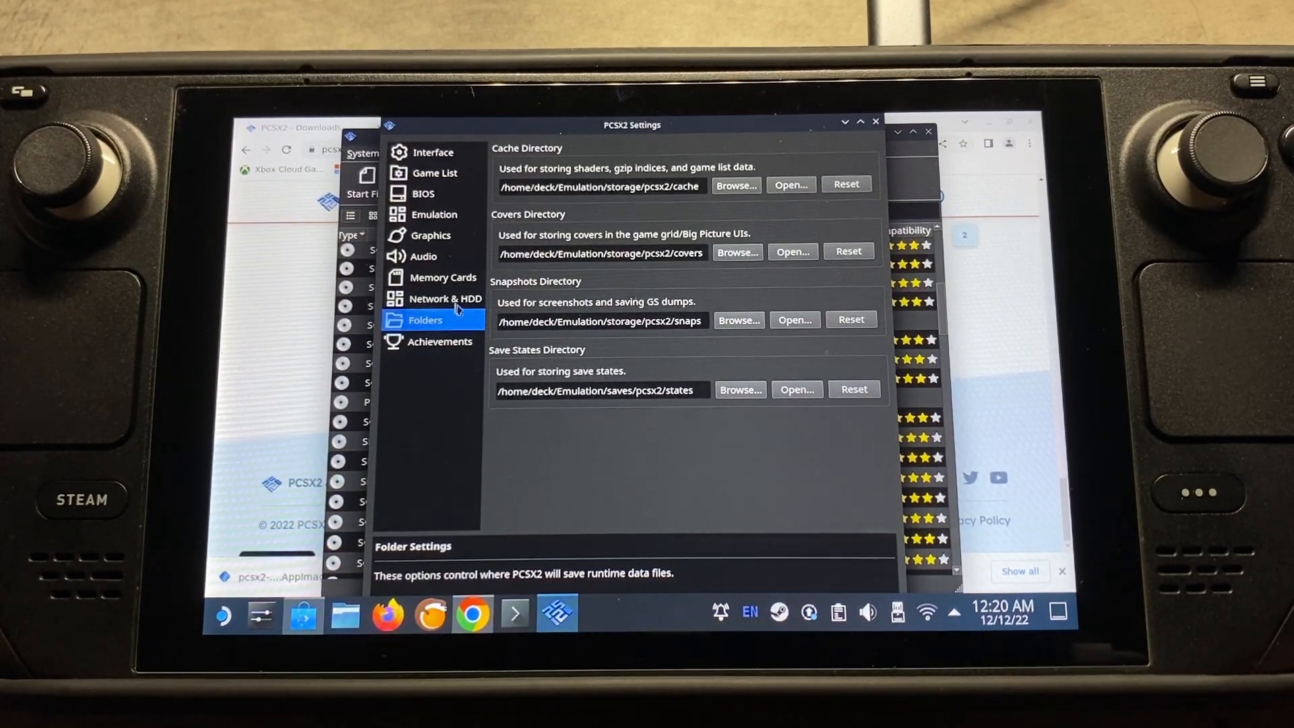
pyautogui.moveTo(513, 279)
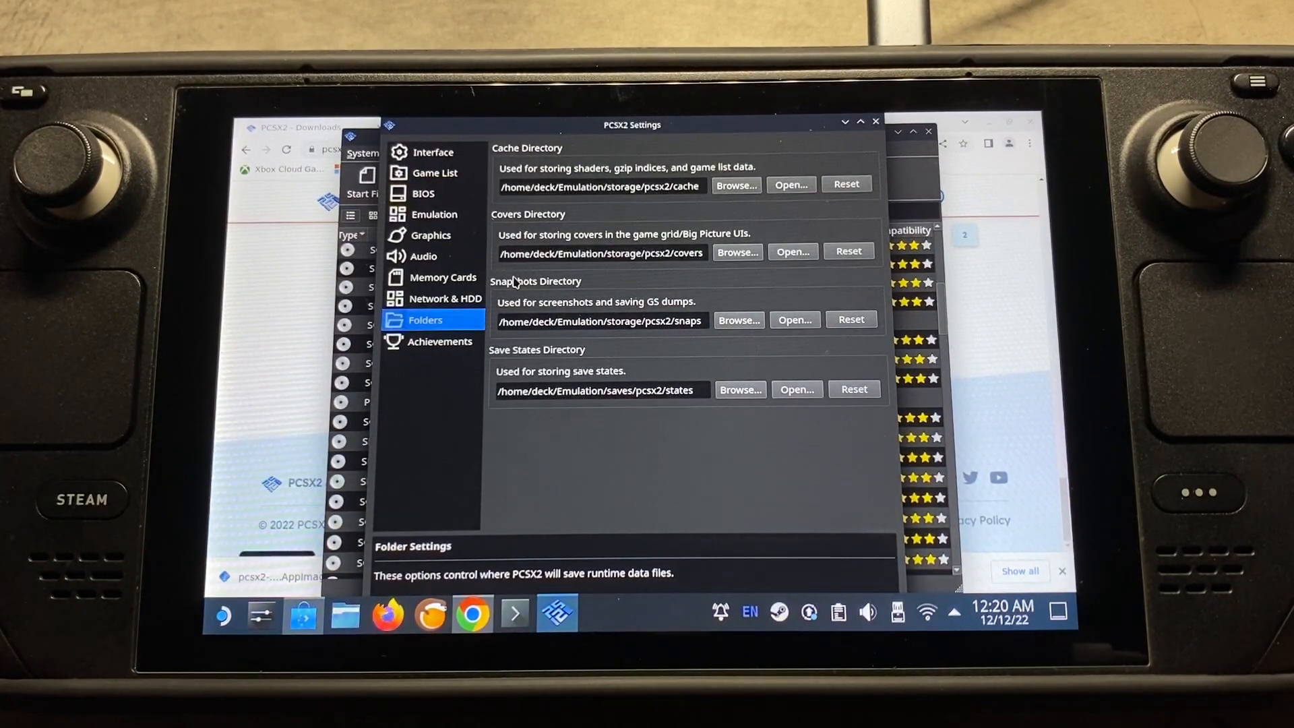
pyautogui.moveTo(678, 389)
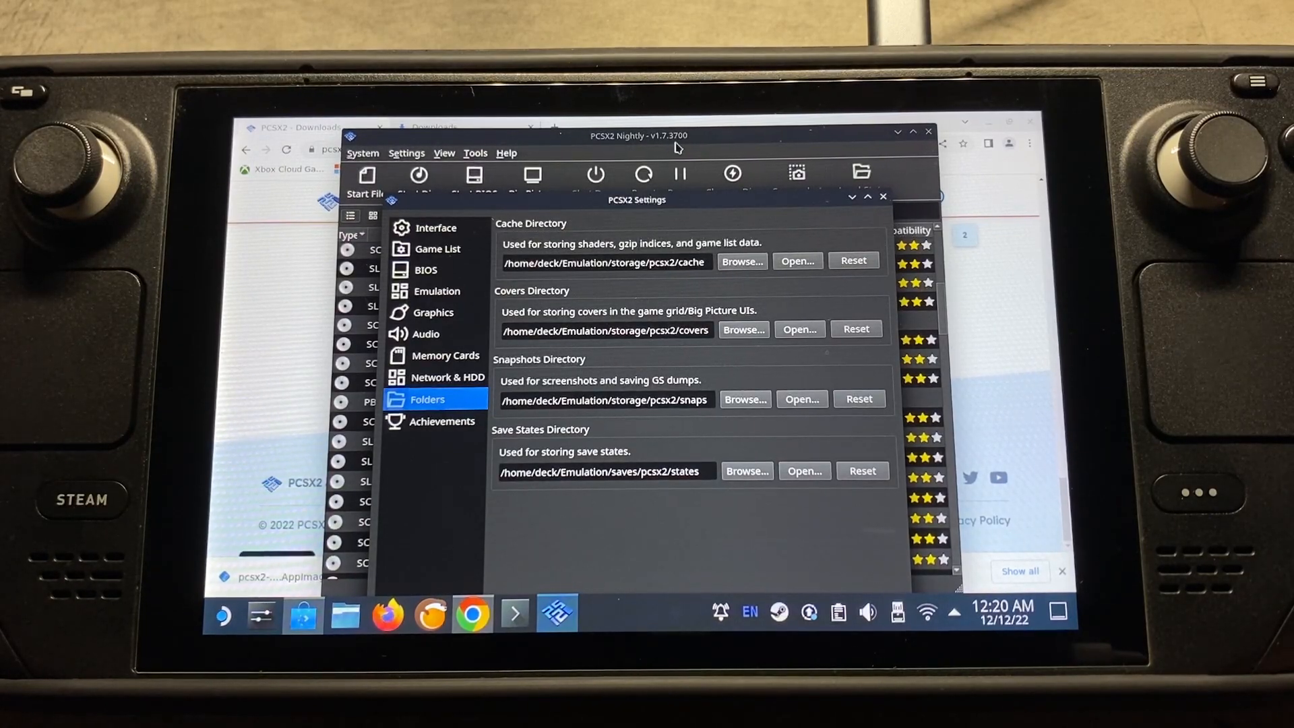
pyautogui.moveTo(652, 136)
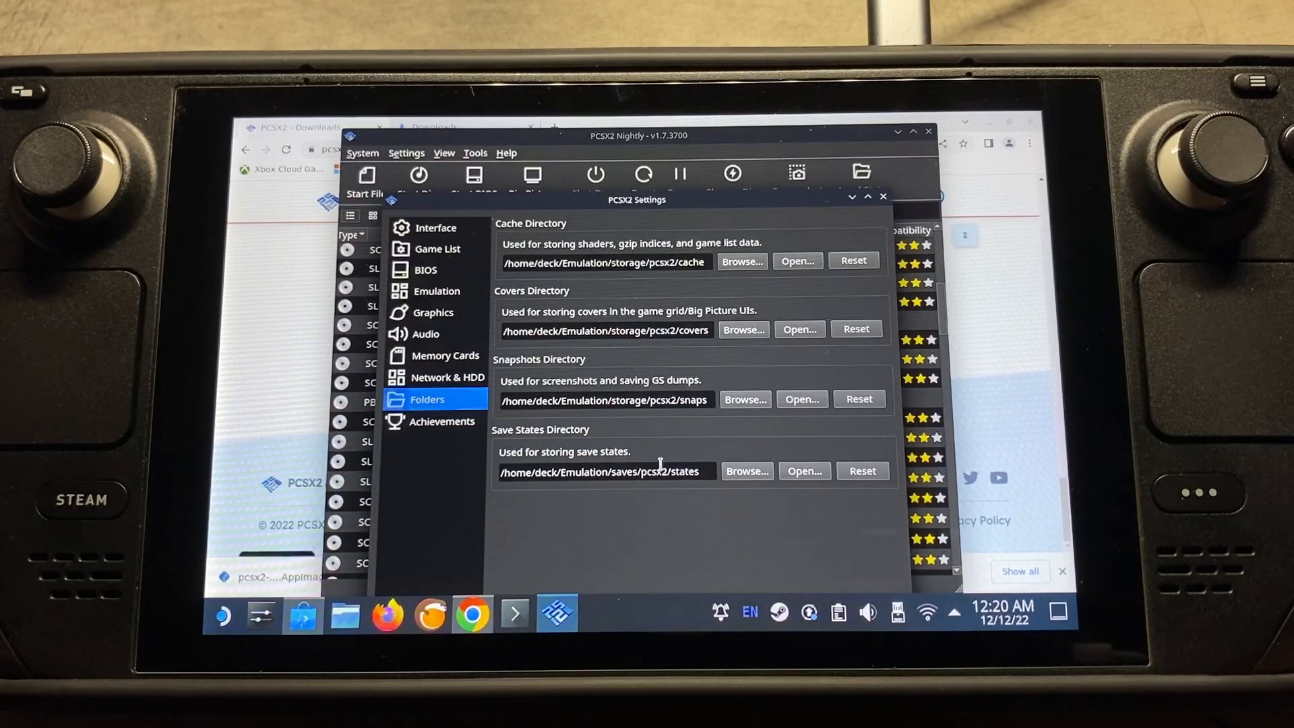
pyautogui.moveTo(422, 364)
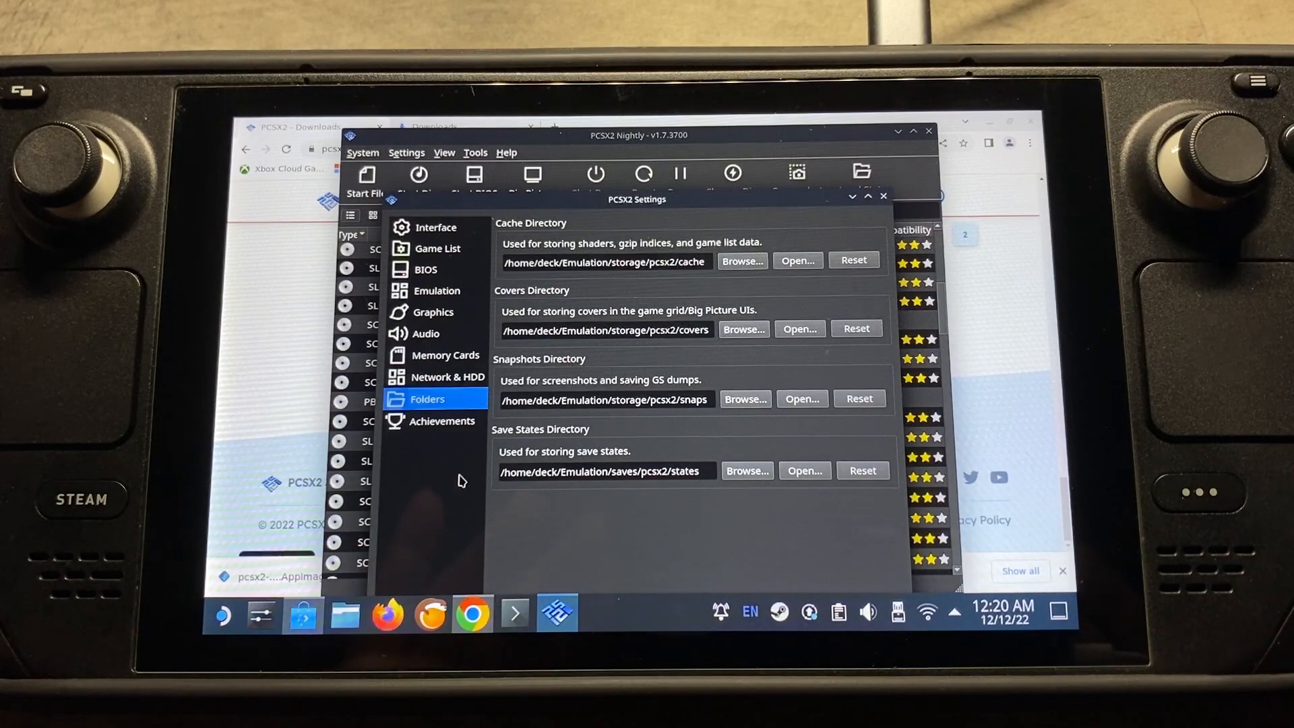
pyautogui.click(442, 420)
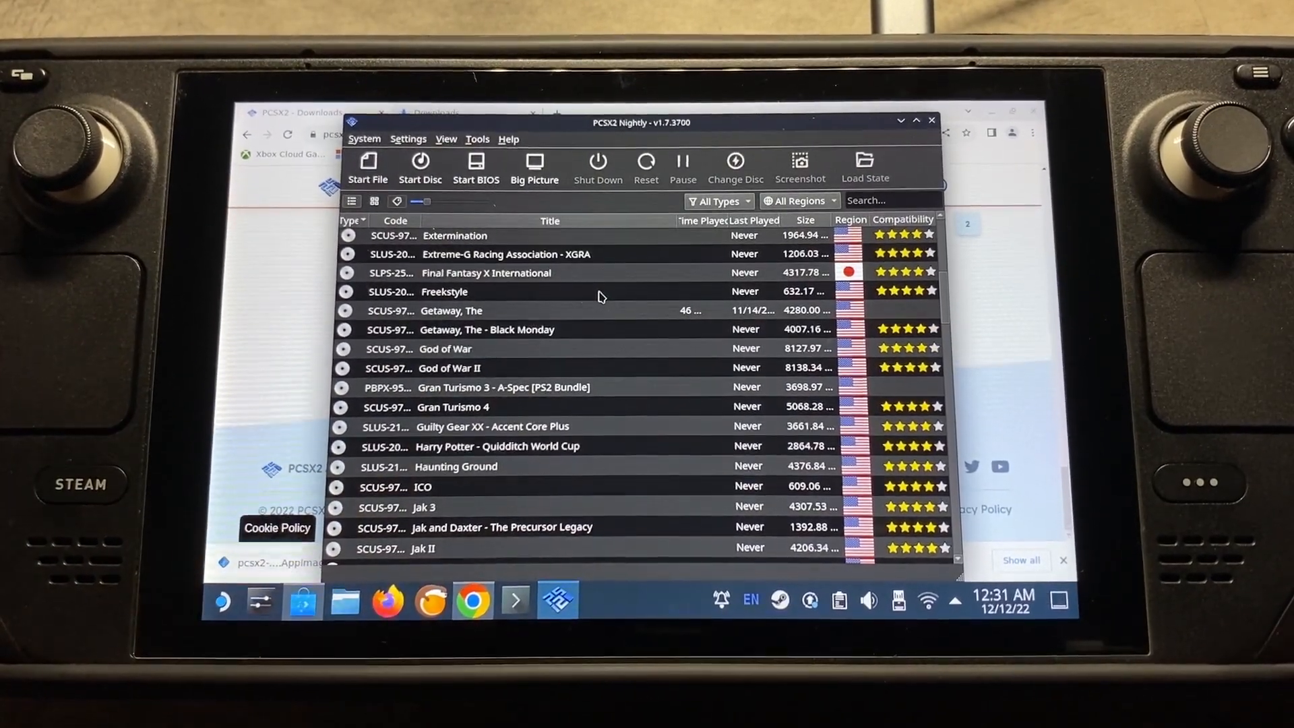
# Inspect Controller Port 1 bindings, start and cancel an L1 rebind, and view the Macros page
pyautogui.click(407, 140)
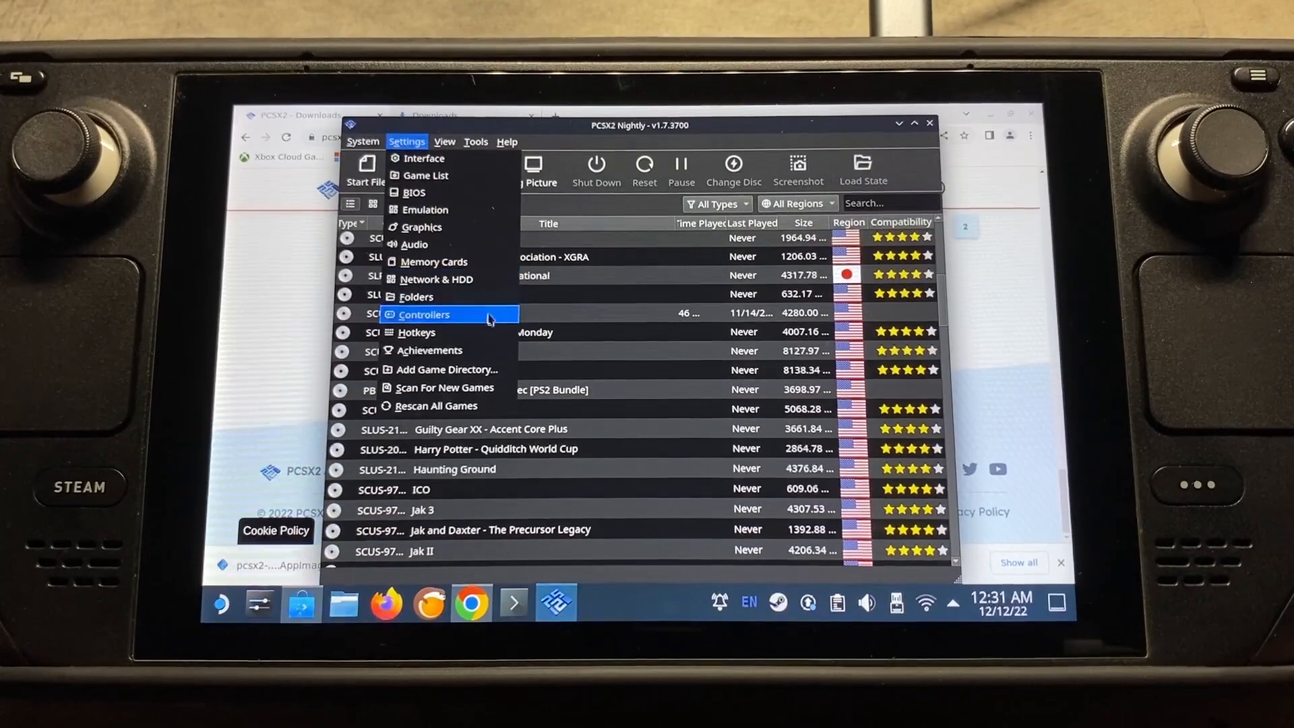
pyautogui.click(424, 315)
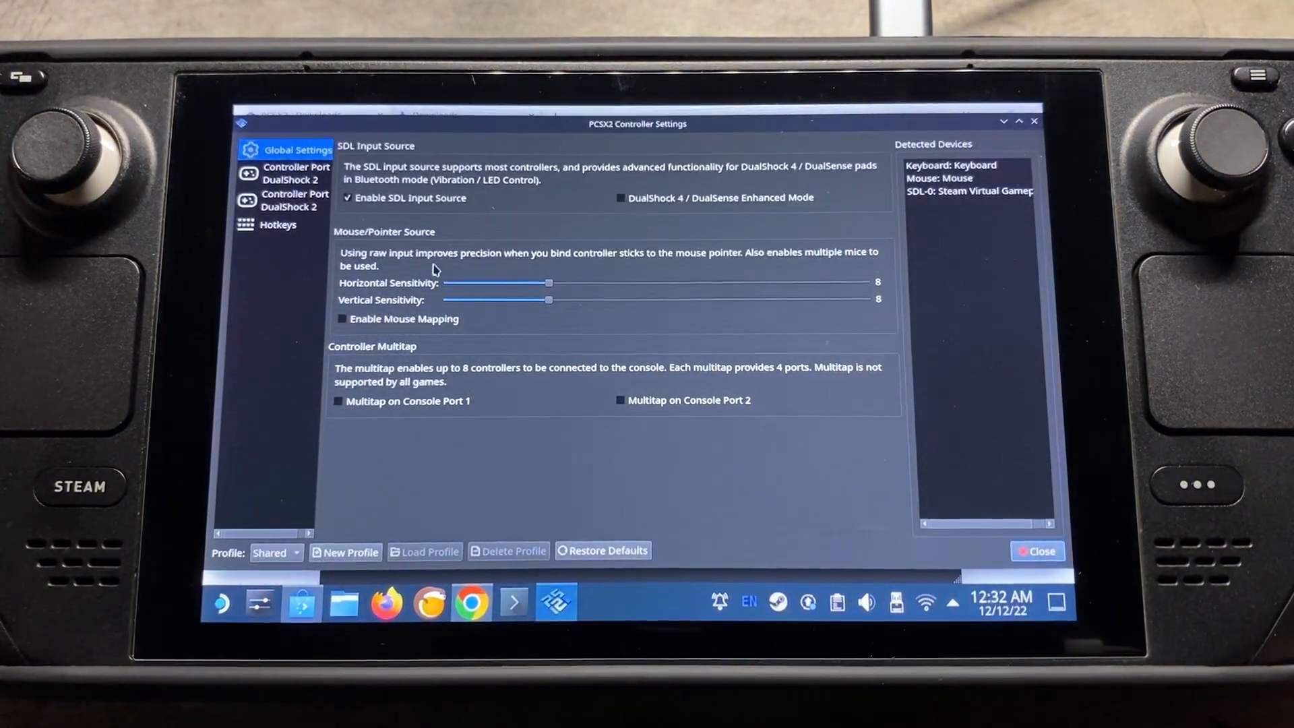
pyautogui.click(292, 174)
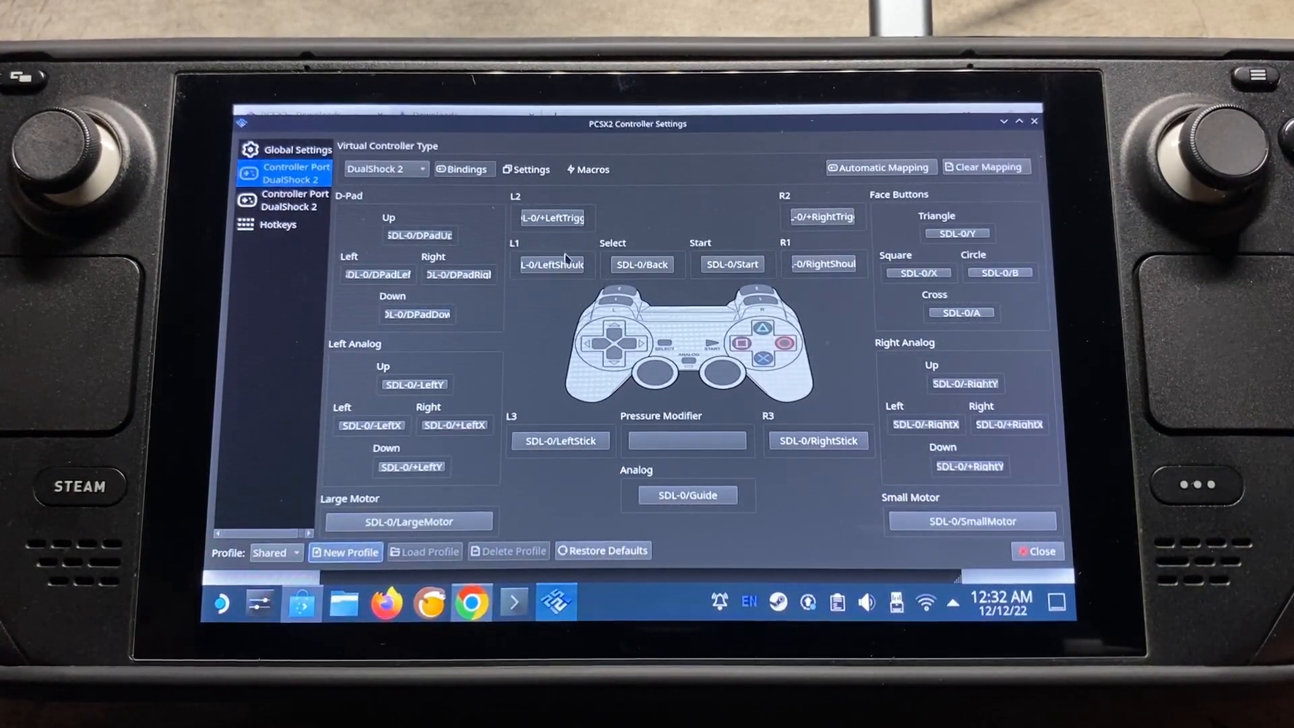
pyautogui.click(552, 263)
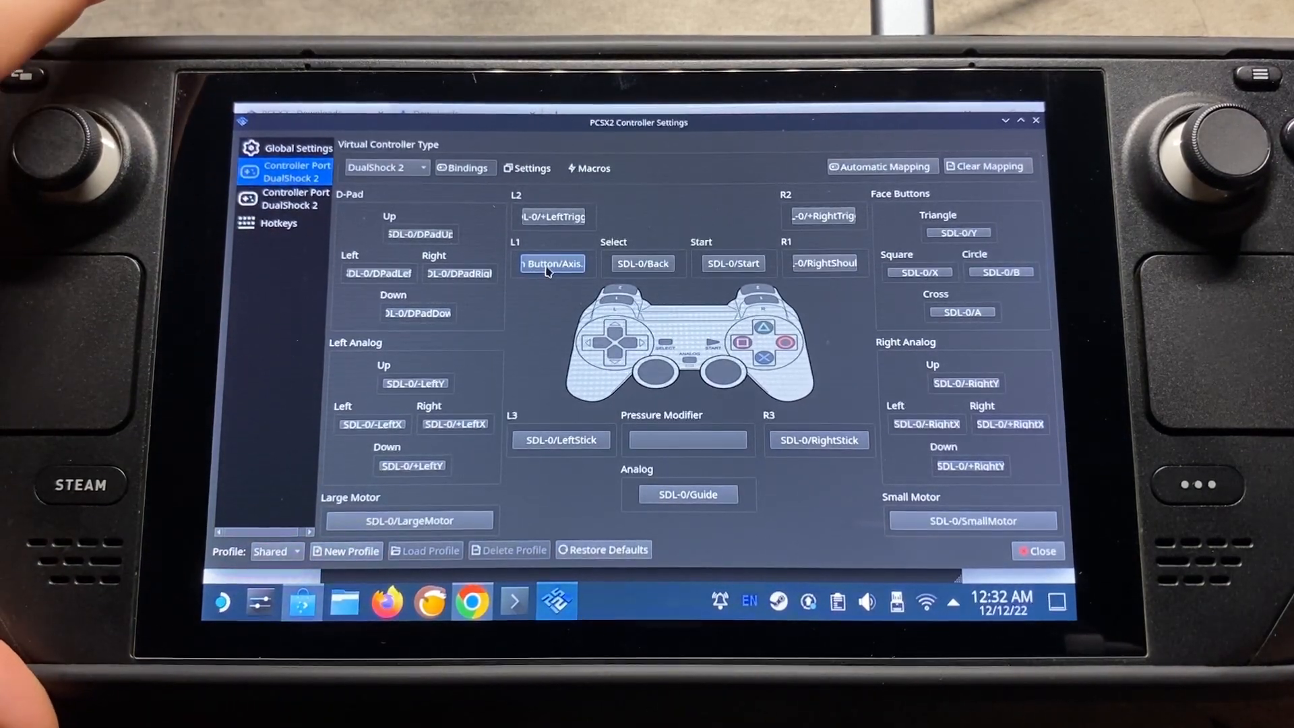
pyautogui.click(552, 263)
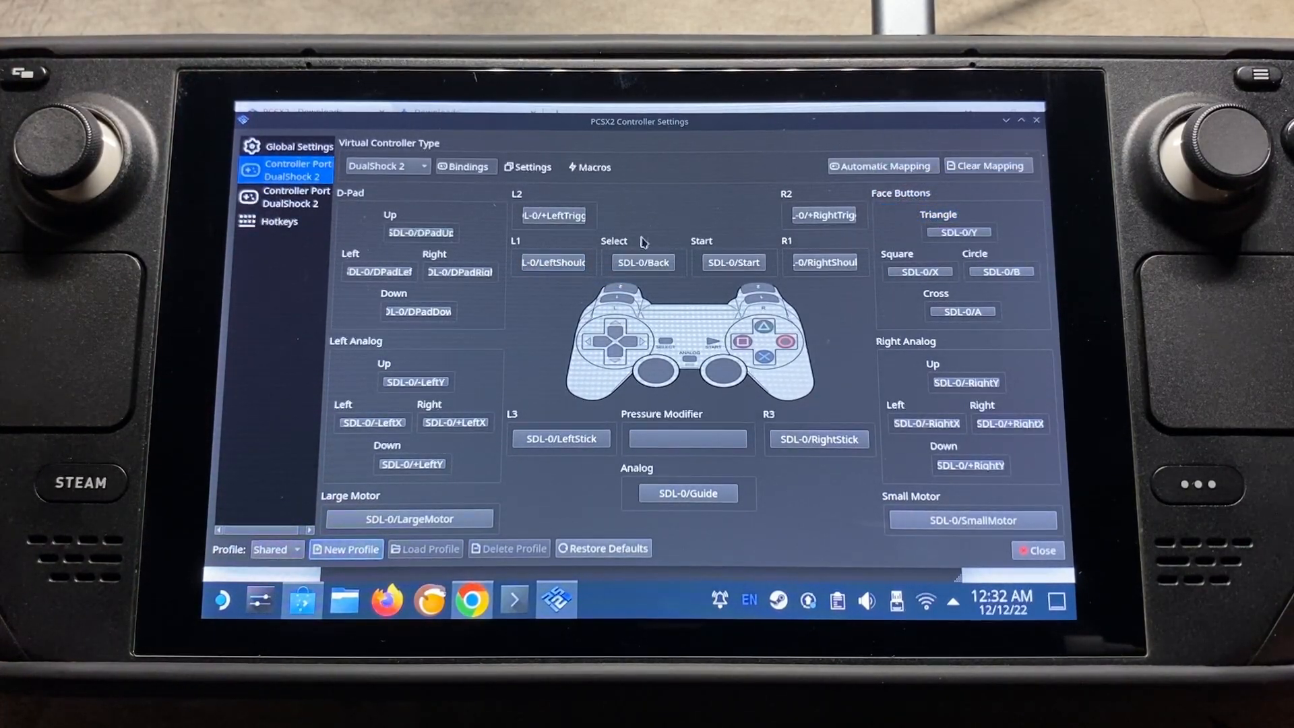
pyautogui.moveTo(832, 264)
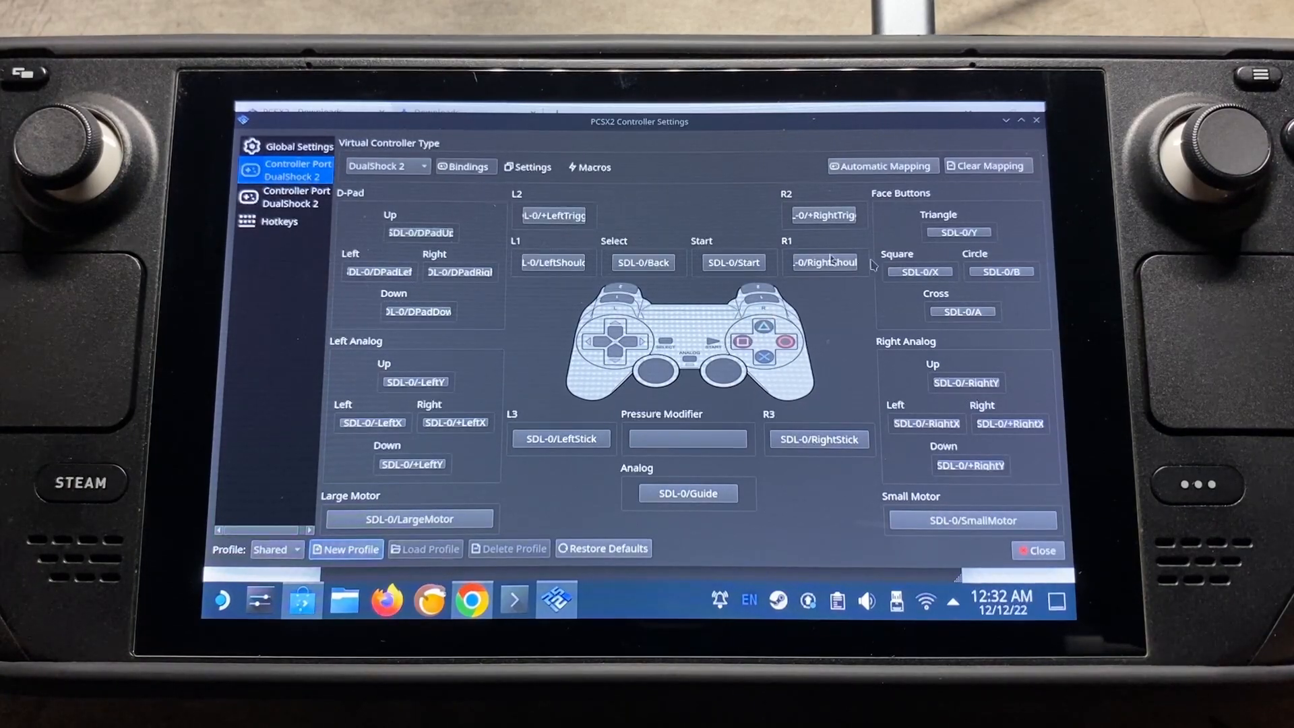
pyautogui.moveTo(694, 376)
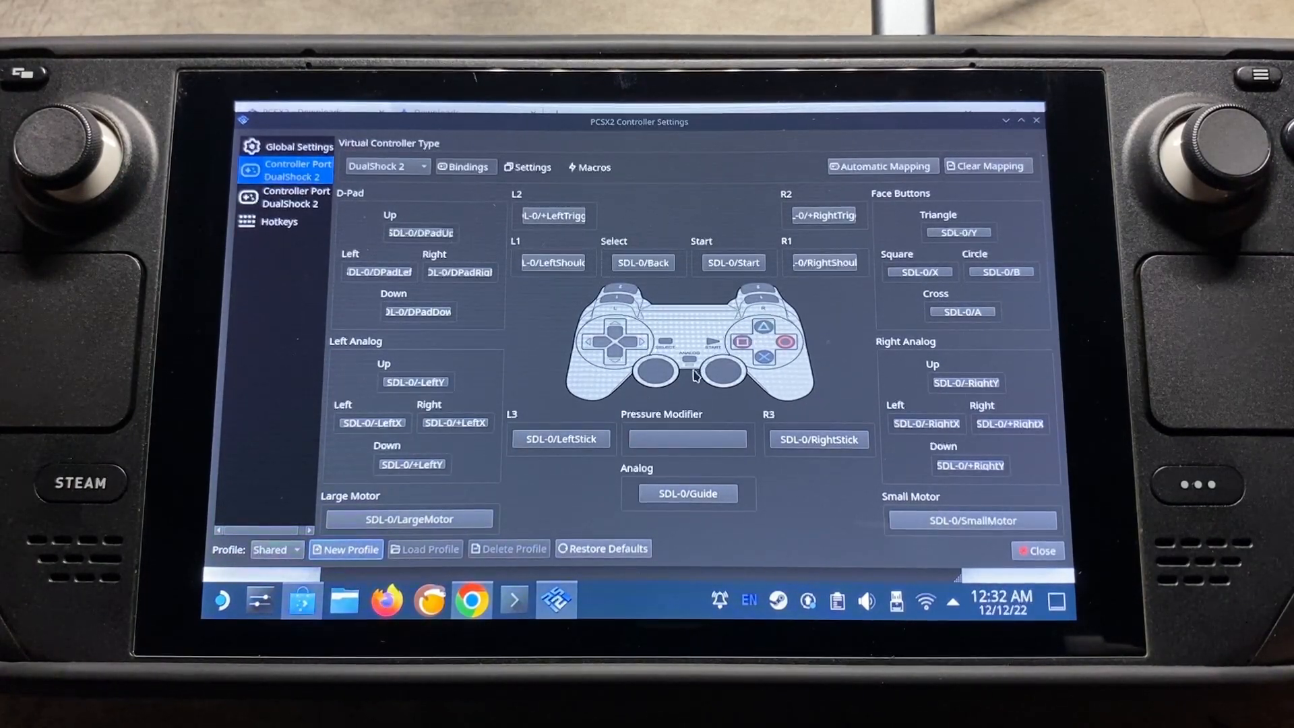
pyautogui.click(531, 168)
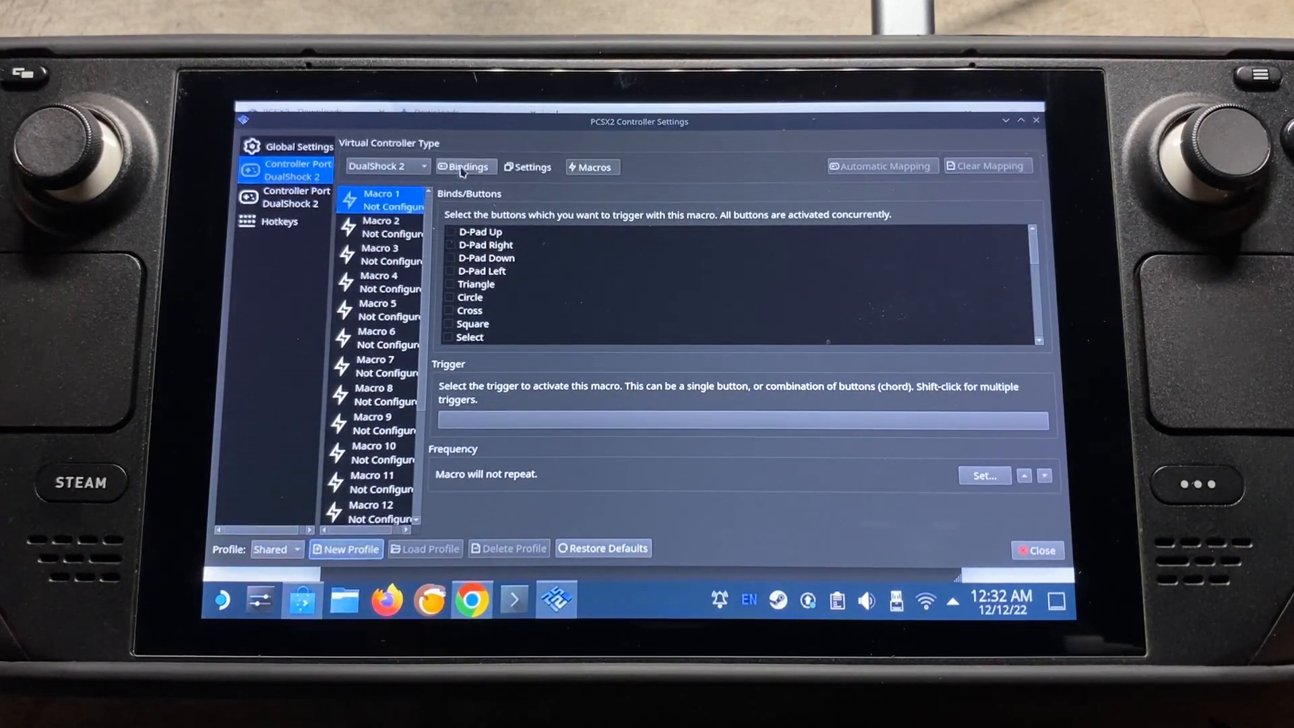
pyautogui.click(466, 166)
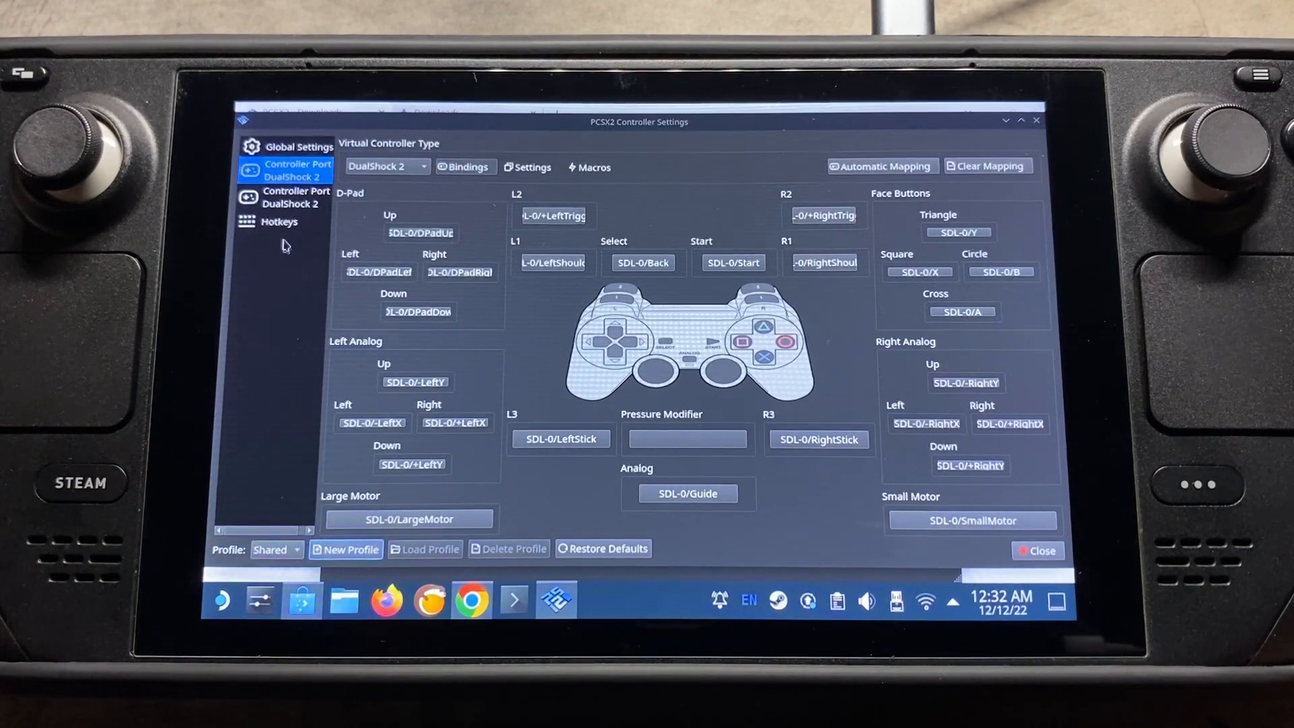
# Show the Hotkeys page and scroll through the save state shortcuts
pyautogui.click(279, 221)
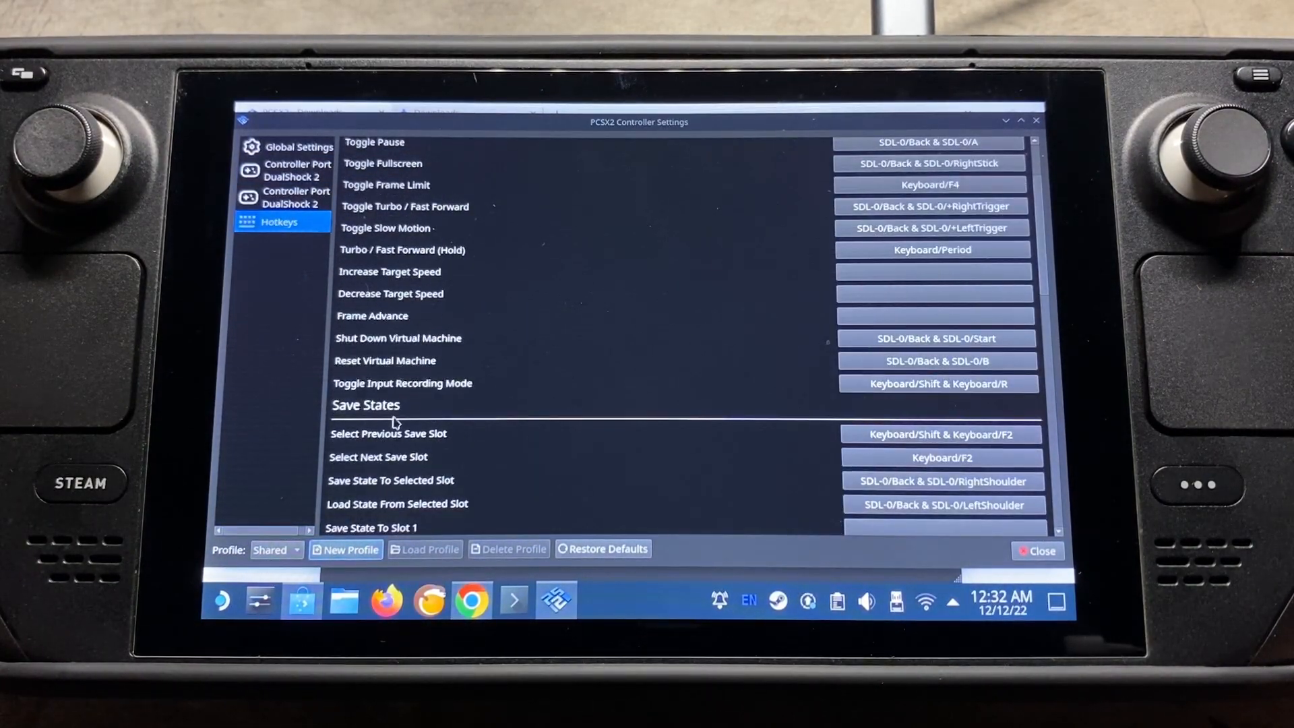
pyautogui.scroll(-3)
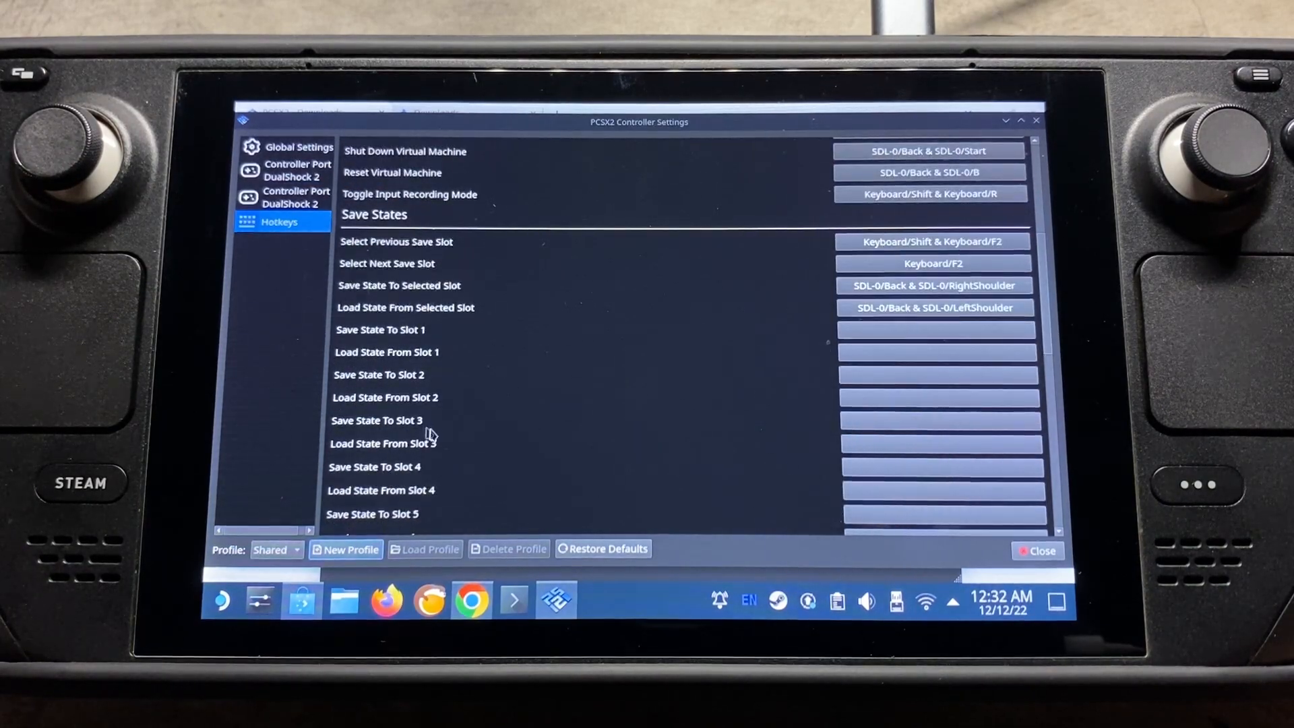
pyautogui.moveTo(338, 270)
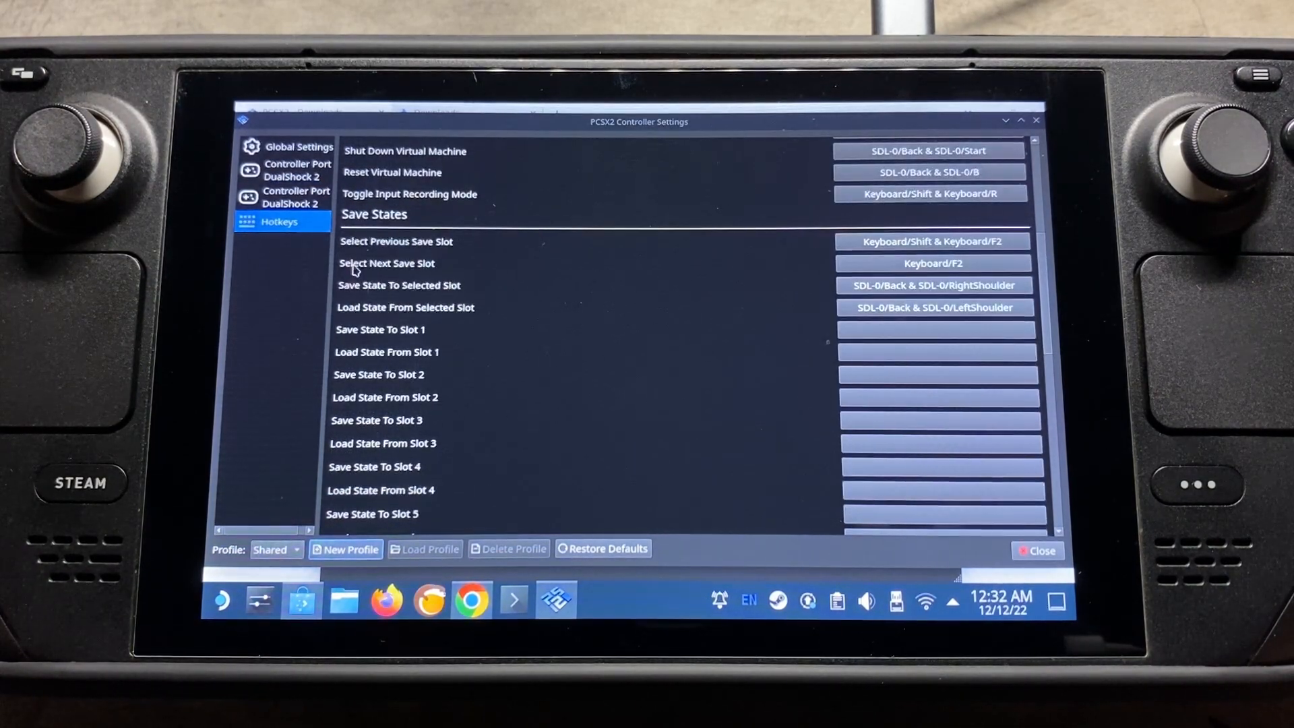
pyautogui.moveTo(443, 269)
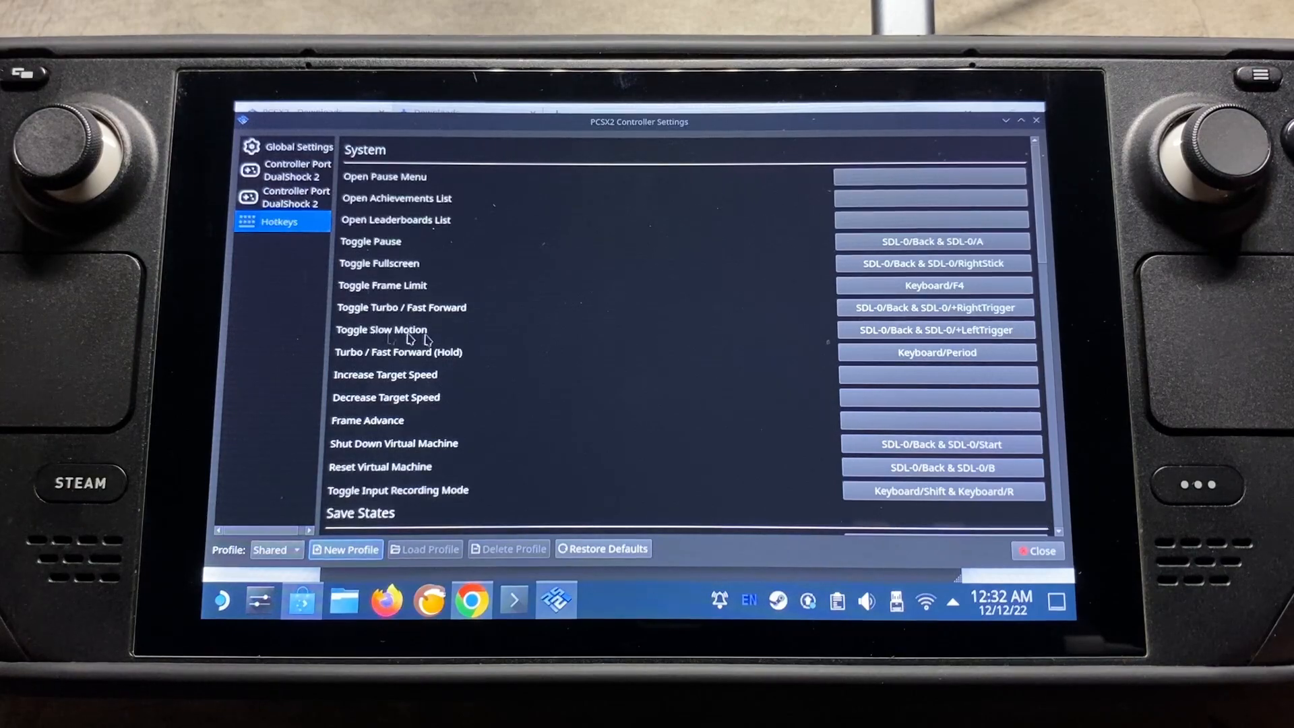
pyautogui.moveTo(447, 340)
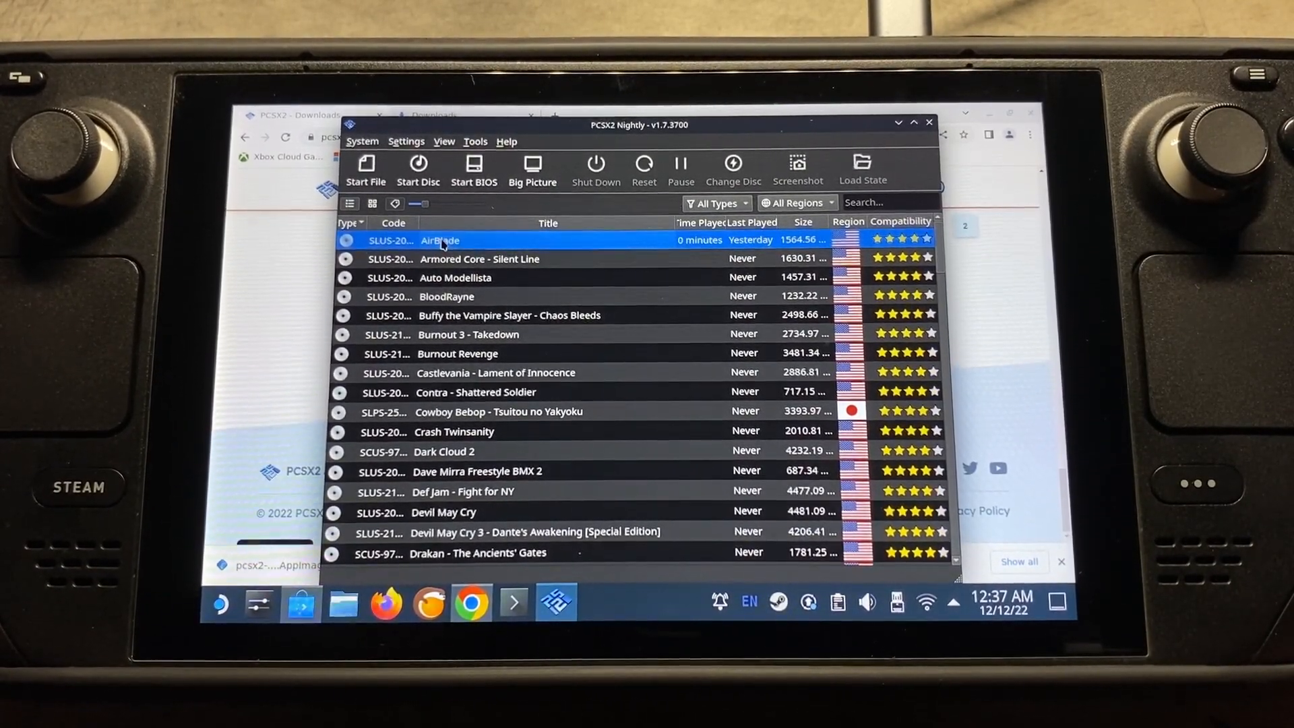
# Open AirBlade's Properties from its context menu in the game list
pyautogui.rightClick(439, 240)
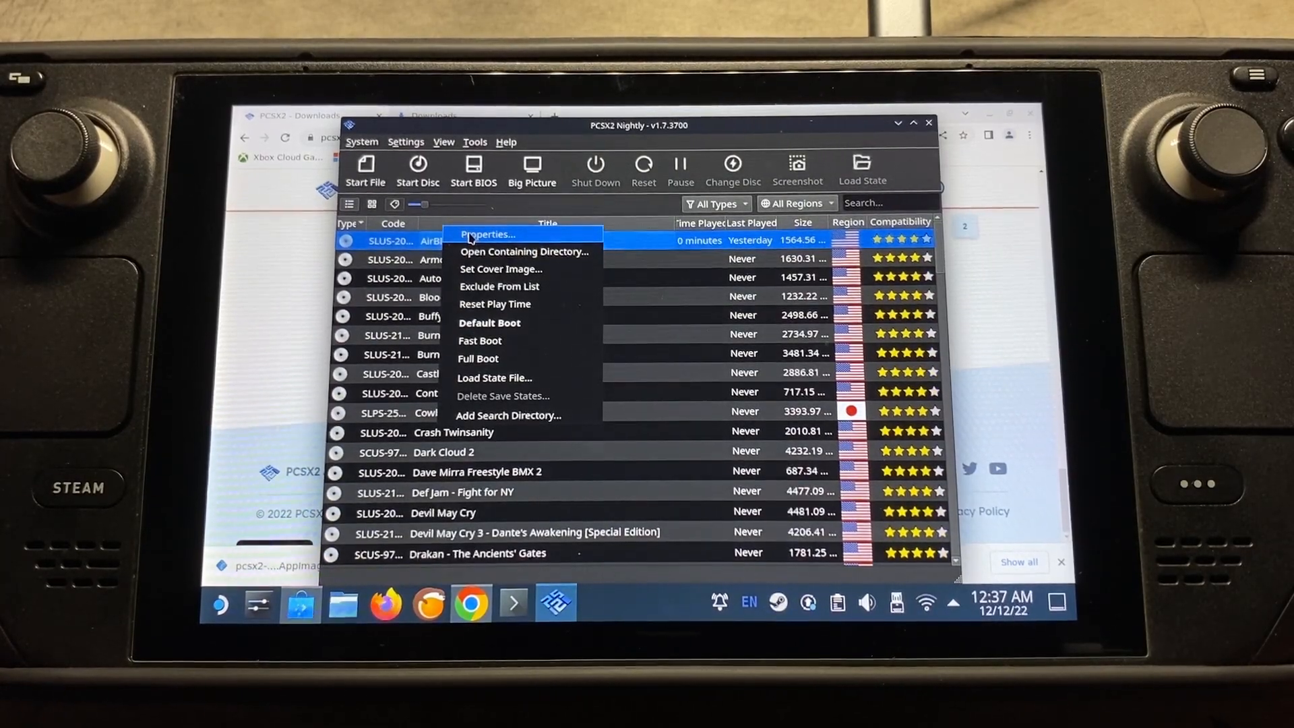
pyautogui.click(487, 234)
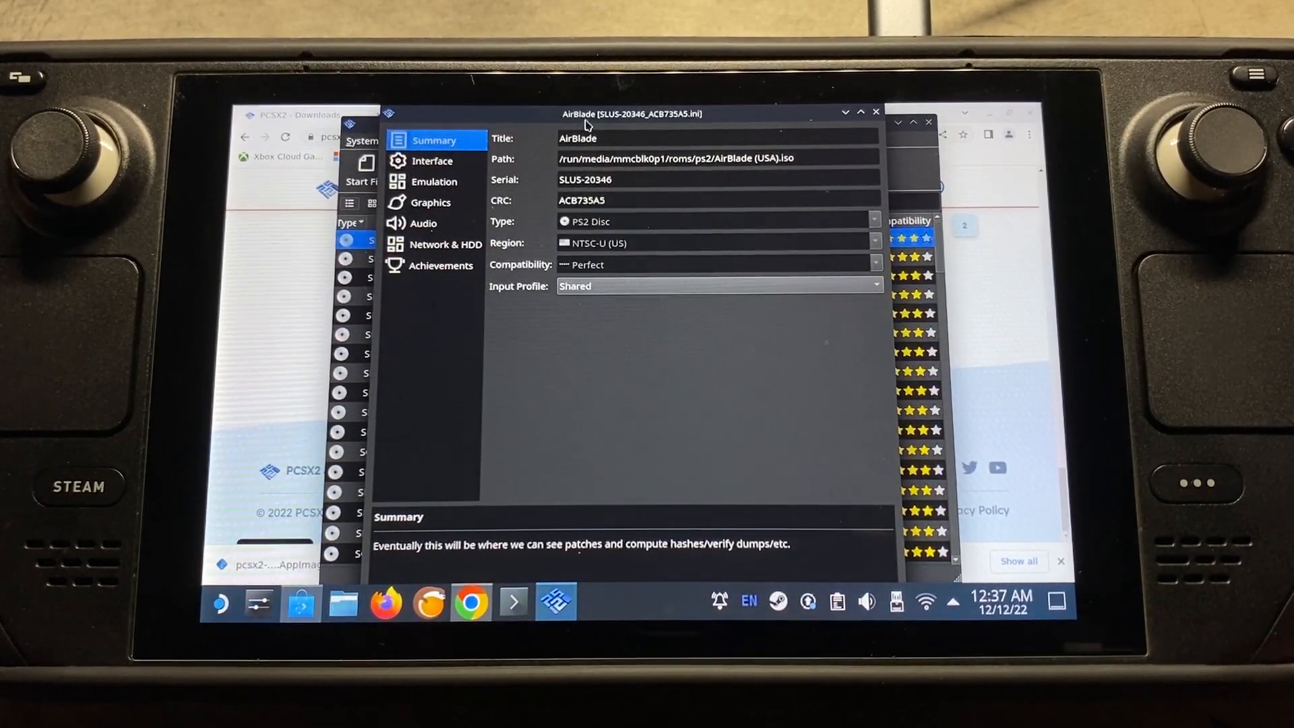
# Toggle Inhibit Screensaver on AirBlade's Interface page, then view its Graphics page
pyautogui.click(432, 161)
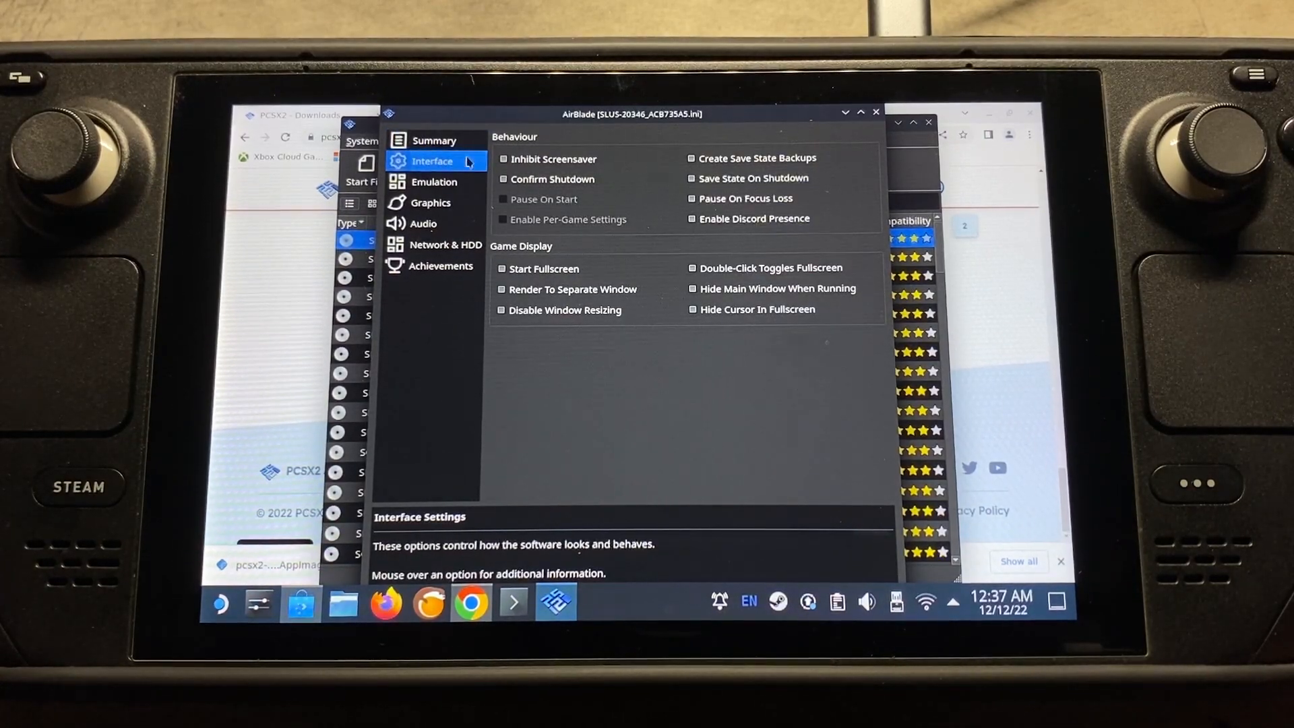
pyautogui.moveTo(511, 164)
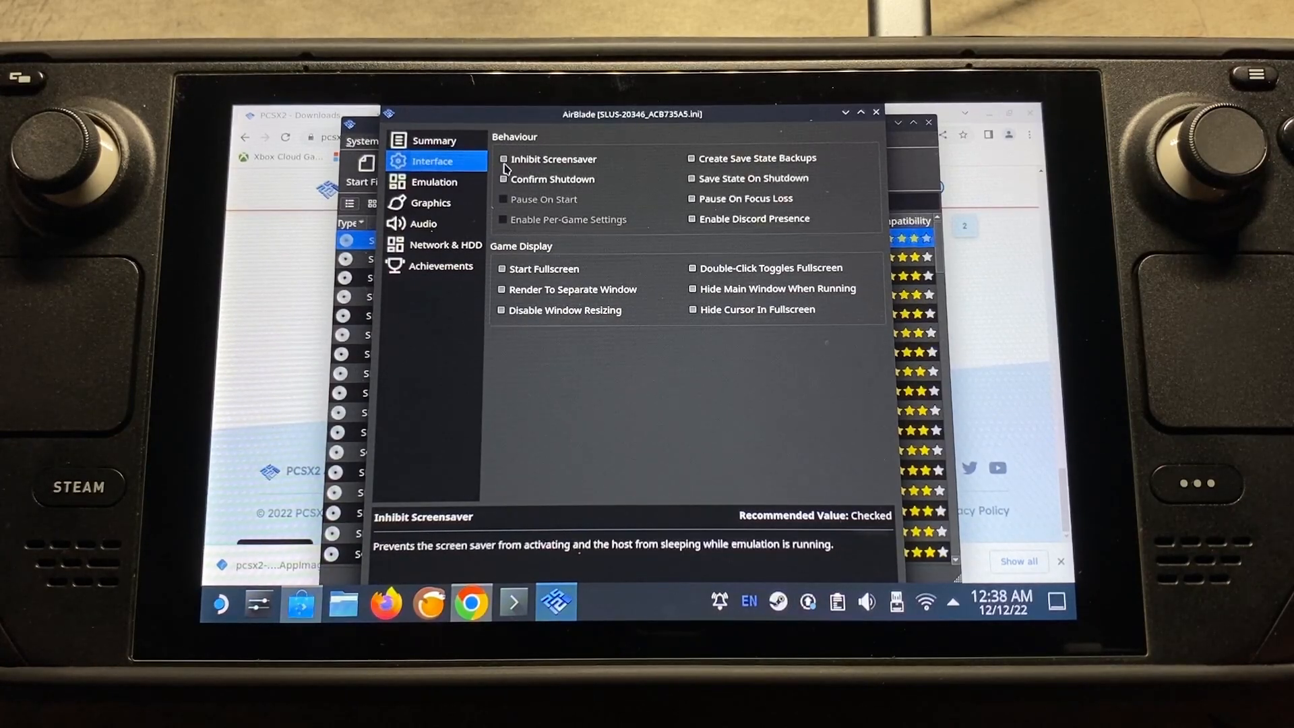
pyautogui.click(499, 159)
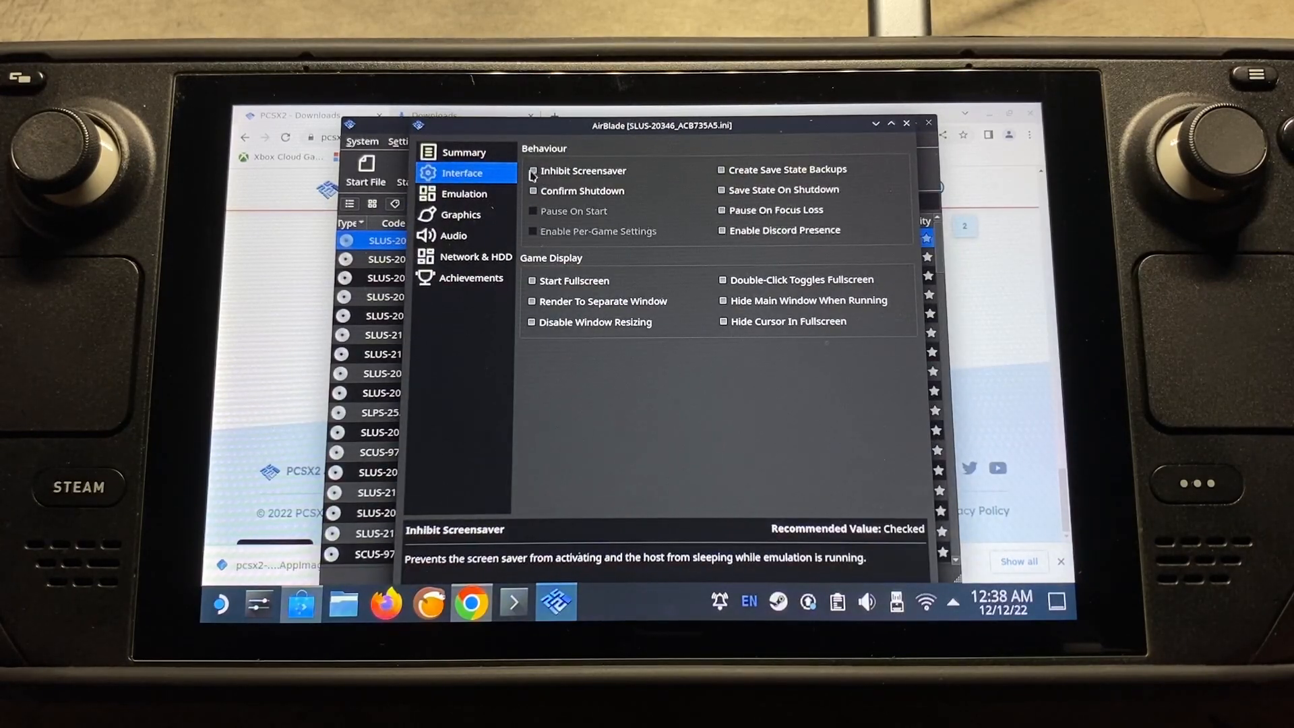
pyautogui.click(461, 214)
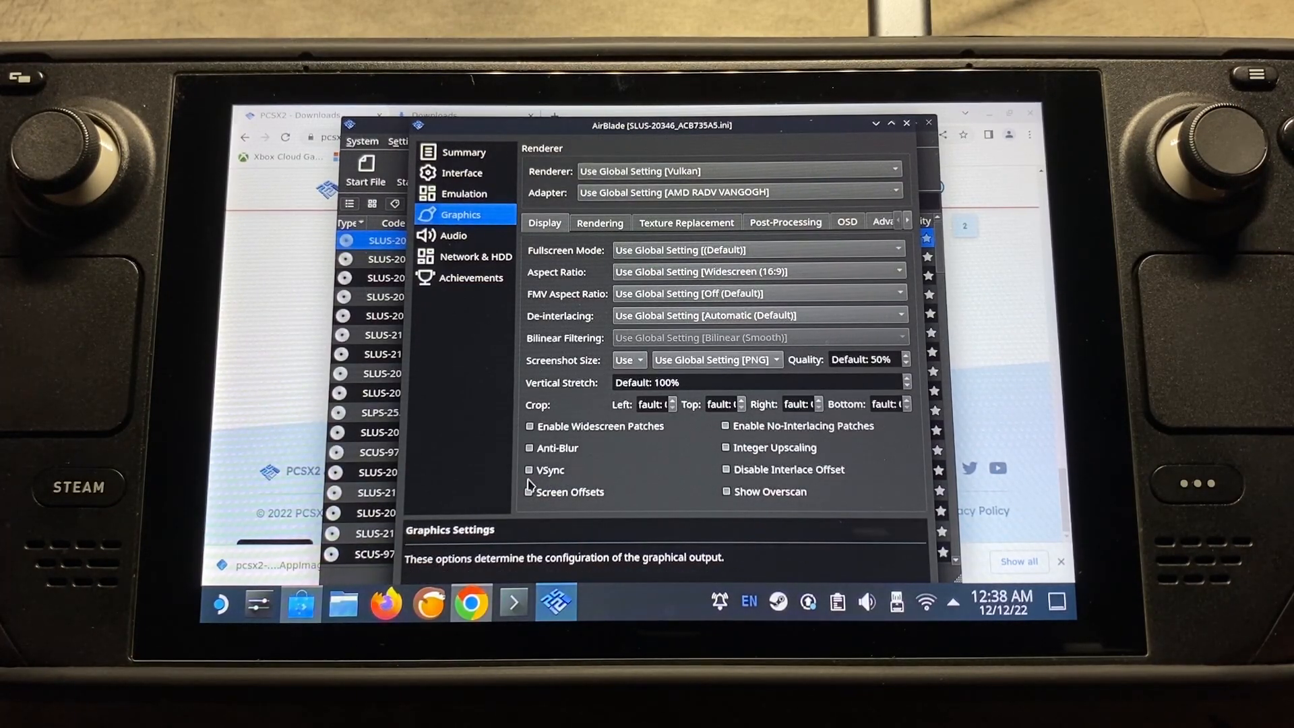
# Tick and then untick VSync for AirBlade, leaving it disabled
pyautogui.click(528, 470)
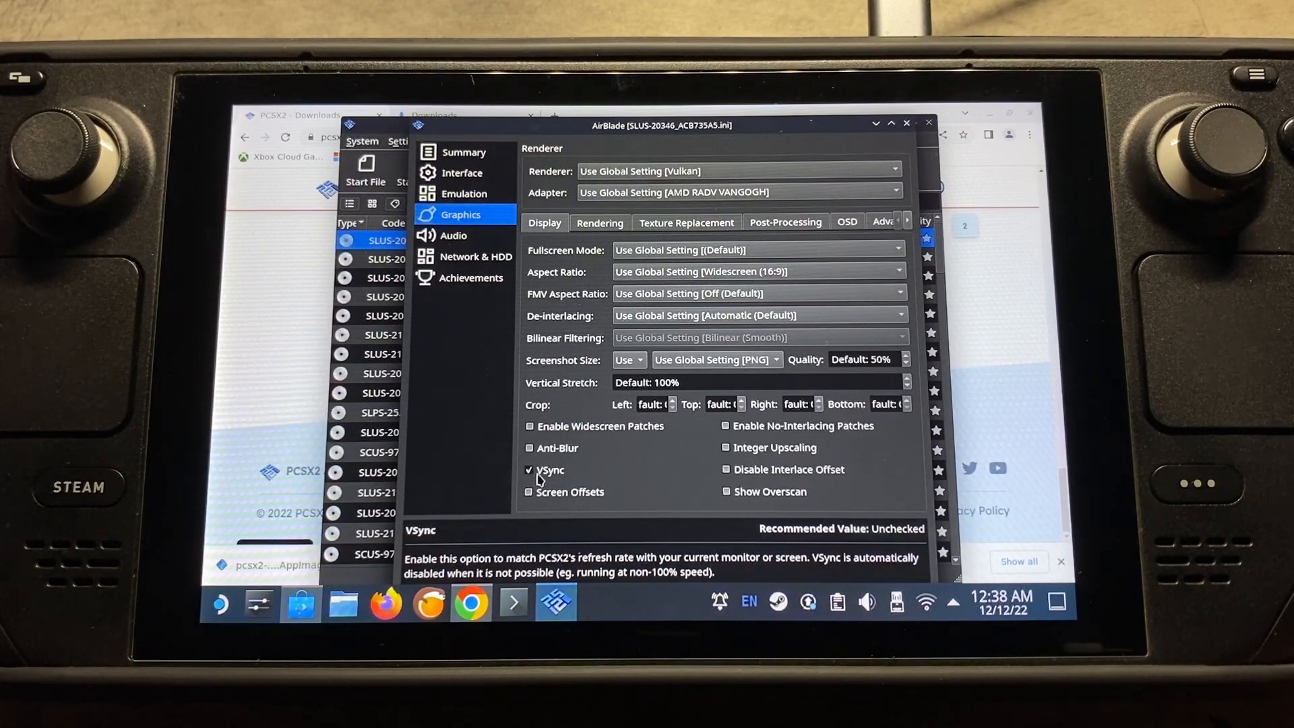
pyautogui.click(529, 470)
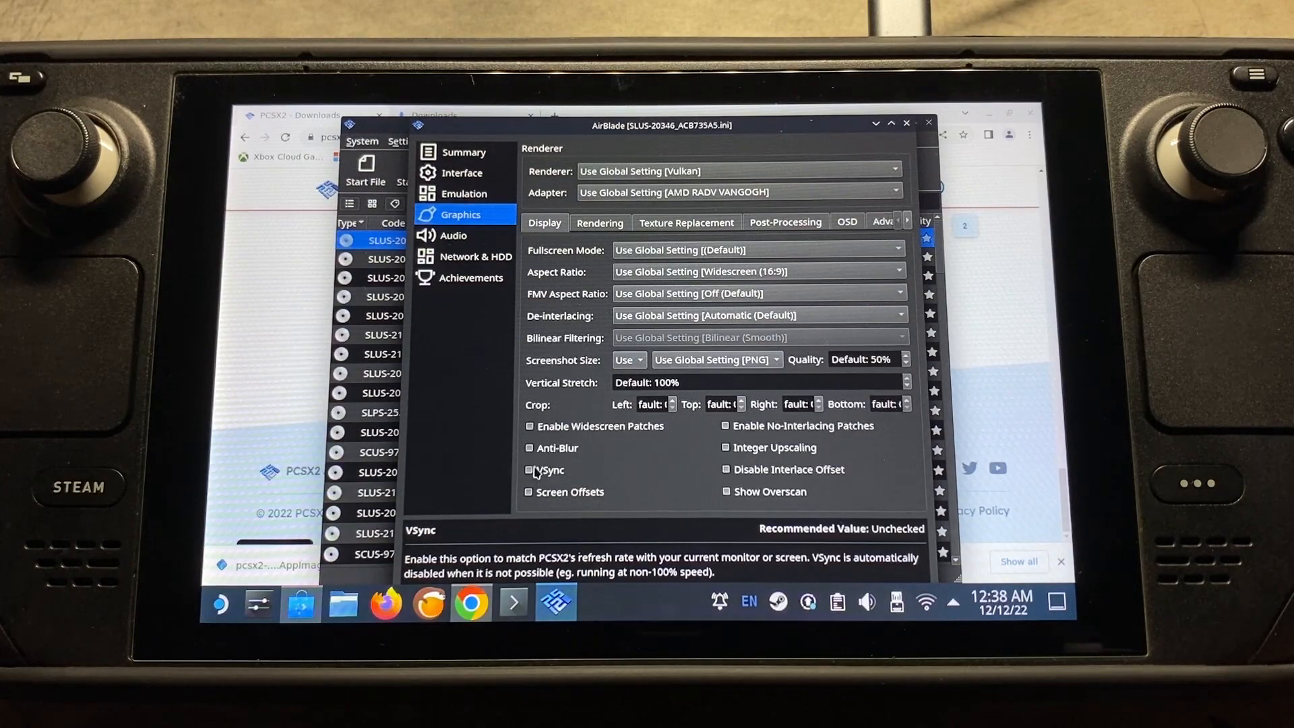
pyautogui.moveTo(473, 463)
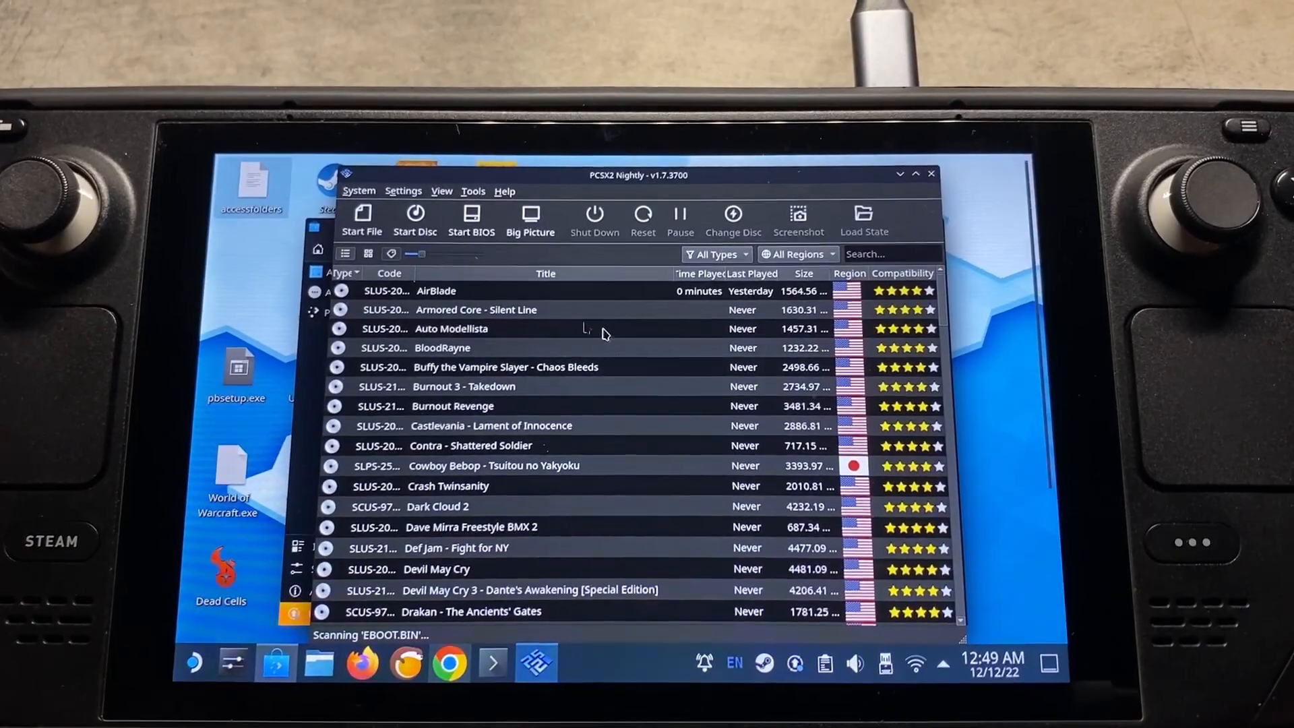
# Scroll the game list down to the R and S titles
pyautogui.scroll(-3)
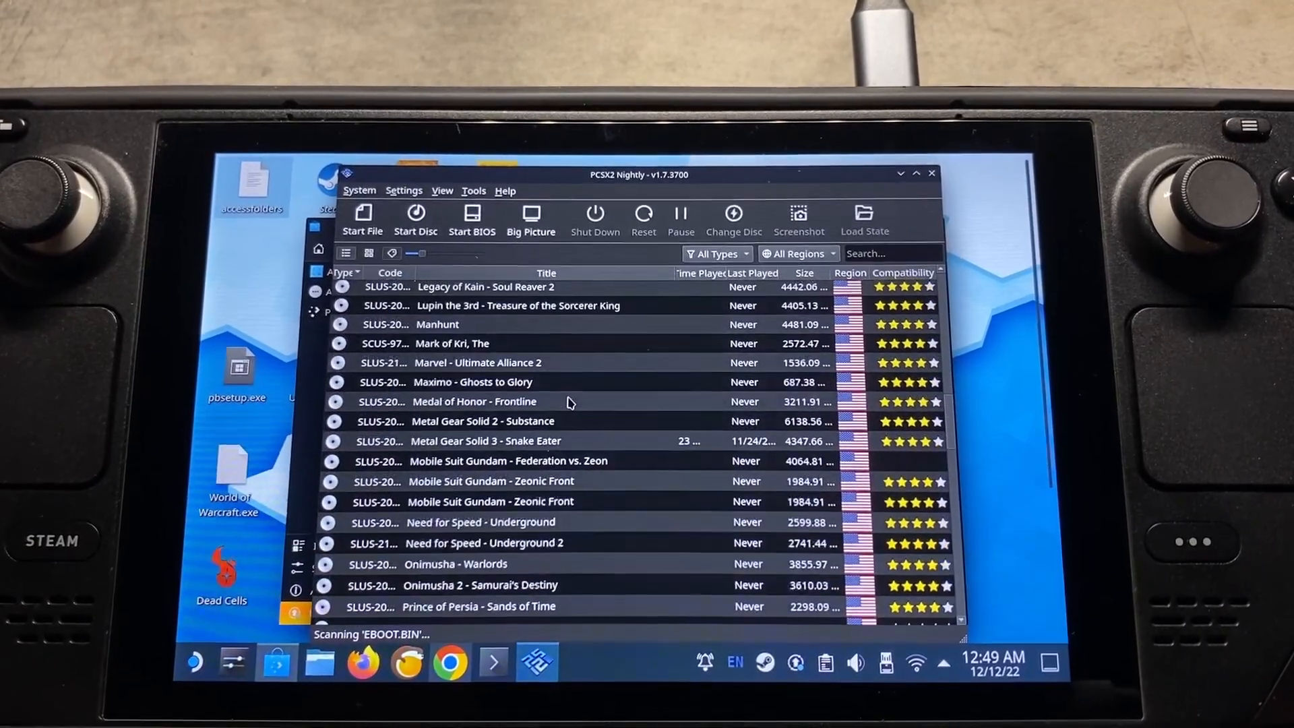
pyautogui.scroll(-3)
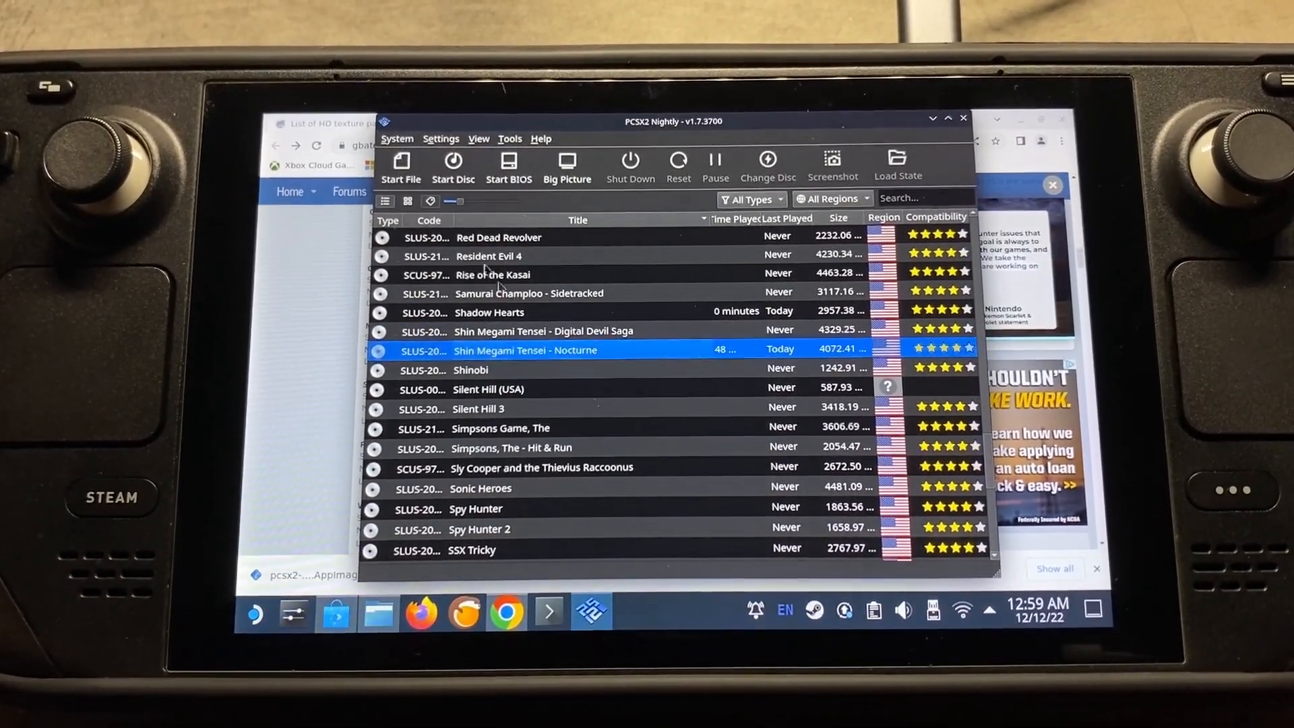
# Open the pcsx2/textures search directory from Settings > Graphics > Texture Replacement
pyautogui.click(441, 139)
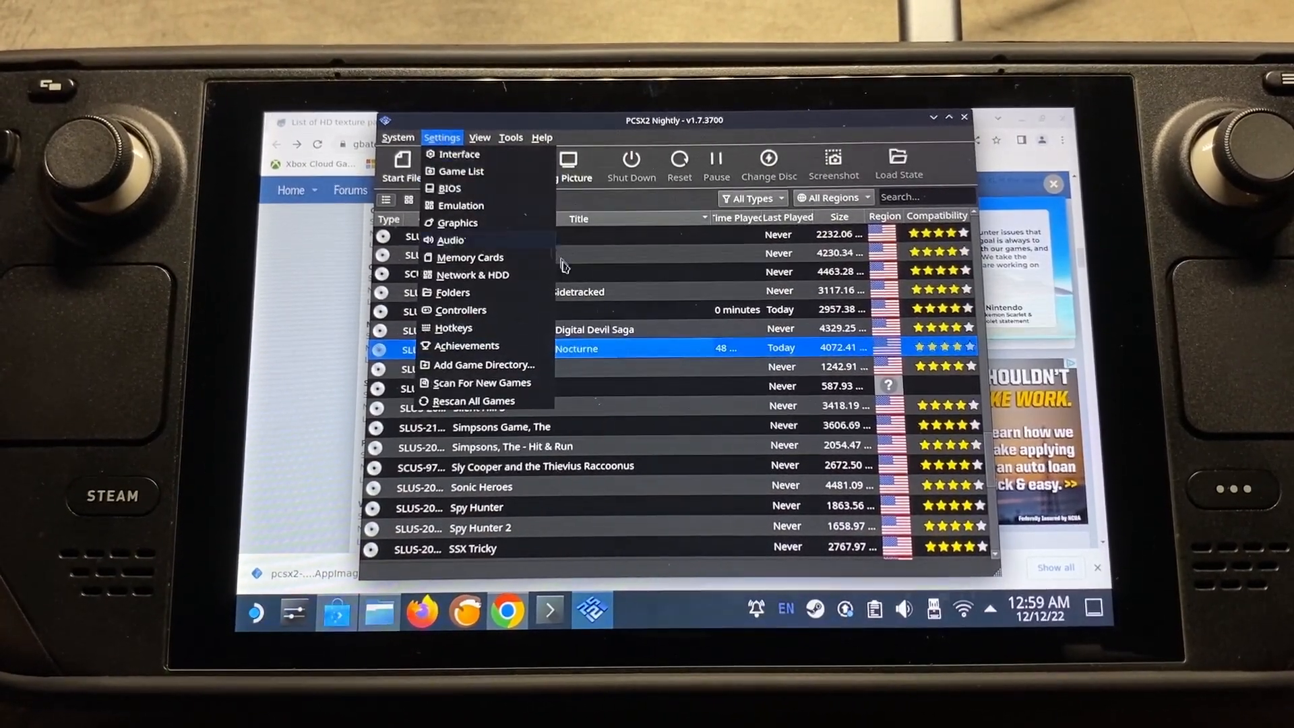
pyautogui.click(458, 223)
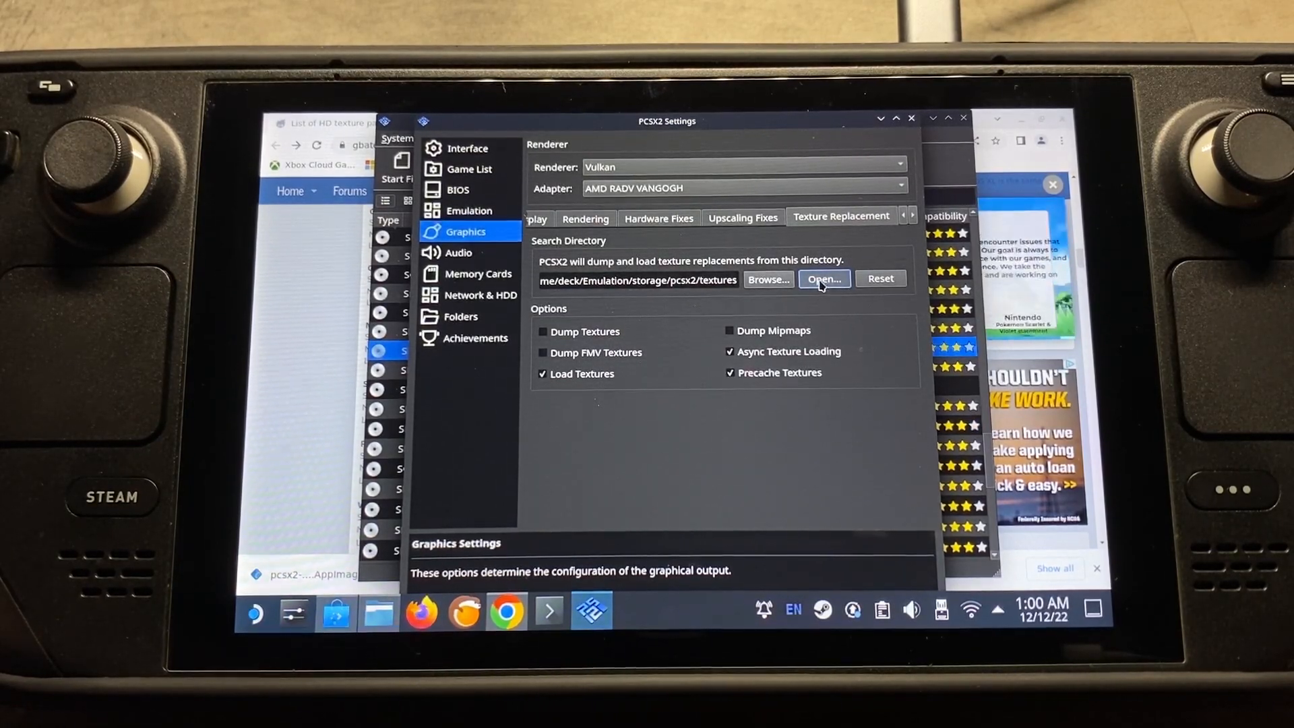
pyautogui.click(825, 278)
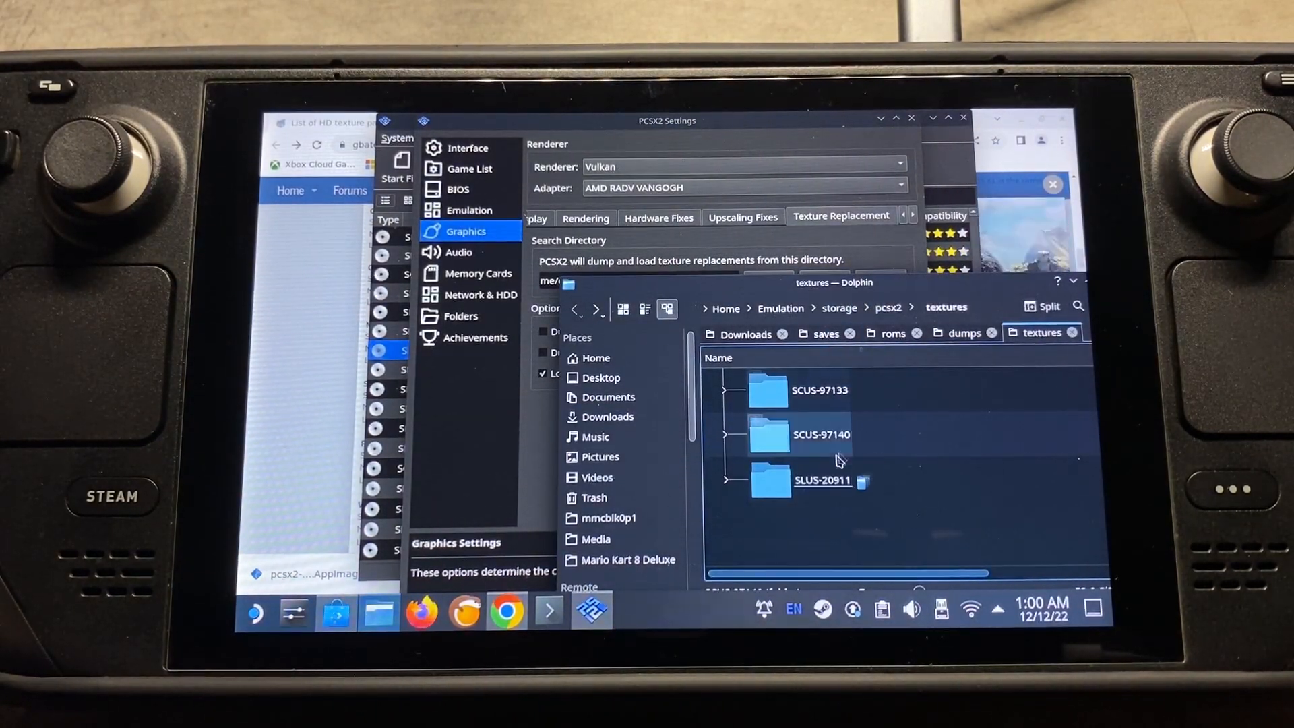
# Close the graphics settings and browse SLUS-20911 in Dolphin to view a dumped PNG texture
pyautogui.click(814, 480)
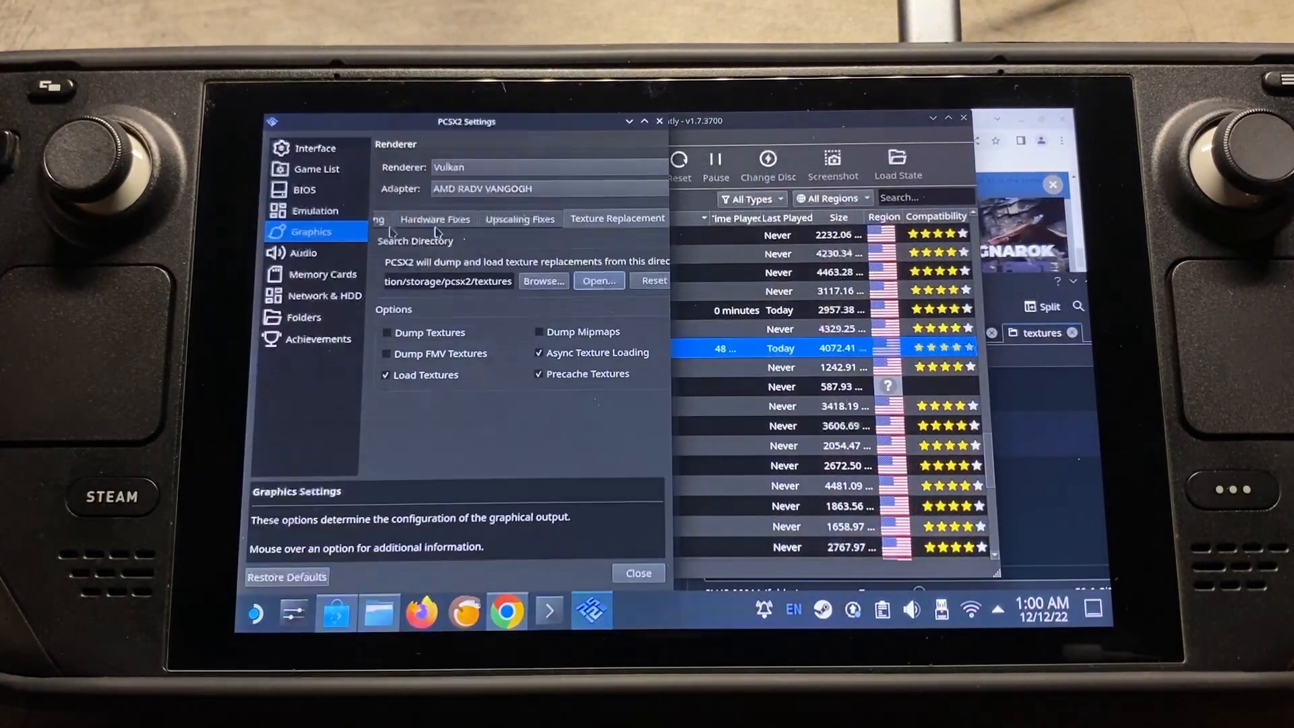
pyautogui.click(639, 572)
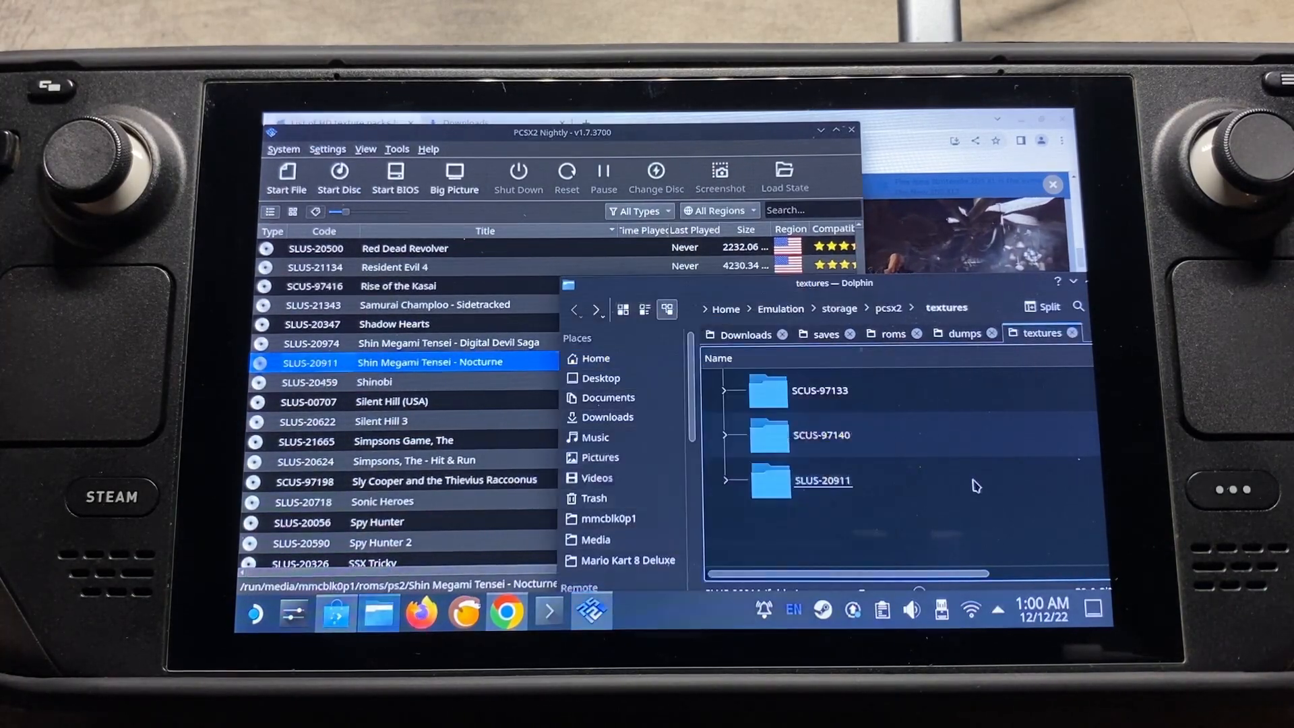
pyautogui.click(800, 480)
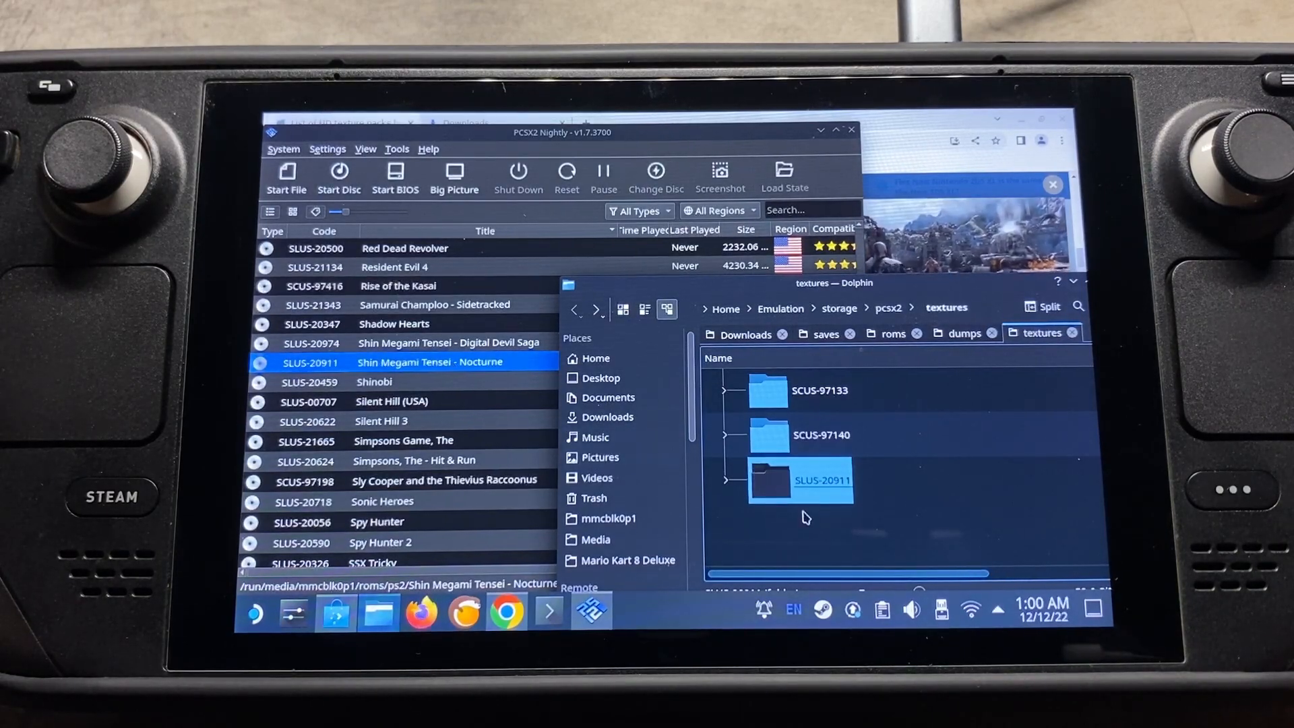
pyautogui.doubleClick(822, 481)
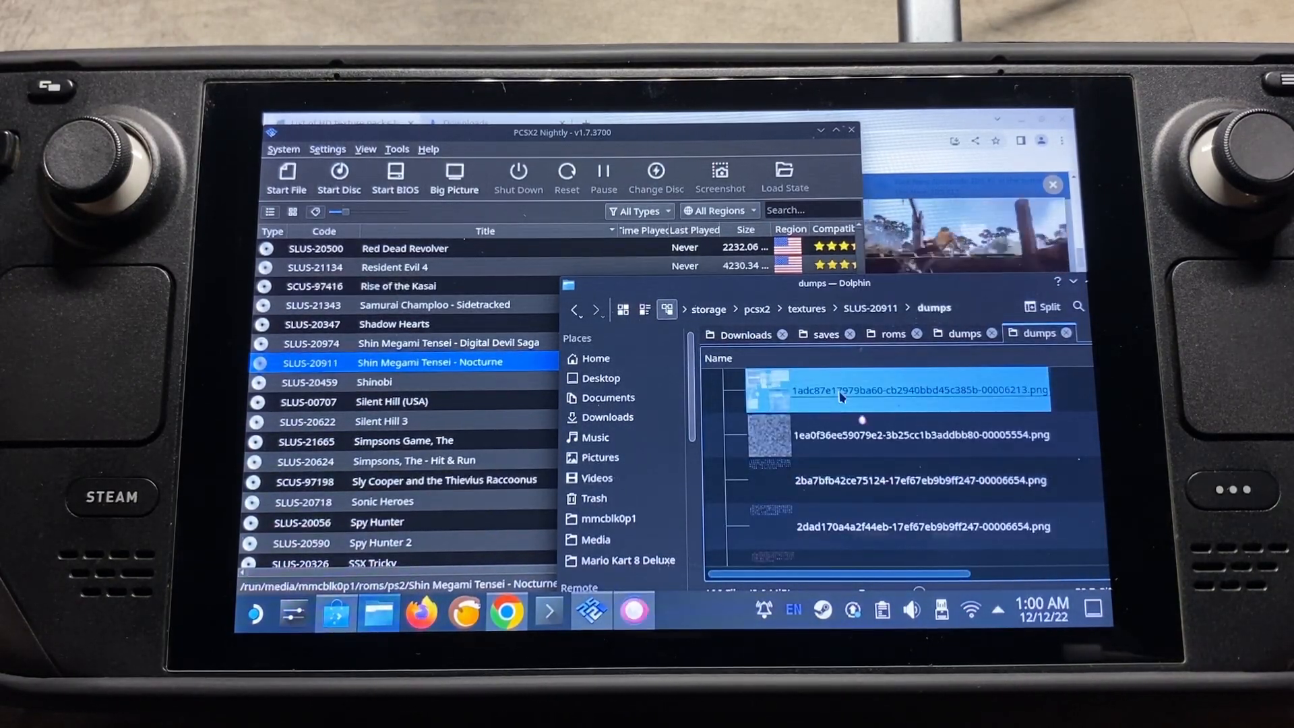
pyautogui.doubleClick(921, 390)
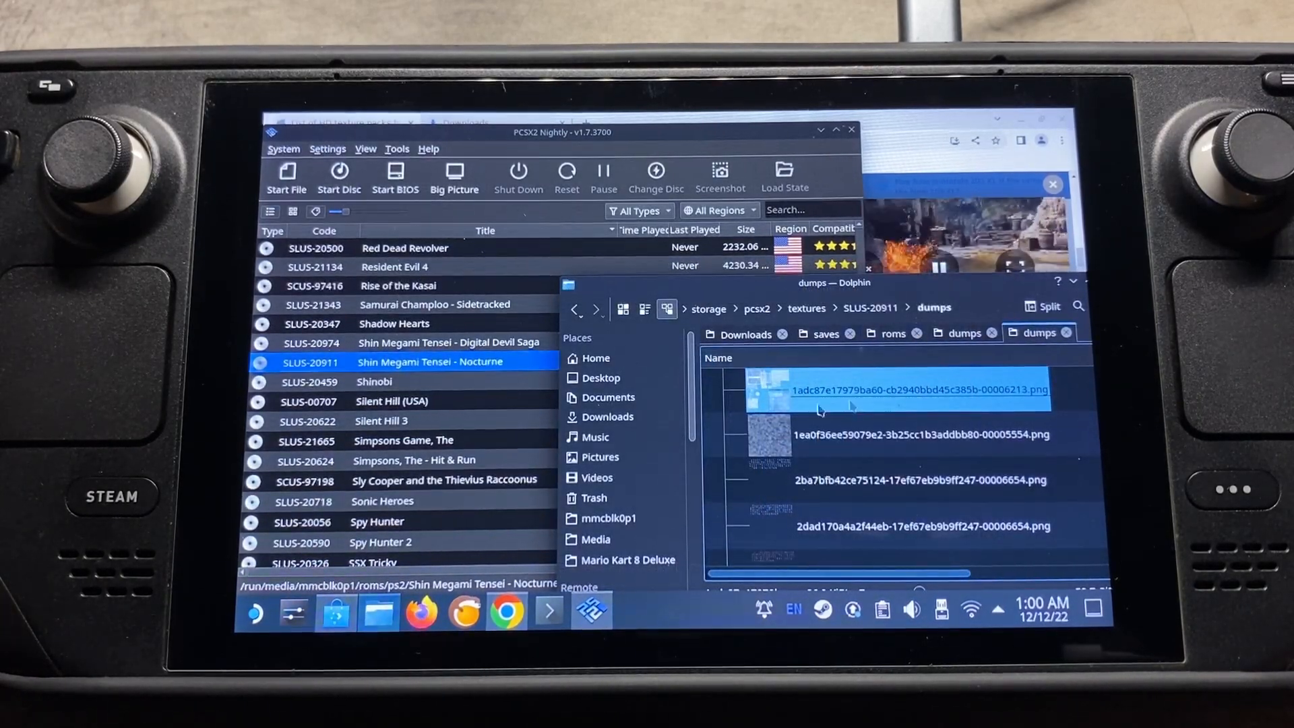
pyautogui.click(922, 434)
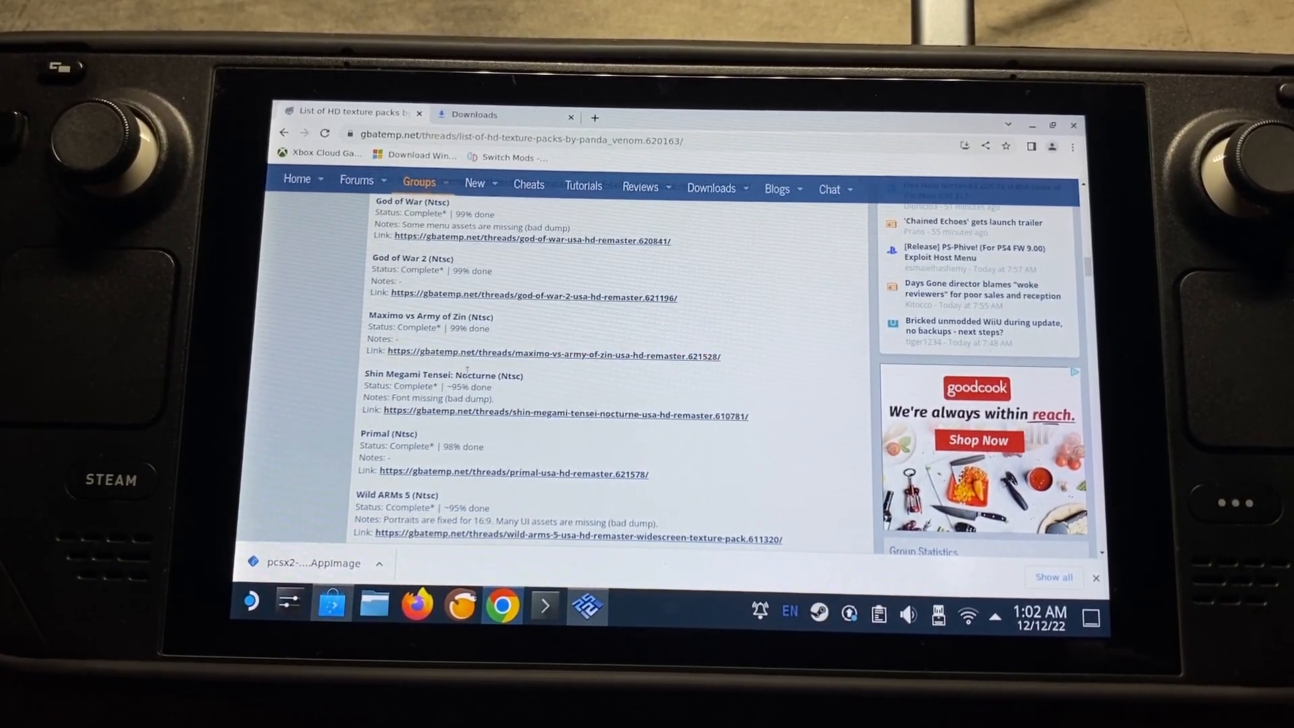
pyautogui.moveTo(451, 416)
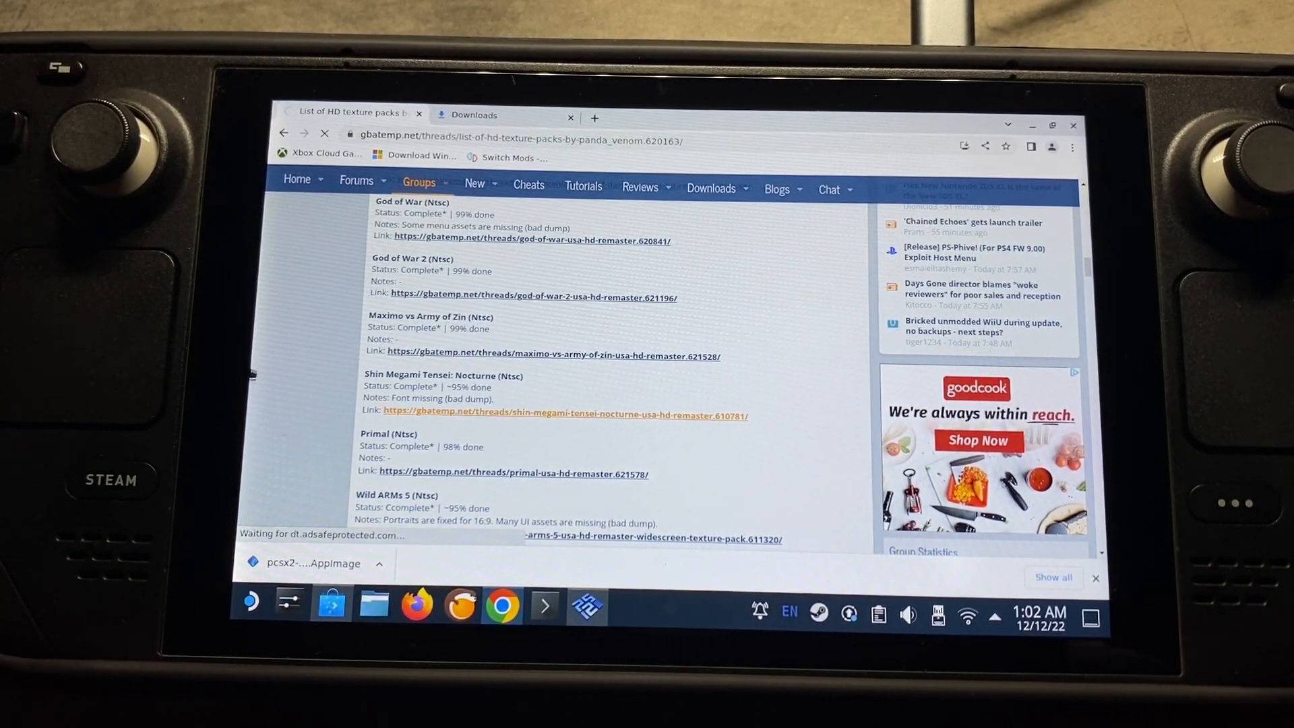
# Open the Nocturne HD texture thread and start the 427.9 MB MediaFire download
pyautogui.click(565, 415)
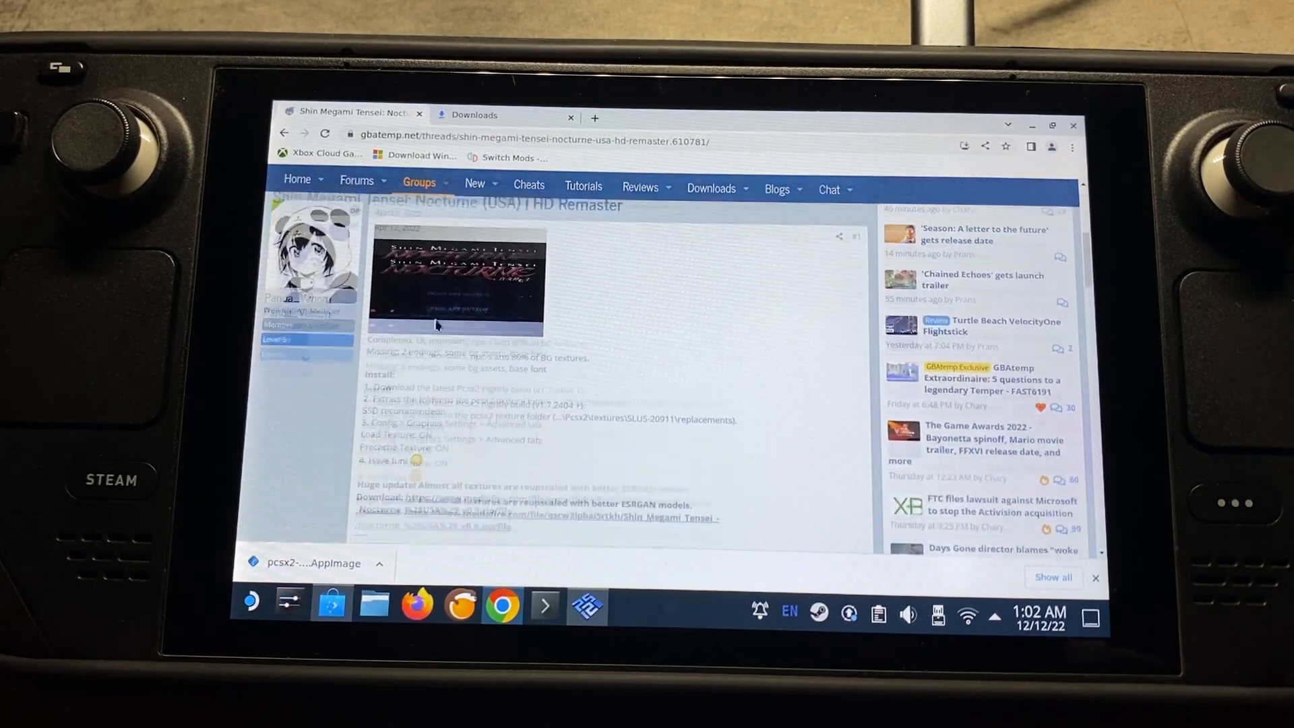
pyautogui.scroll(-3)
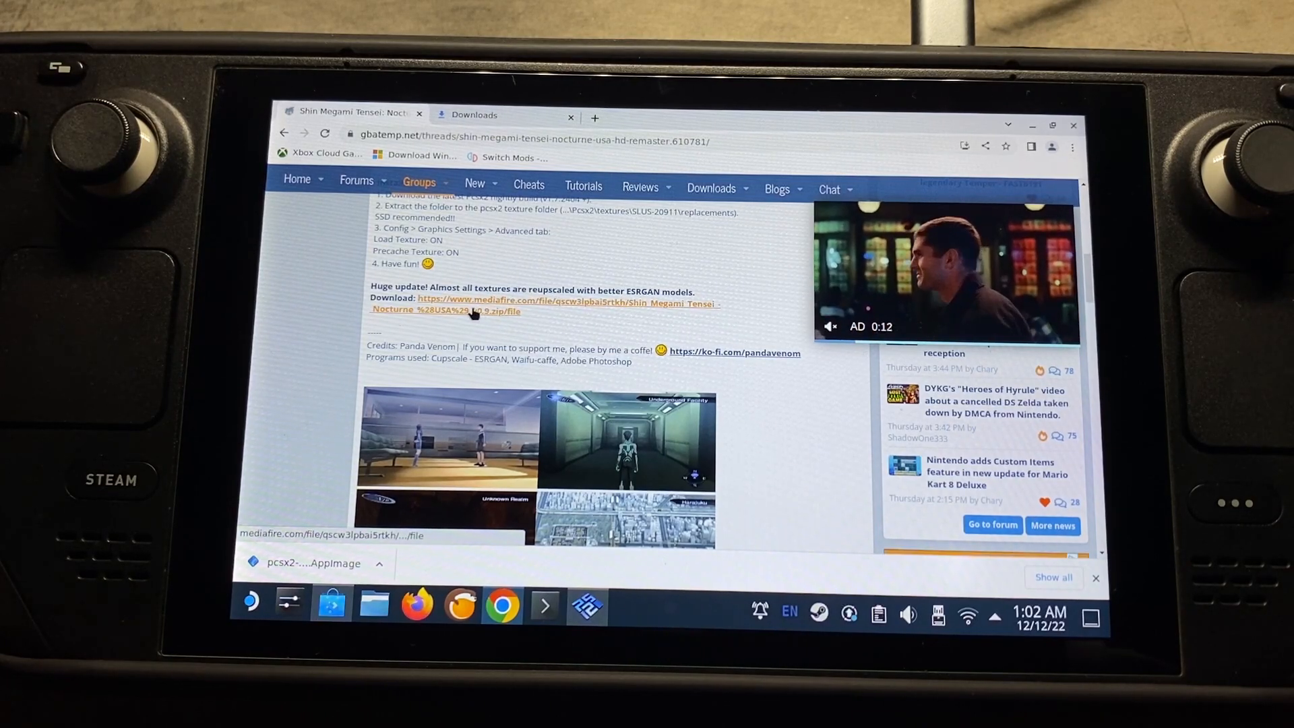
pyautogui.click(458, 310)
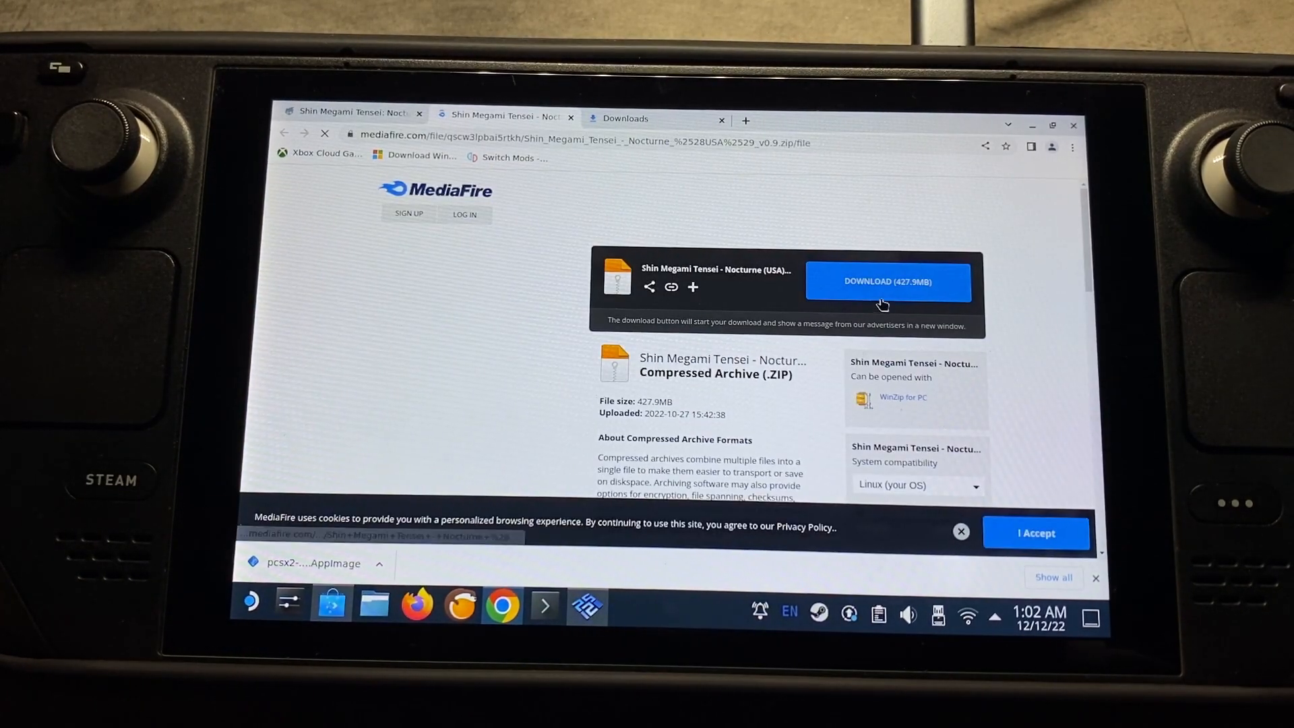
pyautogui.click(889, 282)
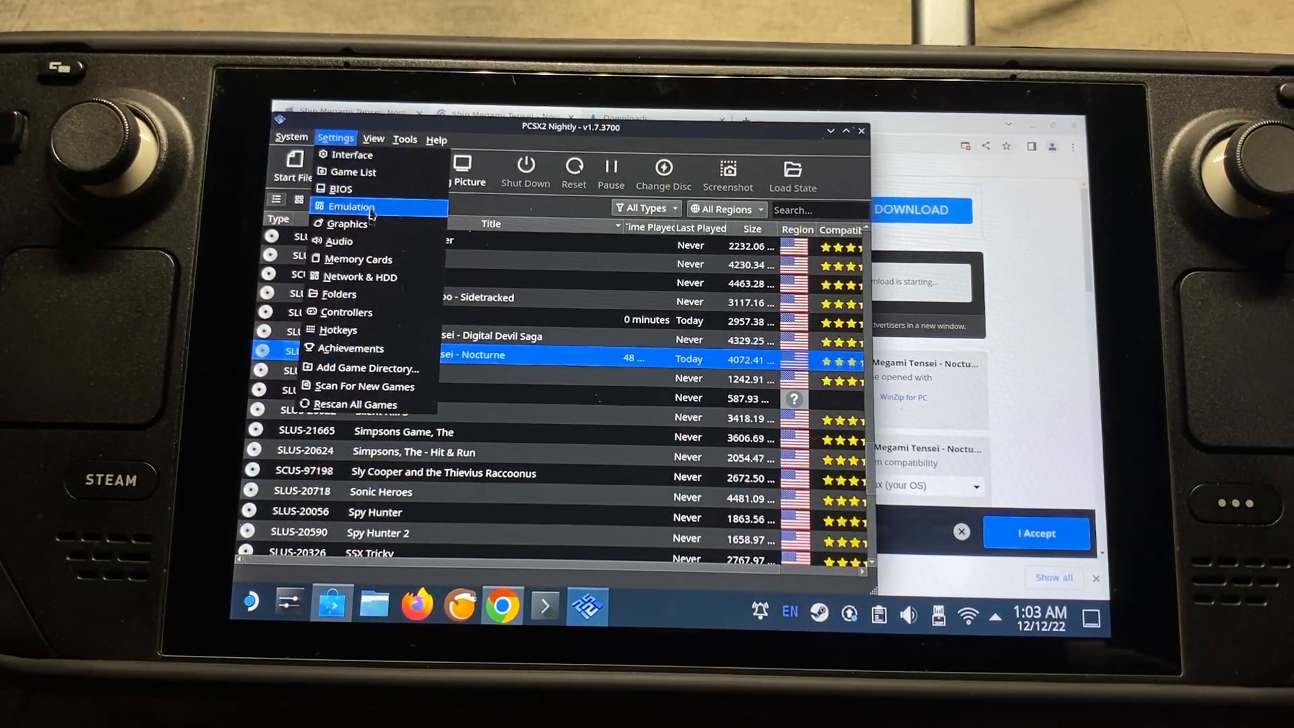
# Open Settings > Graphics on the Texture Replacement tab
pyautogui.click(348, 224)
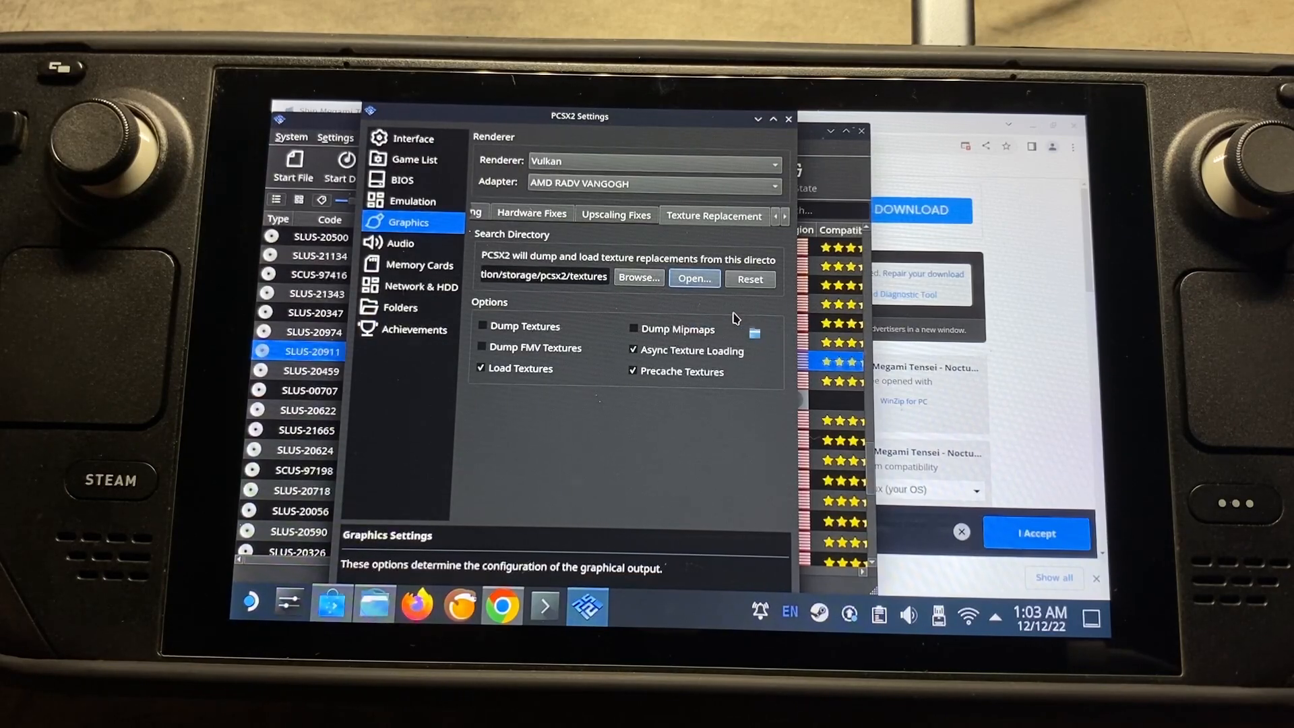
pyautogui.click(694, 278)
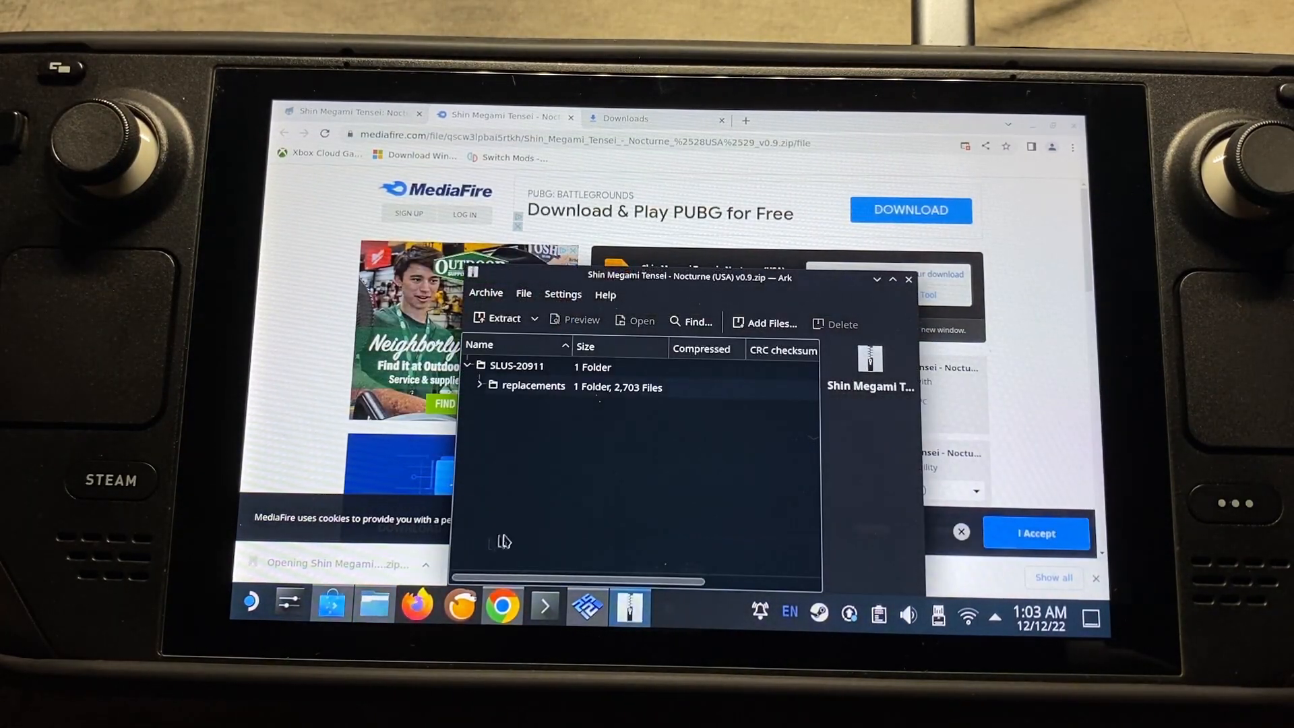
# Extract the Nocturne pack's SLUS-20911 folder into PCSX2's textures directory
pyautogui.click(517, 366)
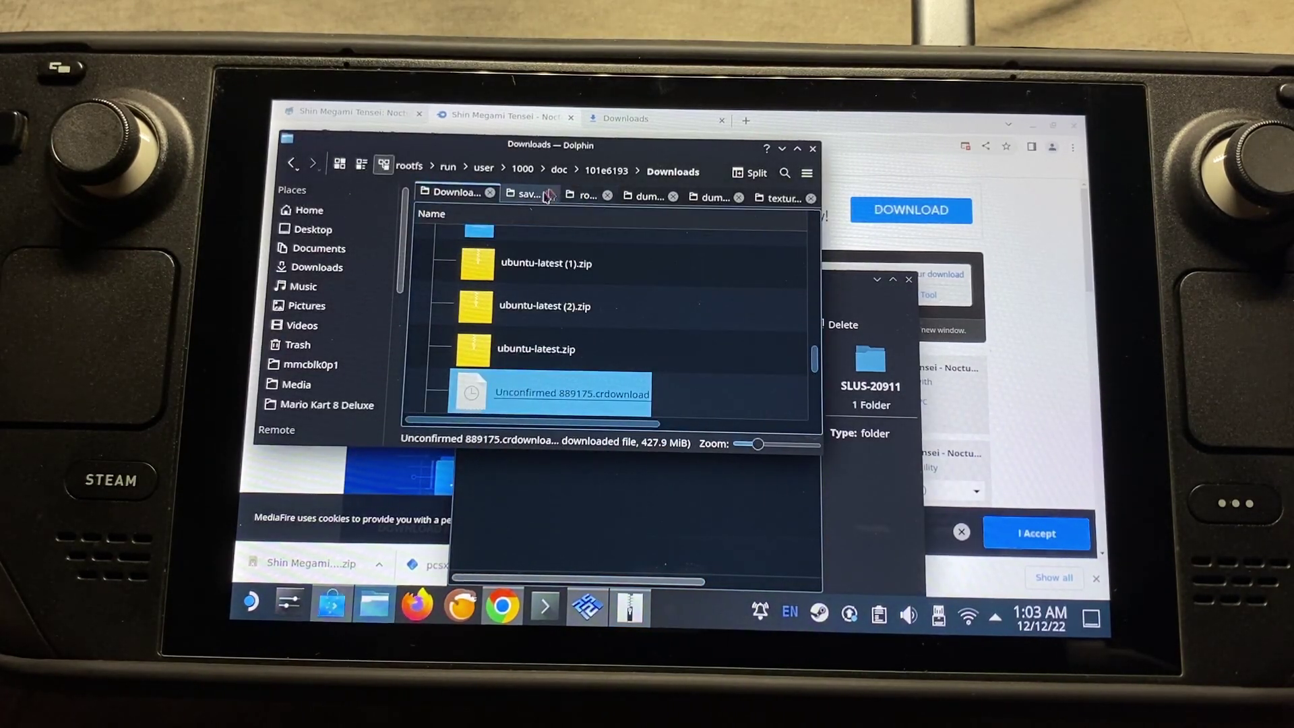
pyautogui.click(712, 197)
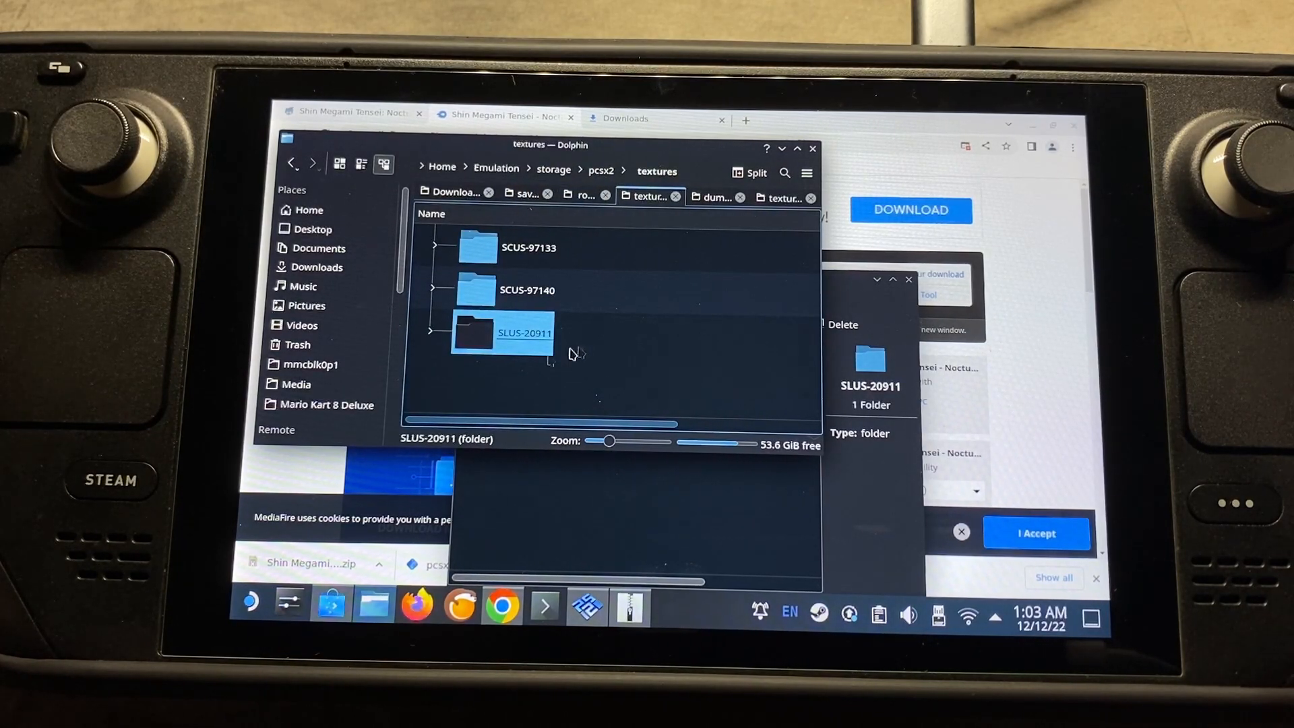
pyautogui.click(720, 387)
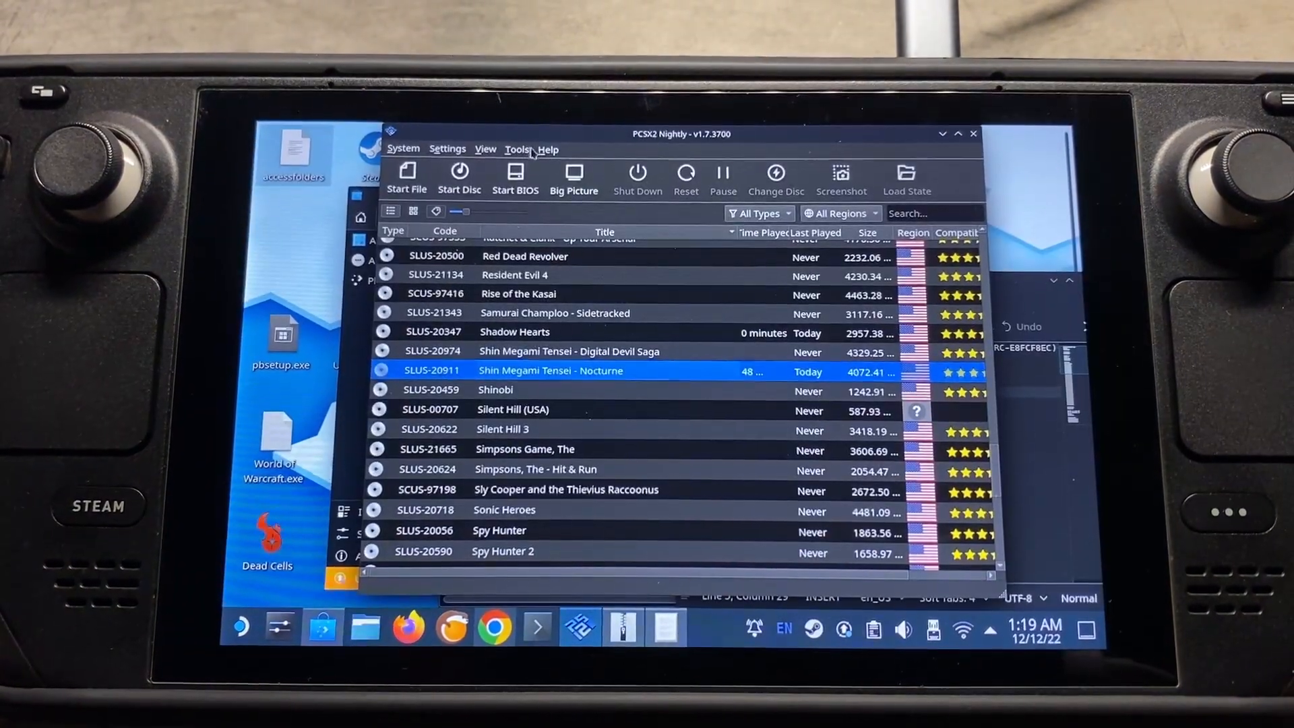
# Open the cheats folder in PCSX2's data directory and browse its 3,702 .pnach files
pyautogui.click(517, 149)
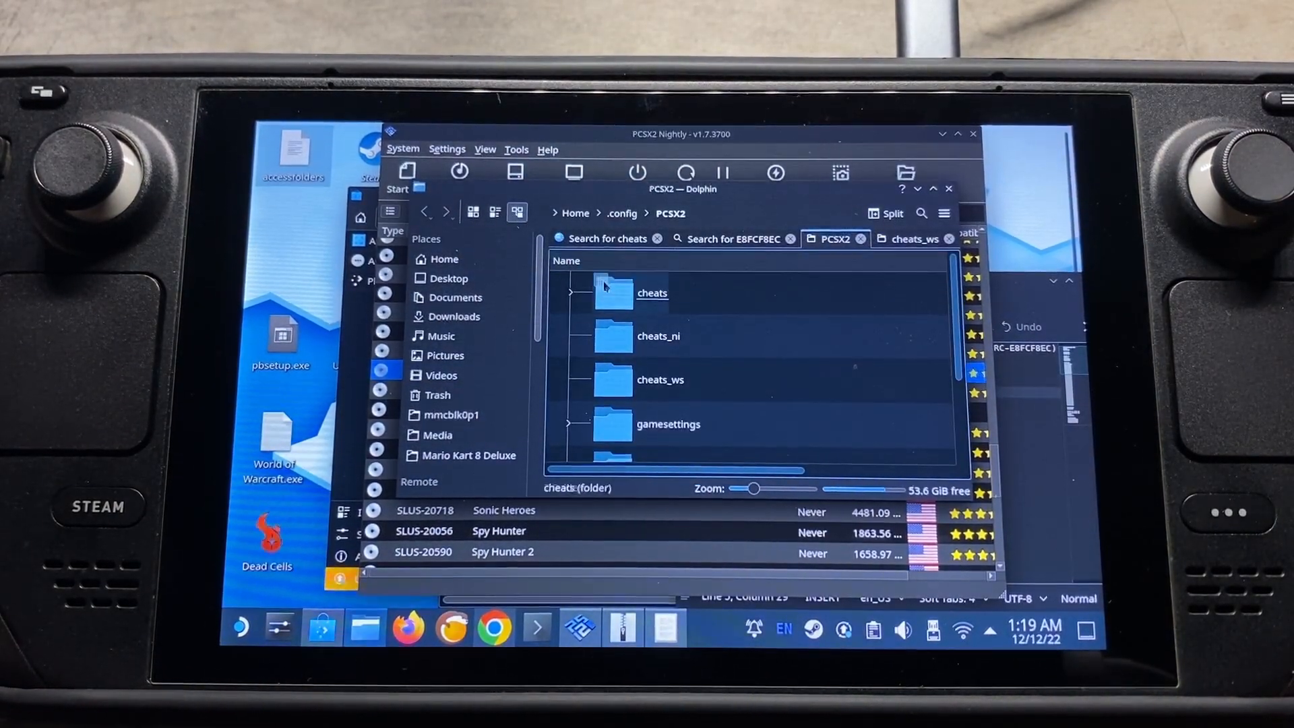
pyautogui.doubleClick(651, 292)
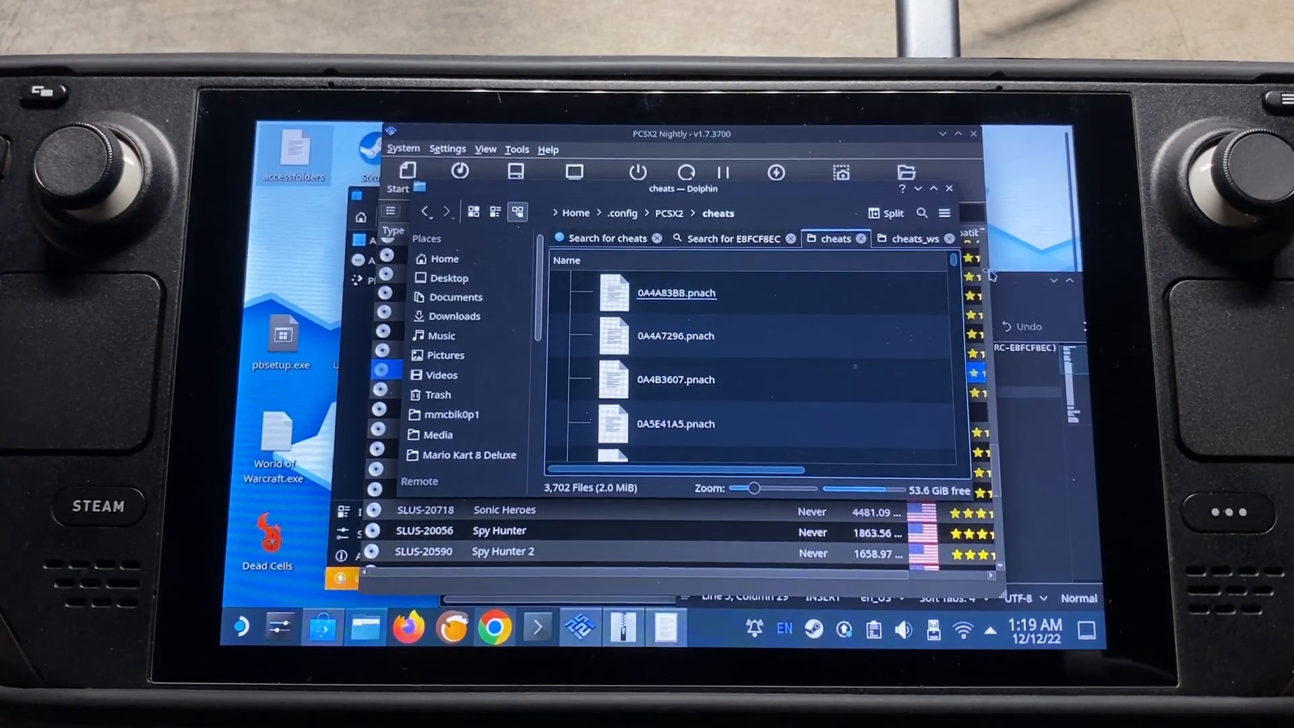
pyautogui.scroll(-3)
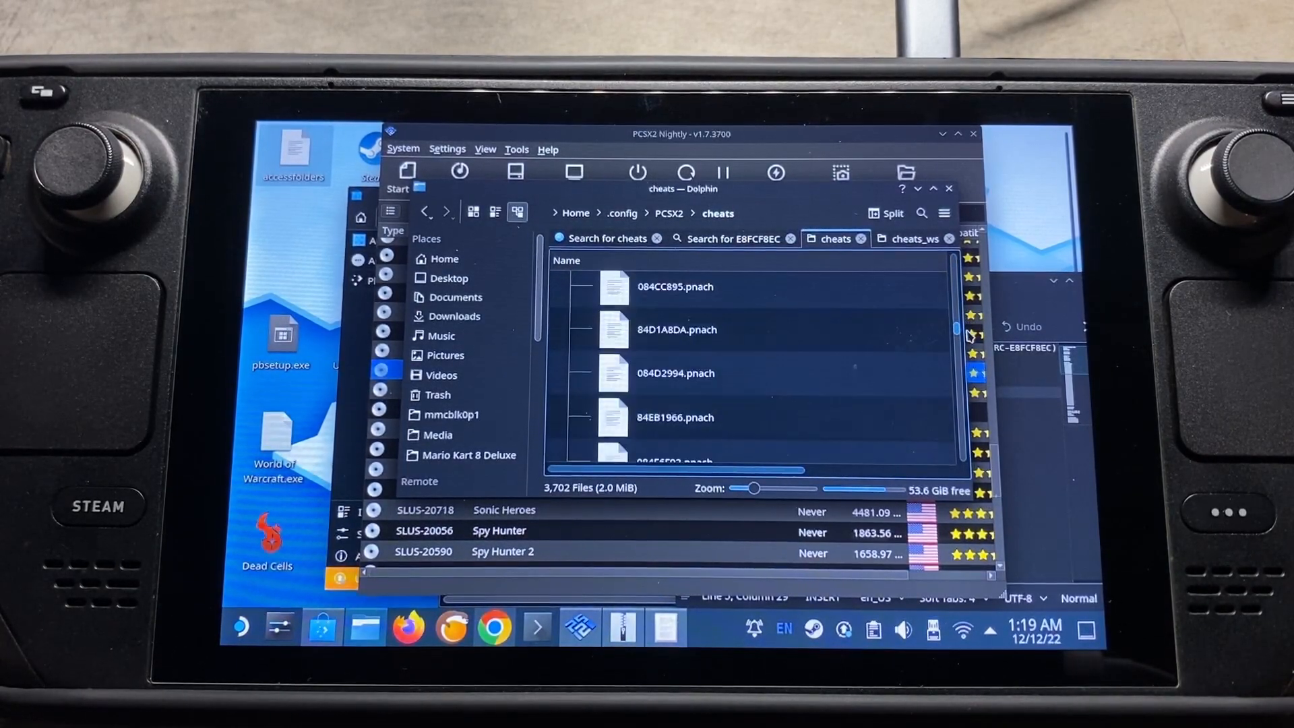
pyautogui.scroll(-3)
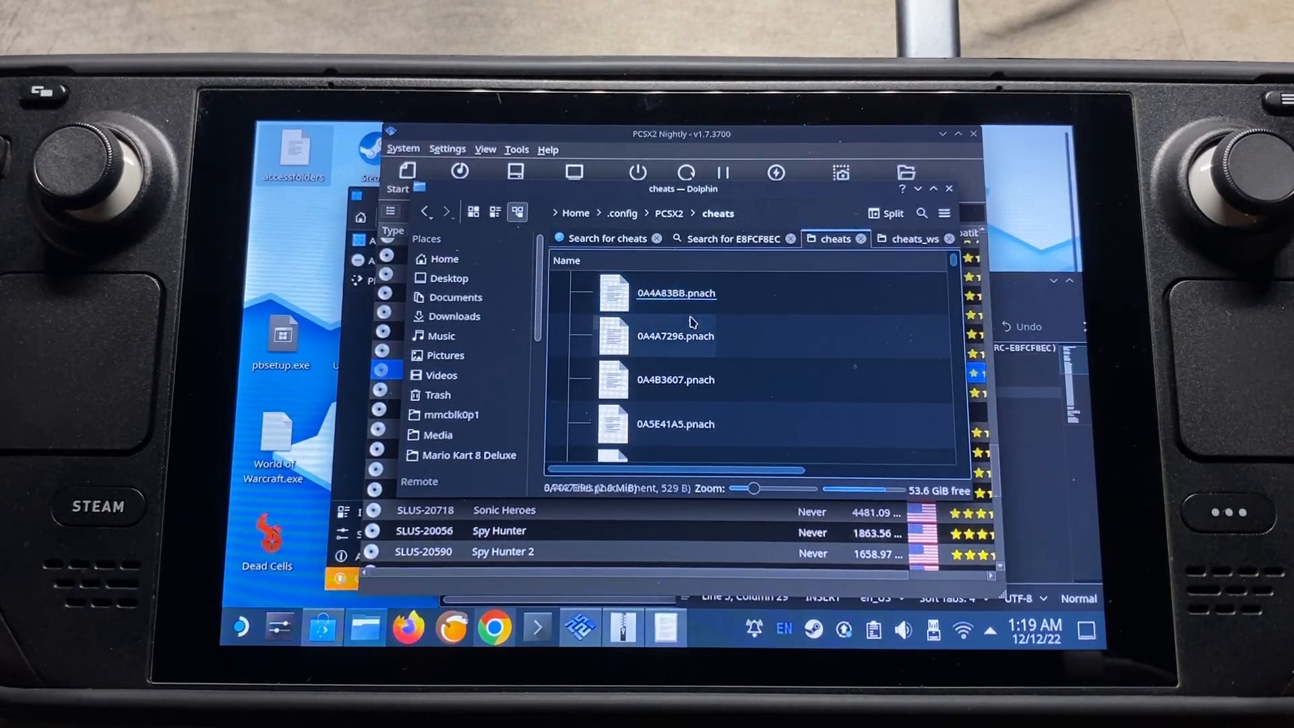
pyautogui.click(677, 293)
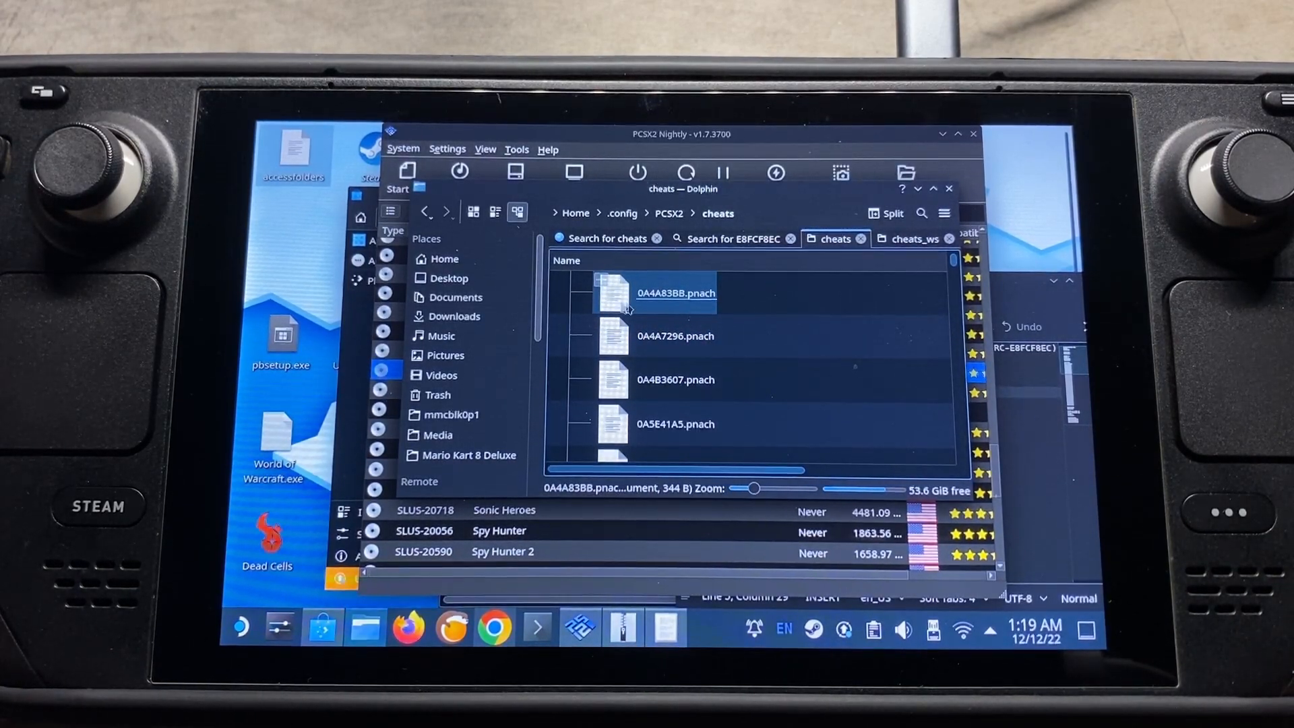
pyautogui.click(675, 335)
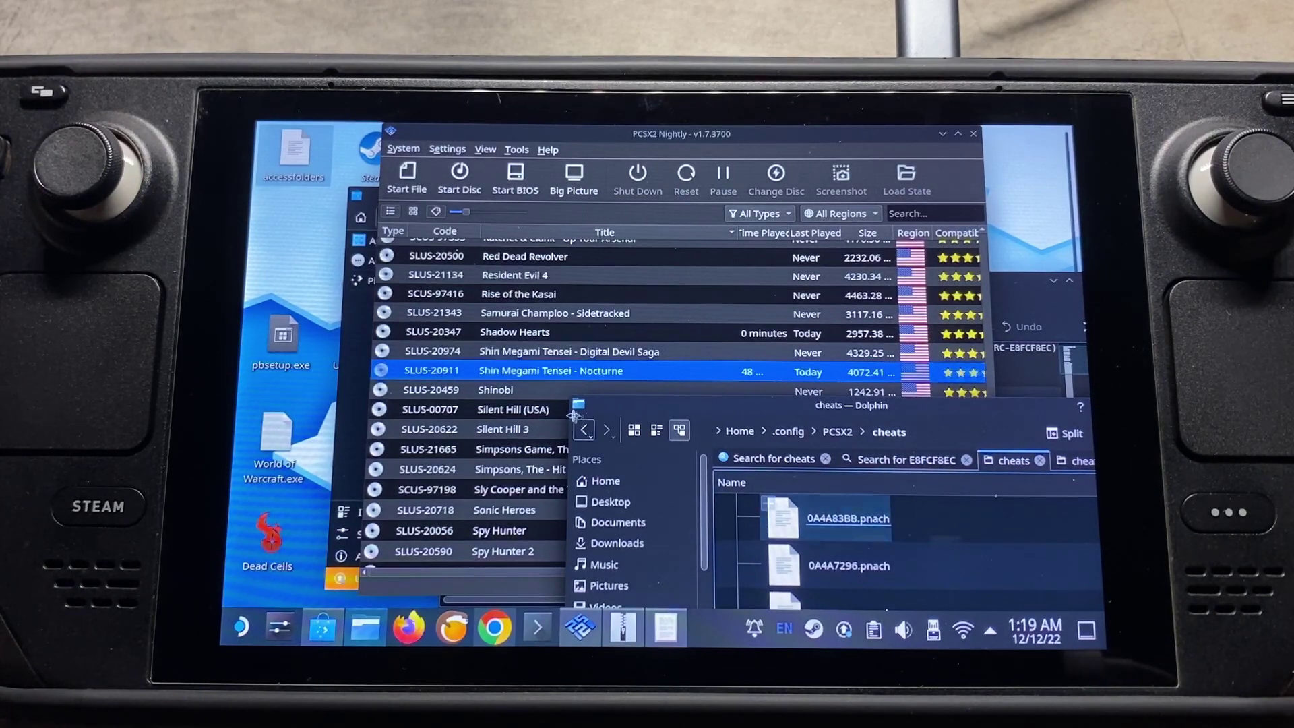
# Check Nocturne's CRC in Properties, then open E8FCF8EC.pnach from the search results
pyautogui.rightClick(548, 370)
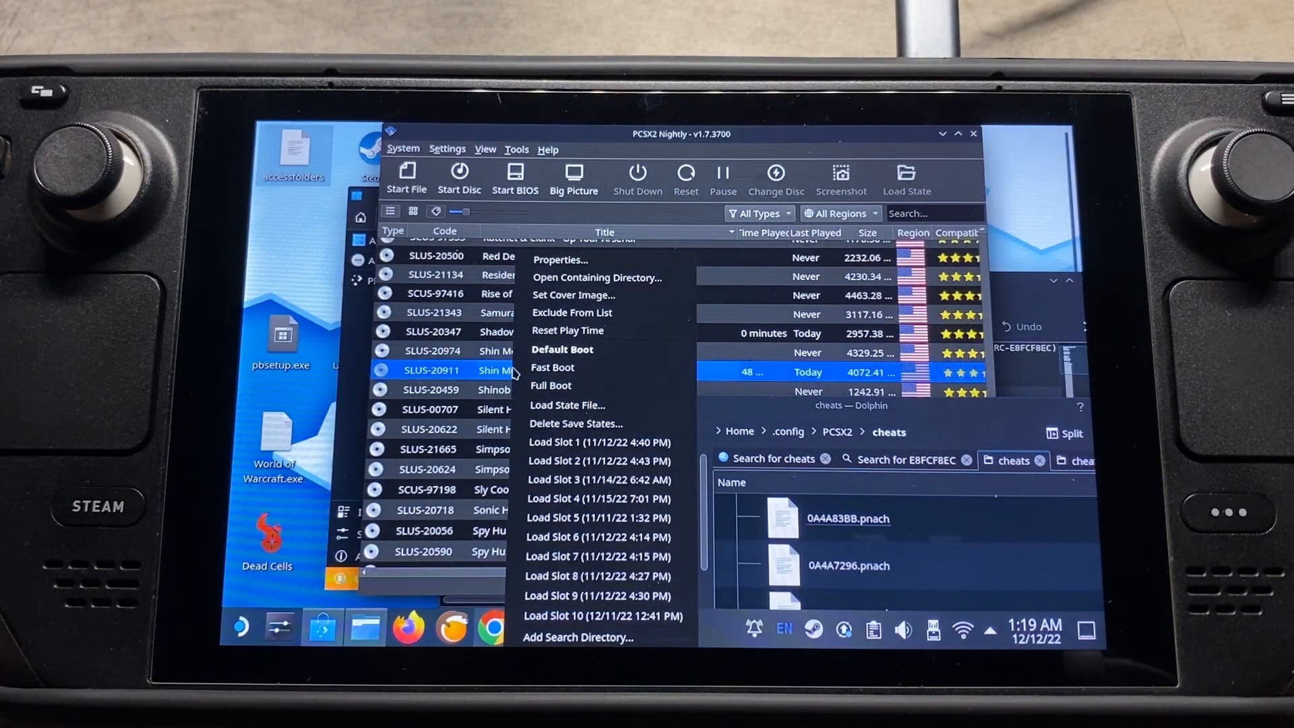
pyautogui.click(560, 260)
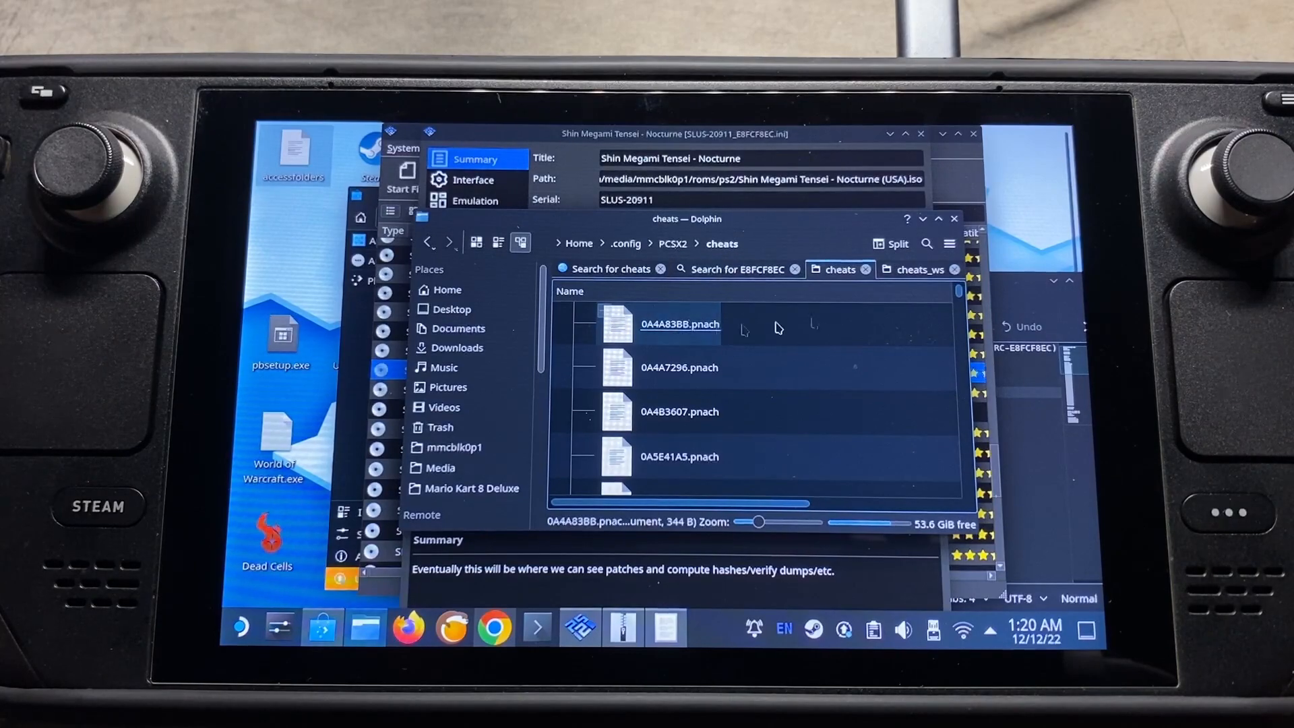
pyautogui.click(926, 244)
pyautogui.write('E8FCF8EC')
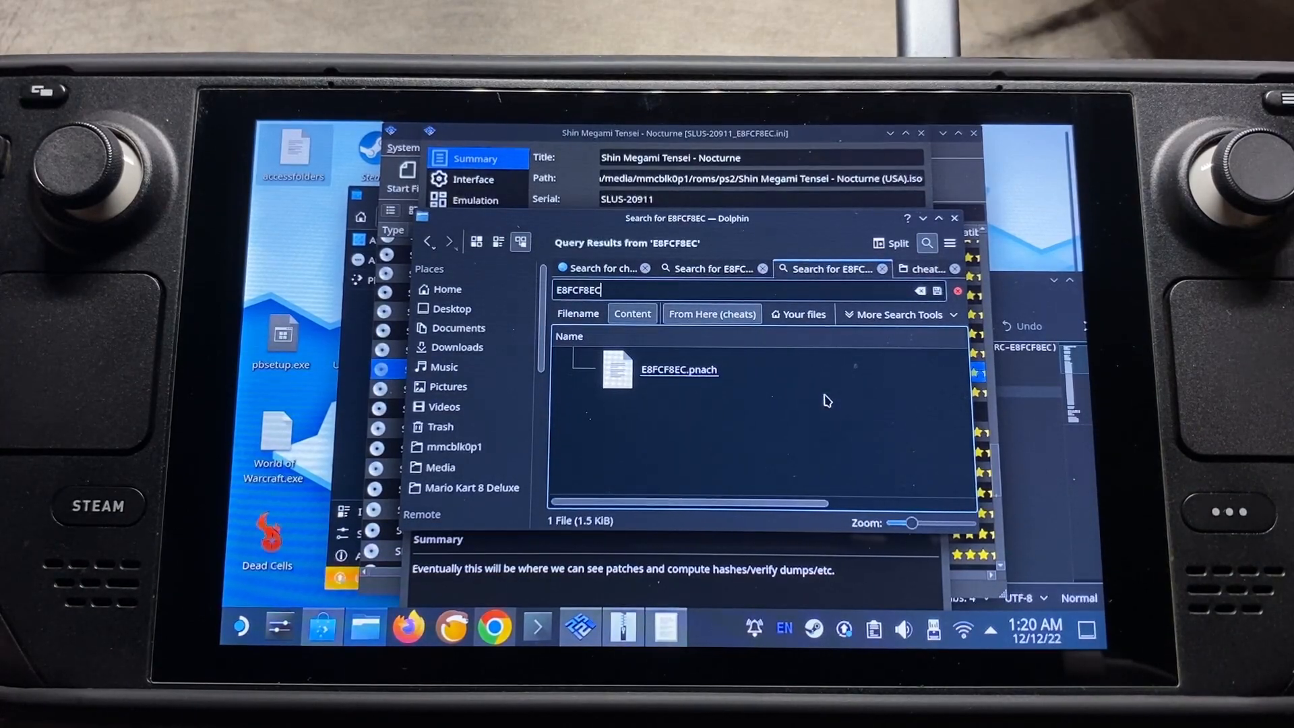
pyautogui.click(678, 370)
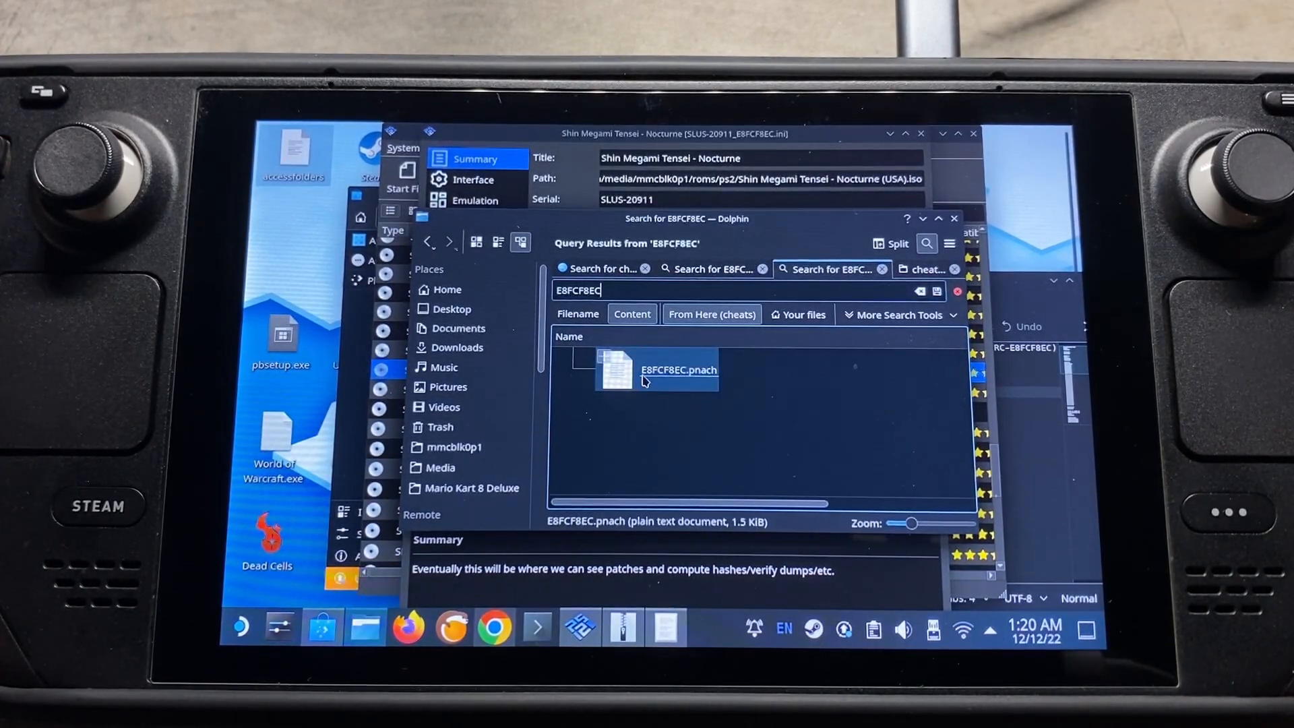
pyautogui.doubleClick(657, 370)
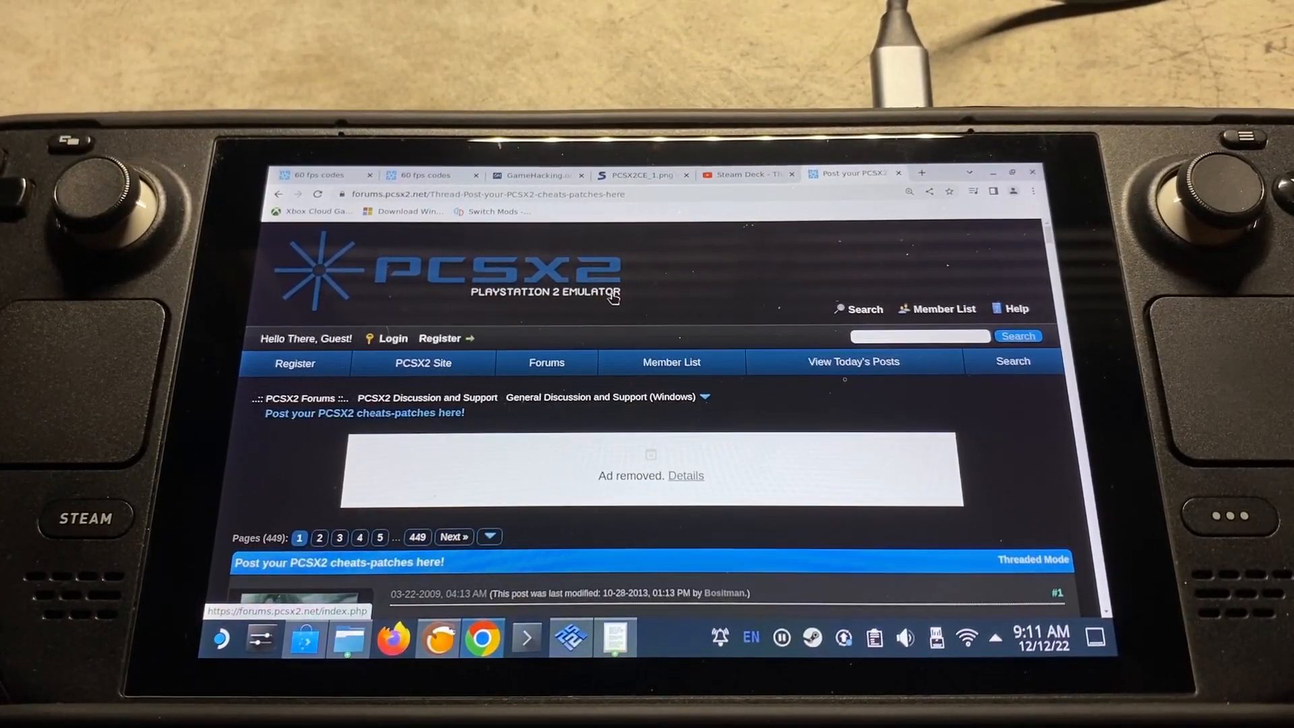
# Scroll the cheats thread to Azumi's NTSC-J patch code and copy it
pyautogui.scroll(-3)
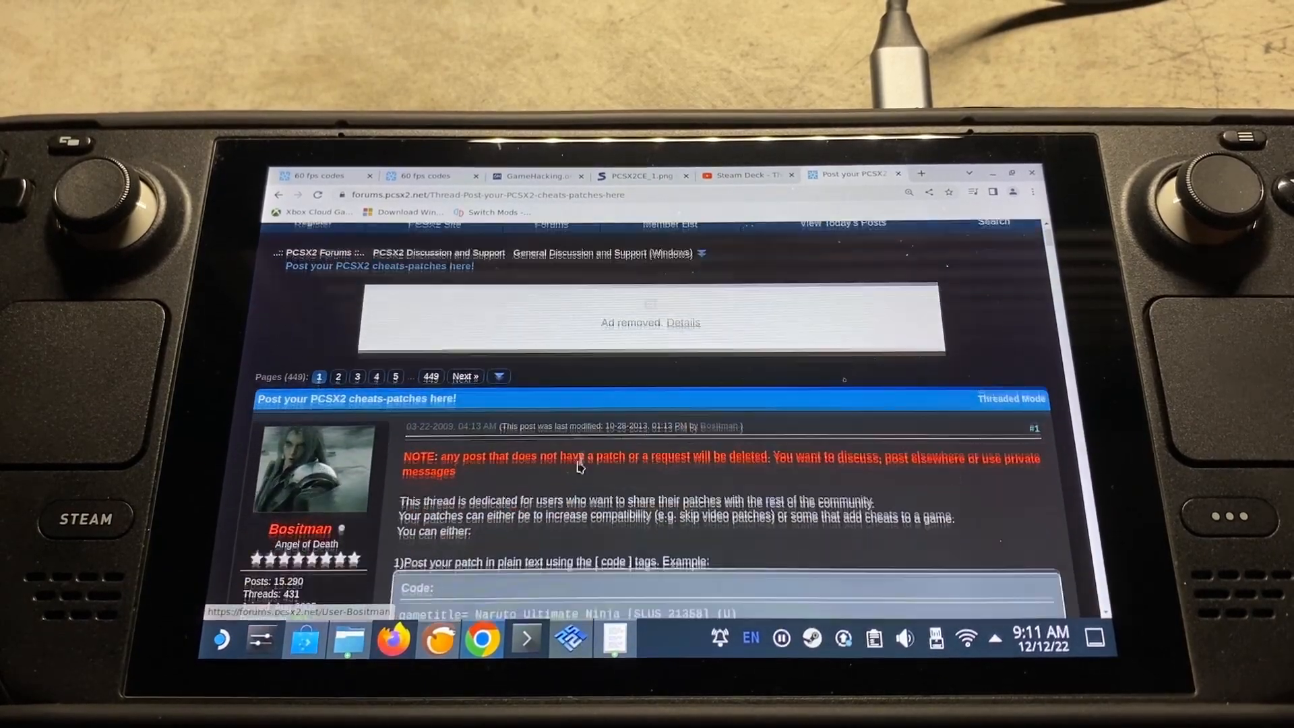
pyautogui.scroll(-3)
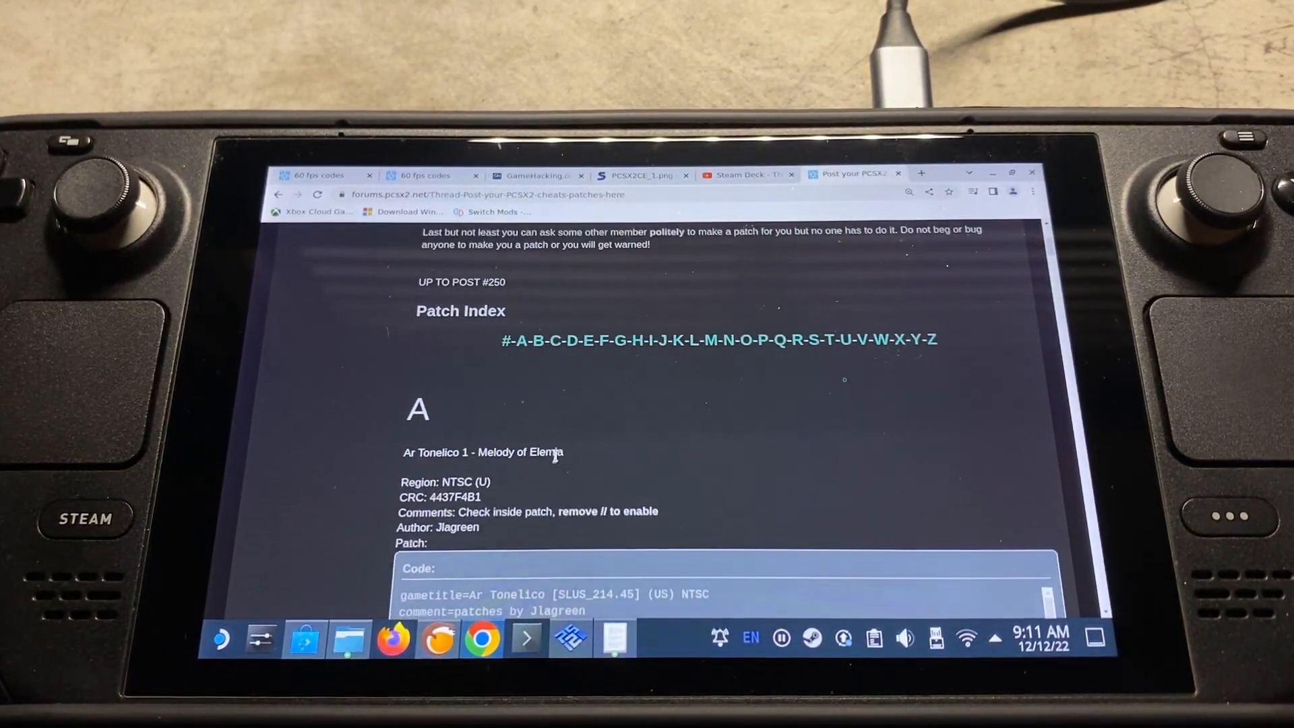
pyautogui.scroll(-3)
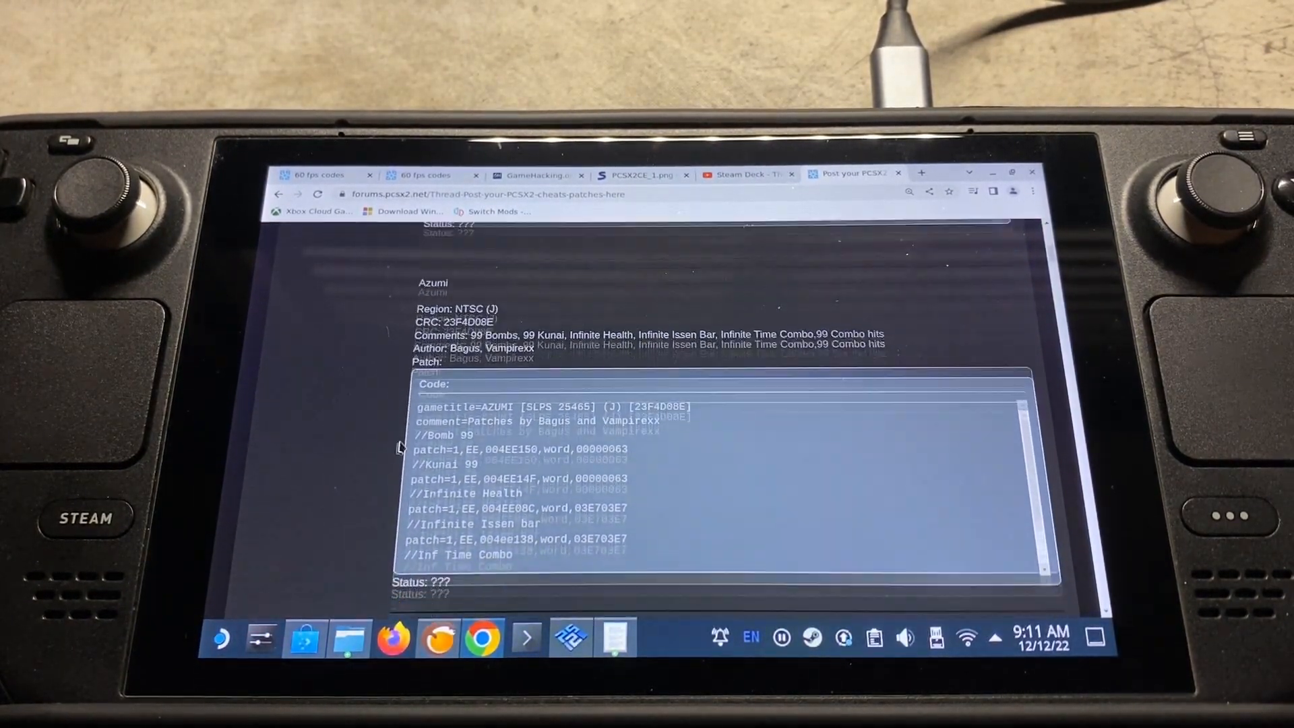
pyautogui.scroll(-3)
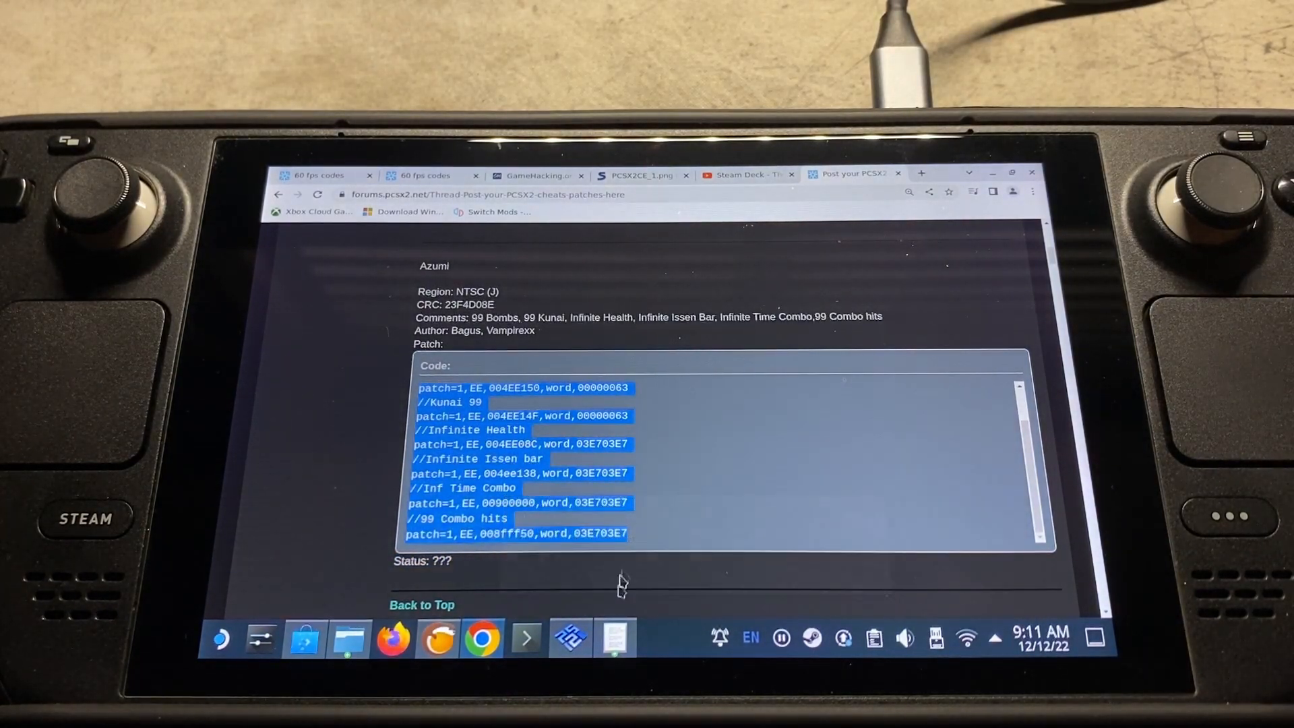
pyautogui.click(615, 639)
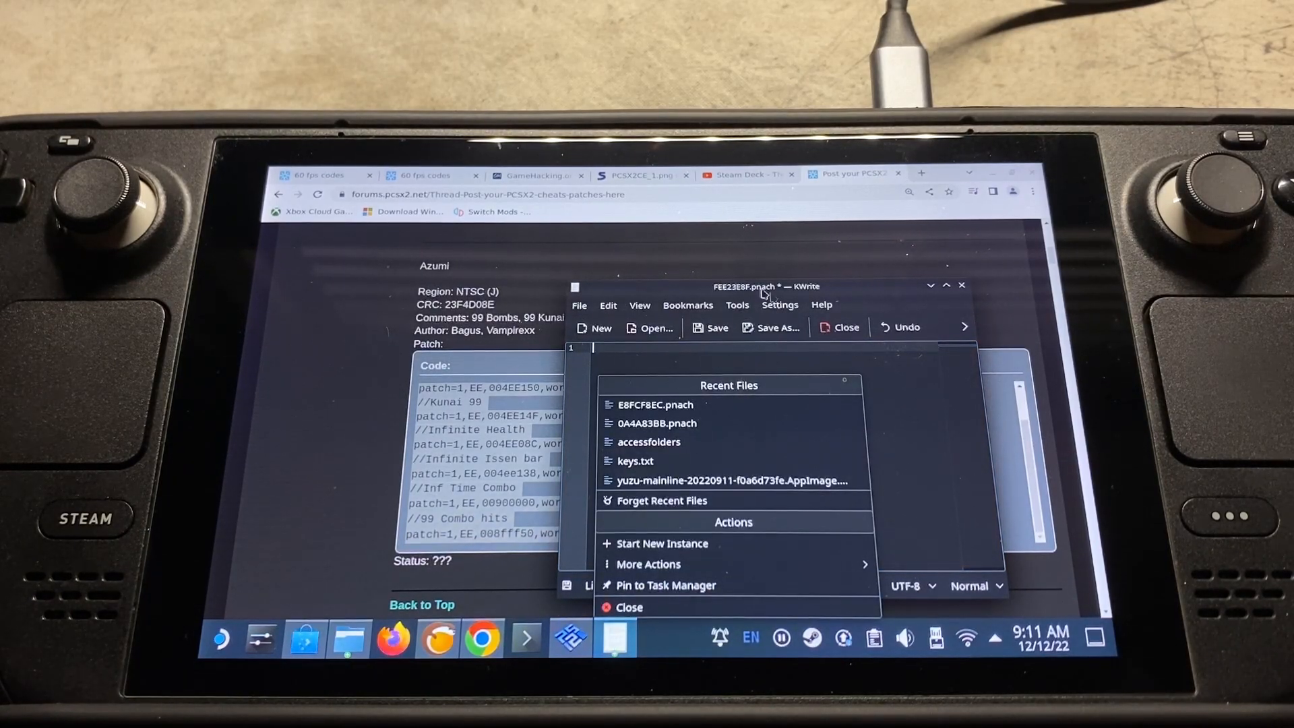
# Paste Azumi's patch code into the empty .pnach file and save it under a new name
pyautogui.rightClick(702, 366)
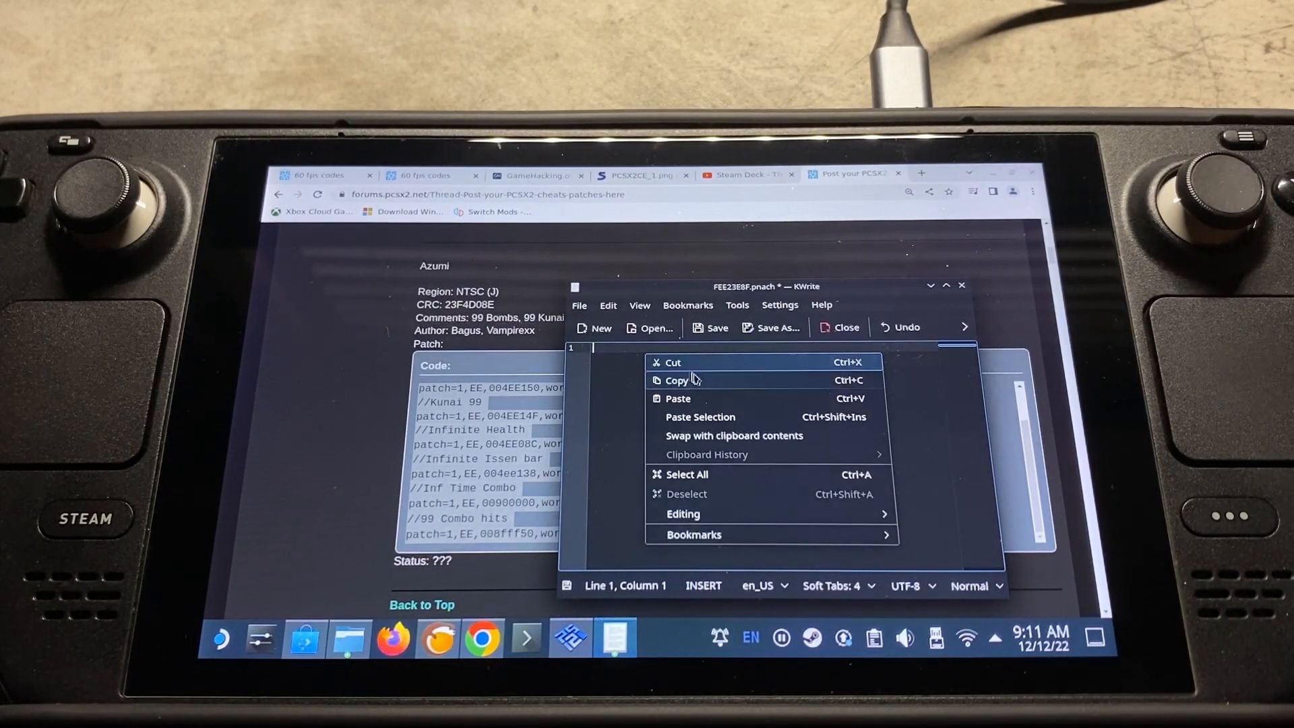
pyautogui.click(678, 399)
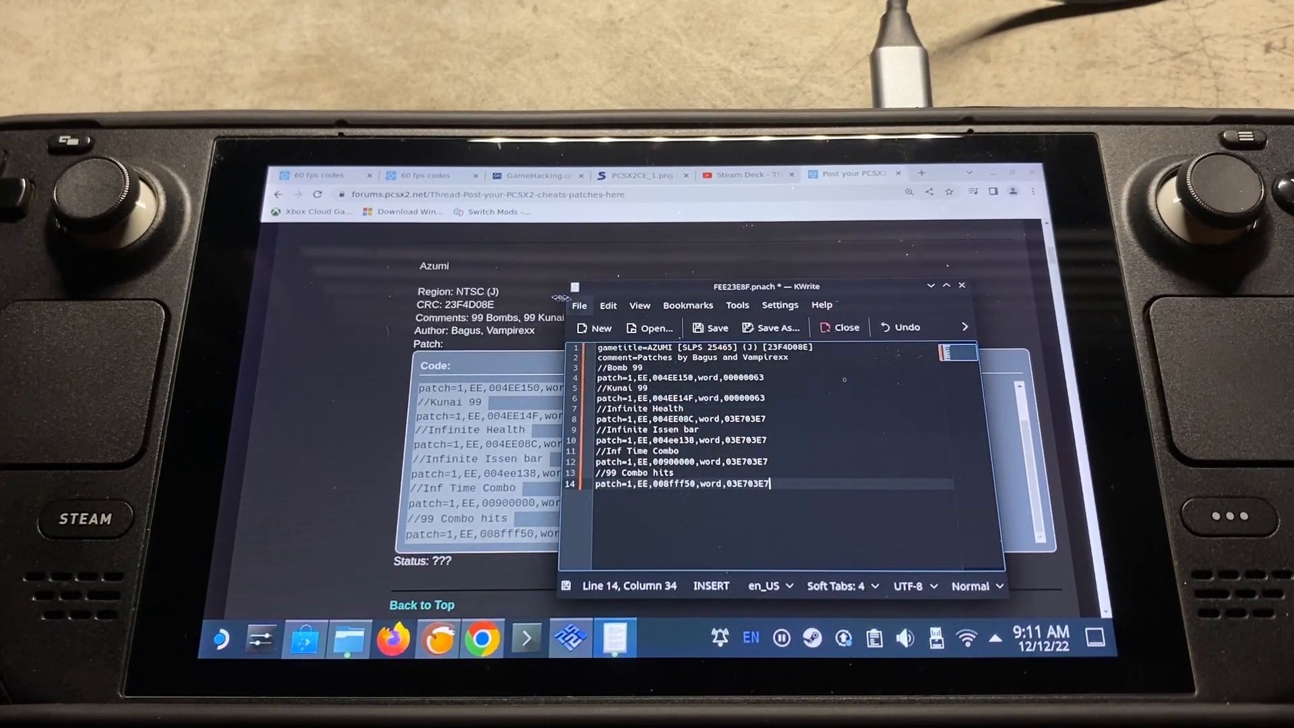
pyautogui.click(578, 305)
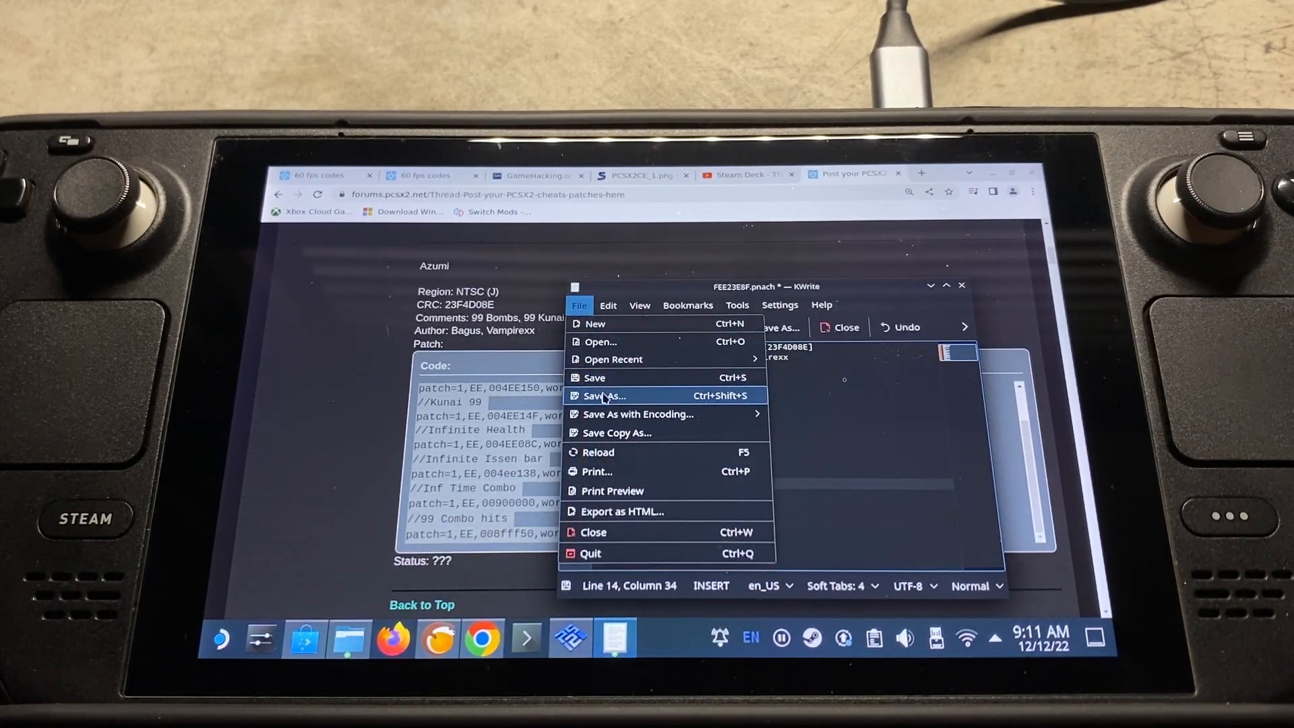
pyautogui.click(601, 395)
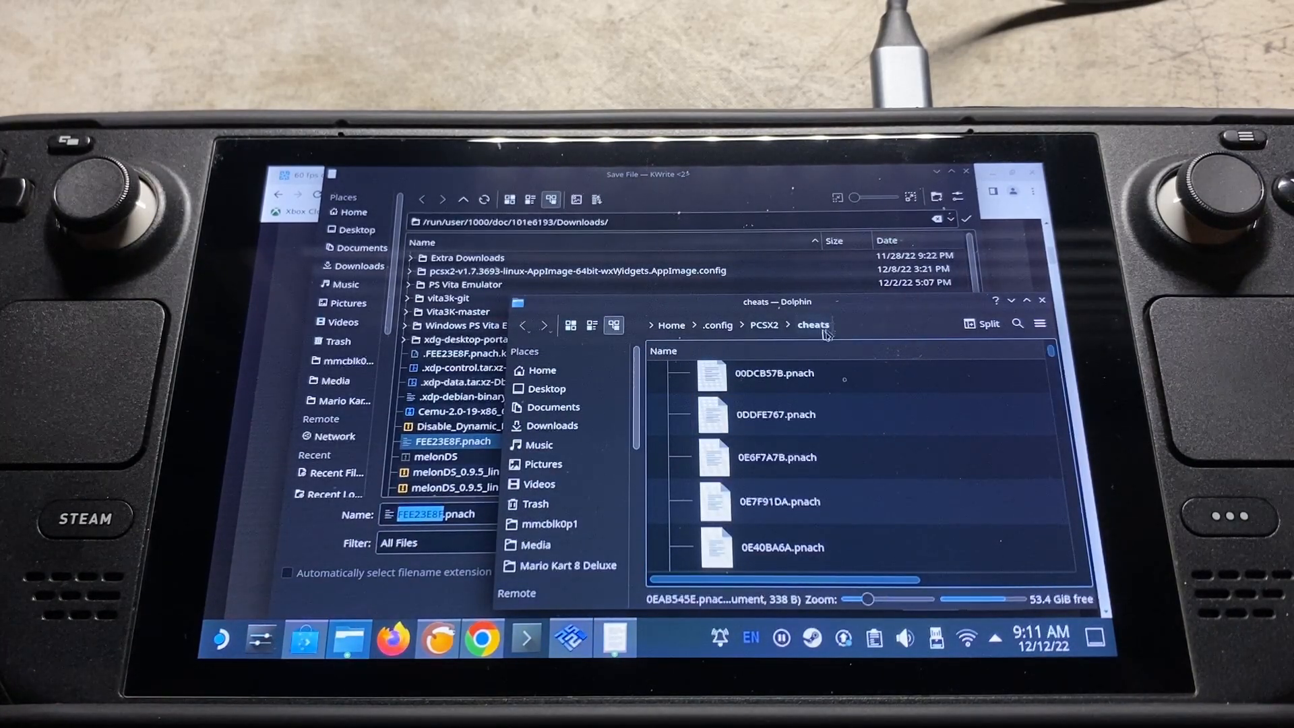
pyautogui.moveTo(869, 480)
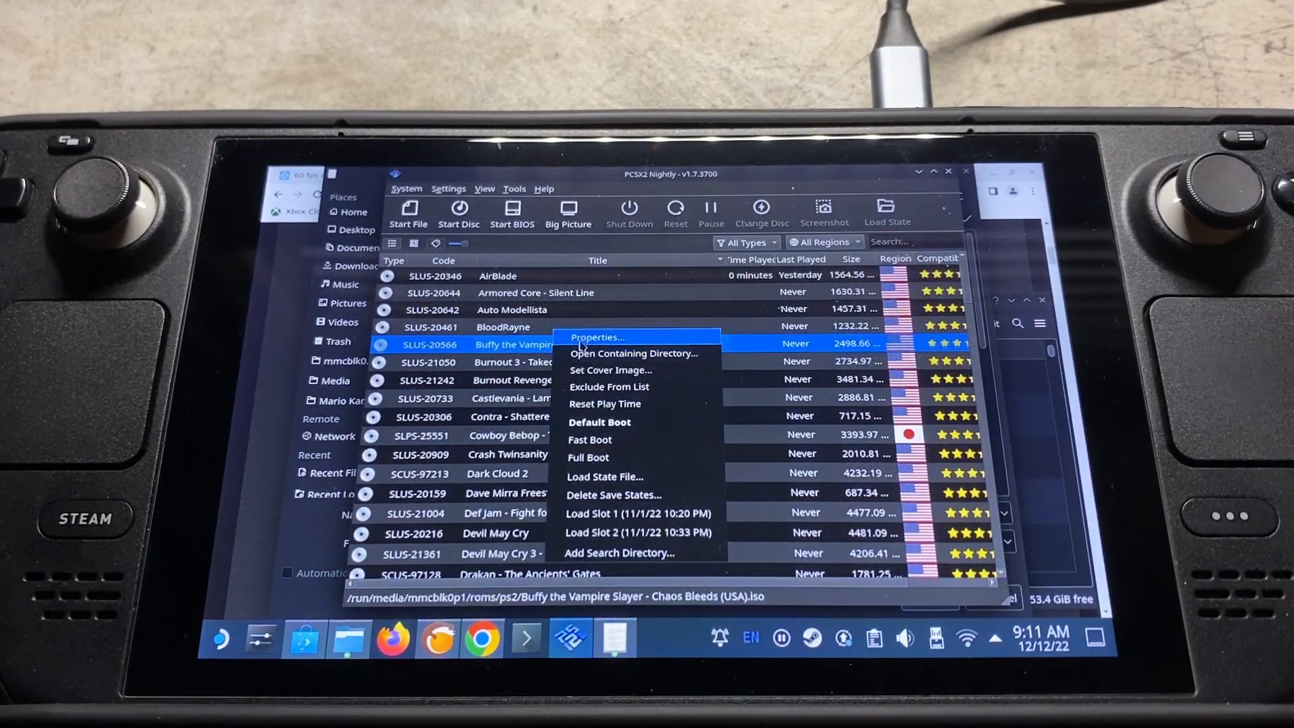
pyautogui.click(596, 337)
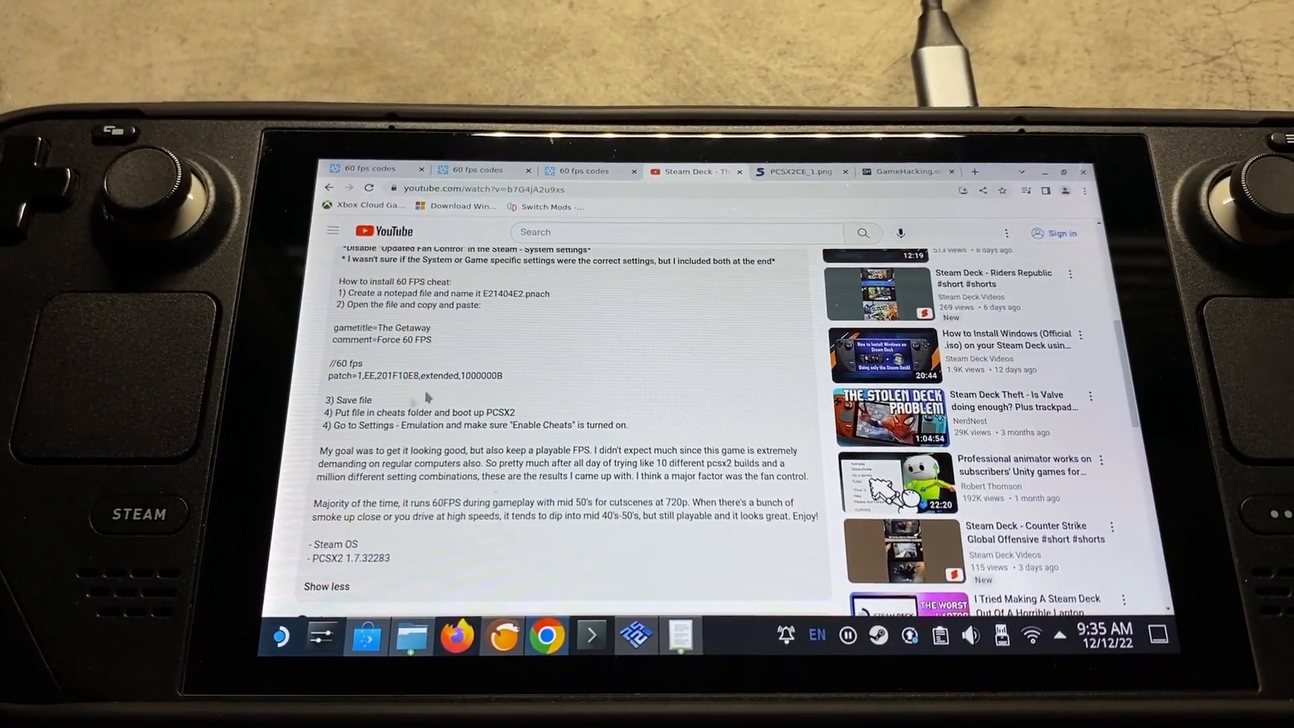
# Browse the 60 FPS codes thread, the PCSX2 patch editor screenshot and GameHacking.org's PS2 converter
pyautogui.moveTo(334, 327); pyautogui.dragTo(502, 375)
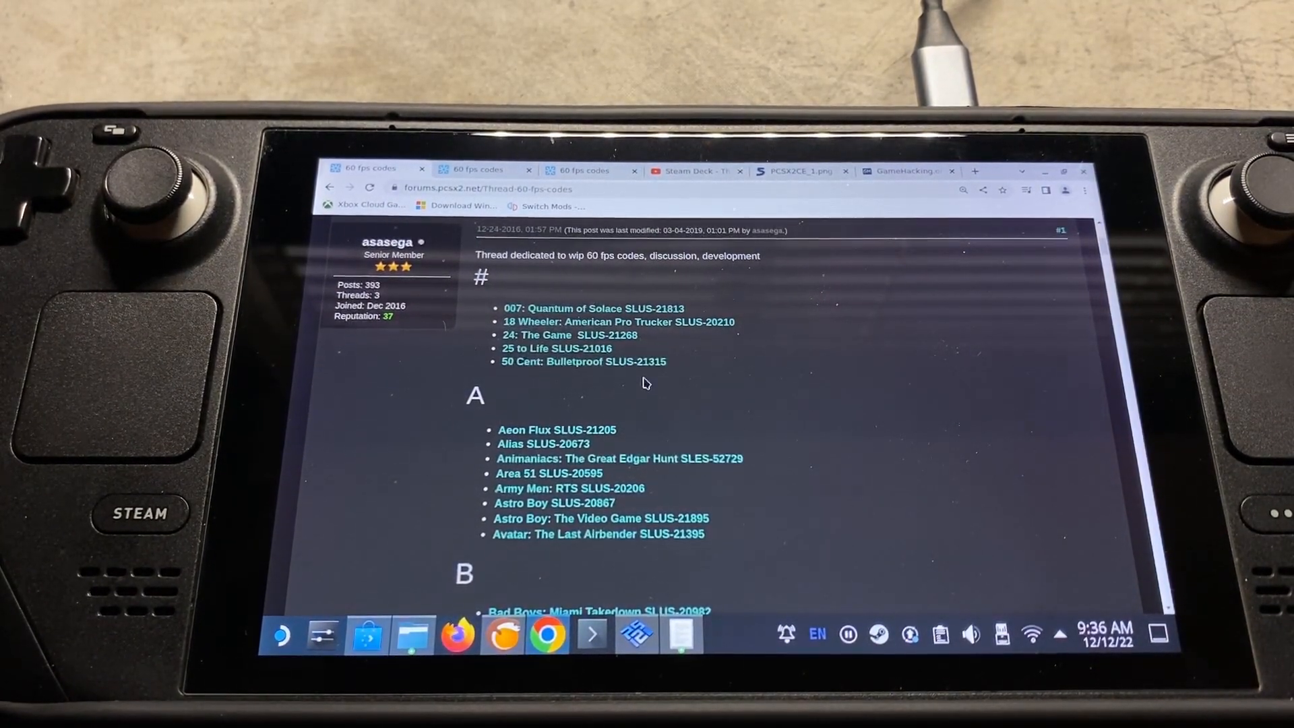
pyautogui.moveTo(669, 548)
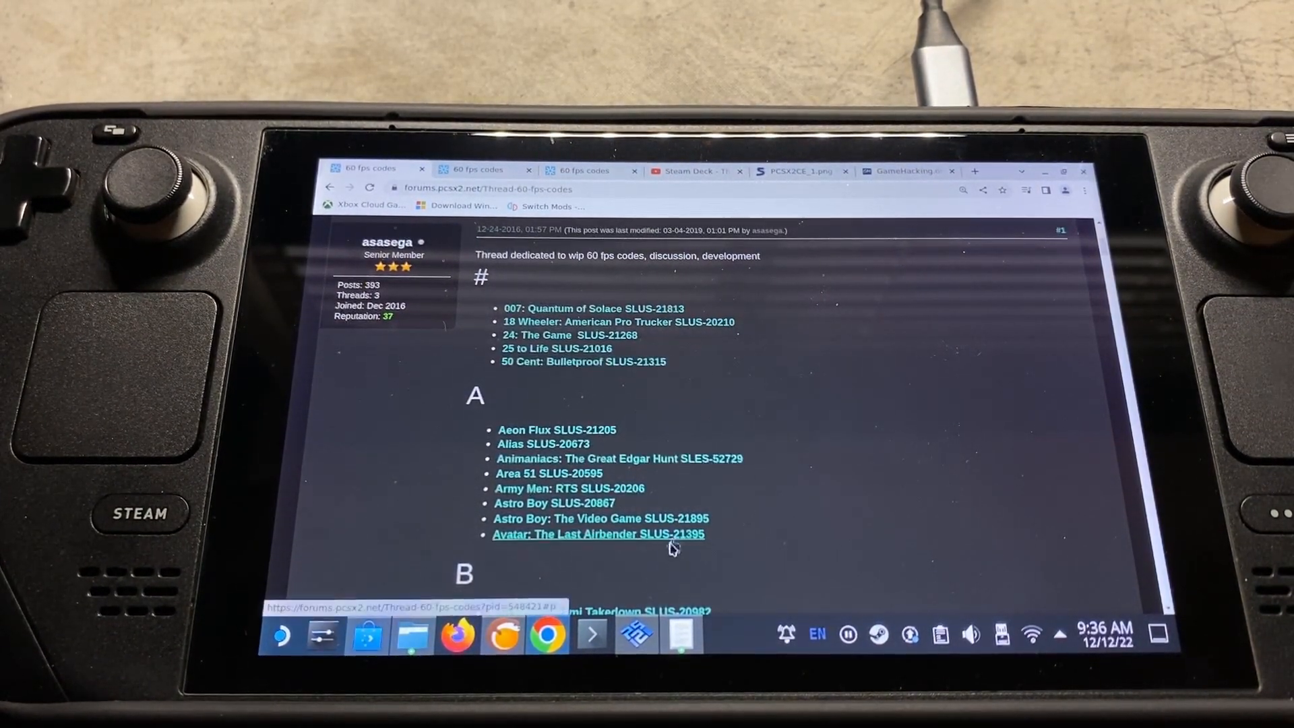
pyautogui.scroll(-3)
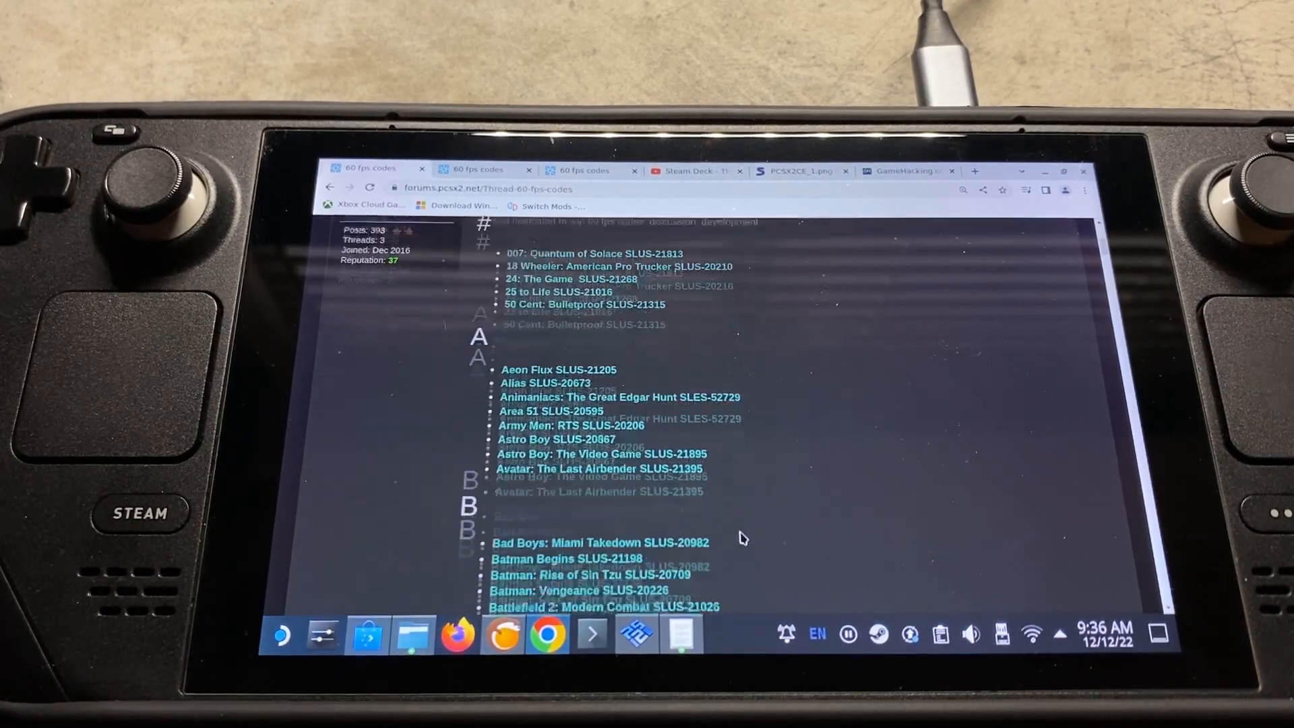
pyautogui.scroll(-3)
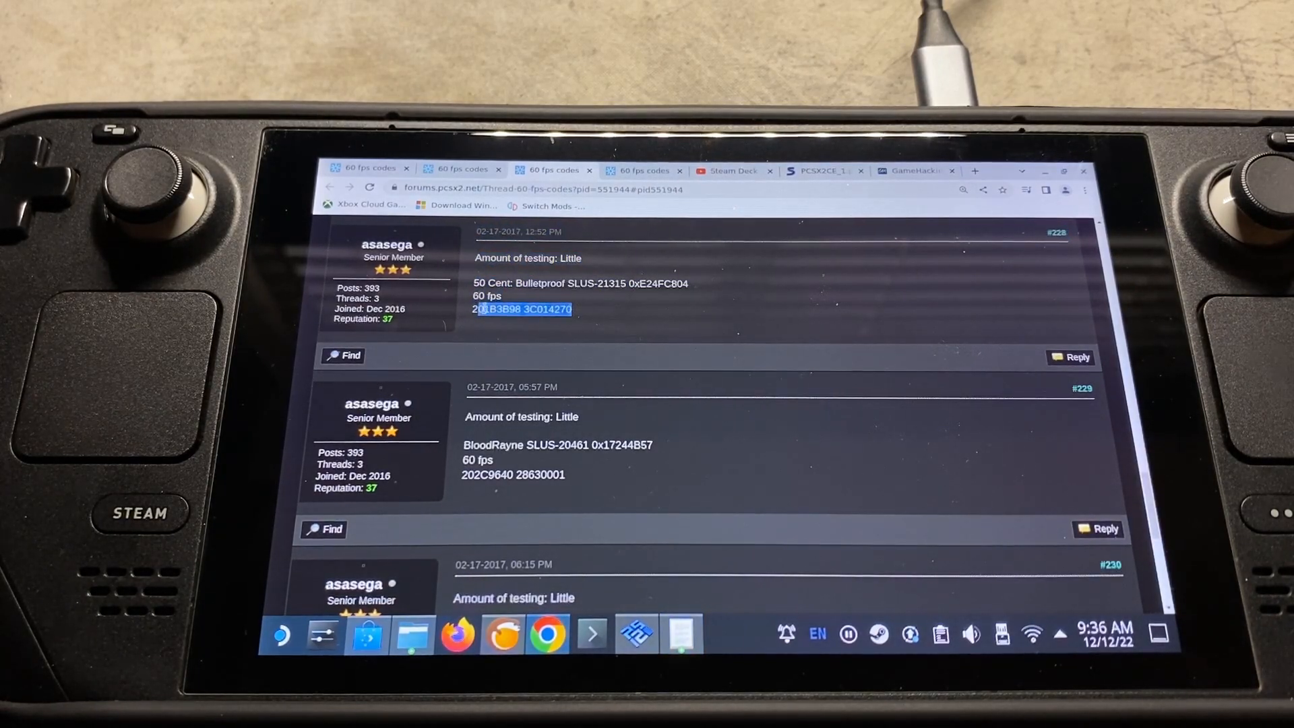
pyautogui.click(825, 171)
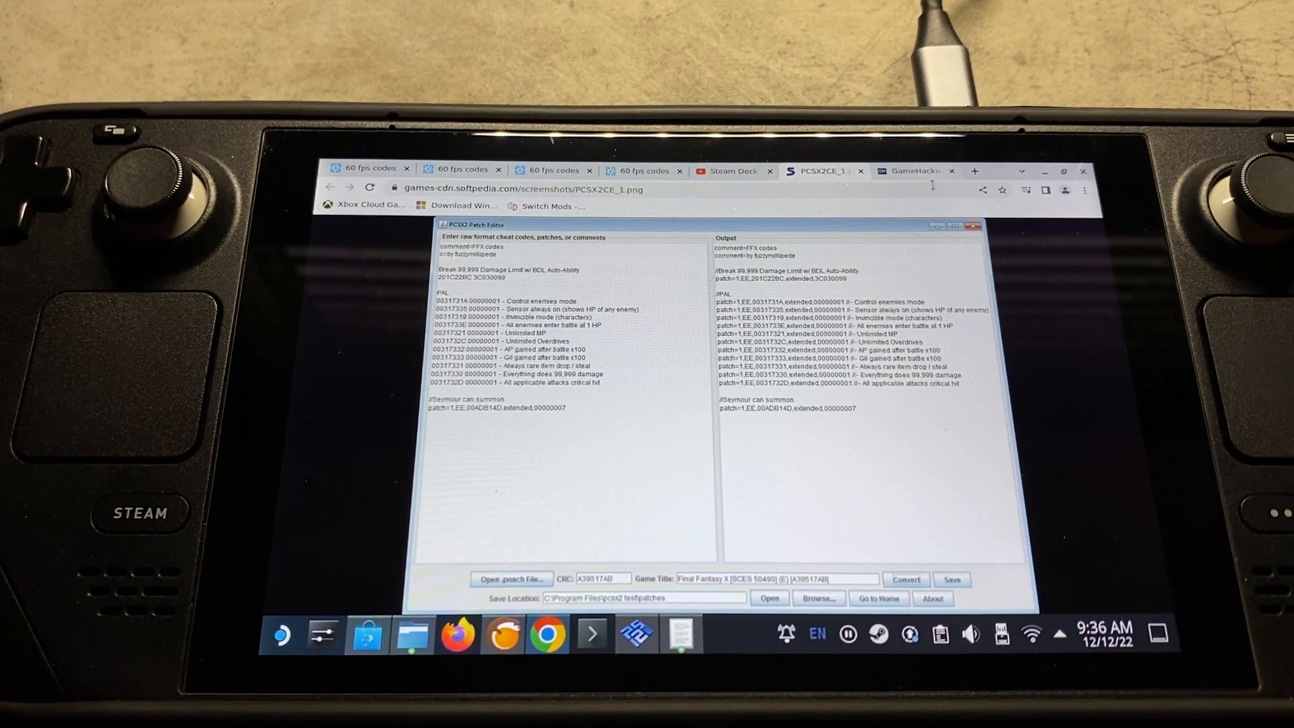
pyautogui.click(914, 170)
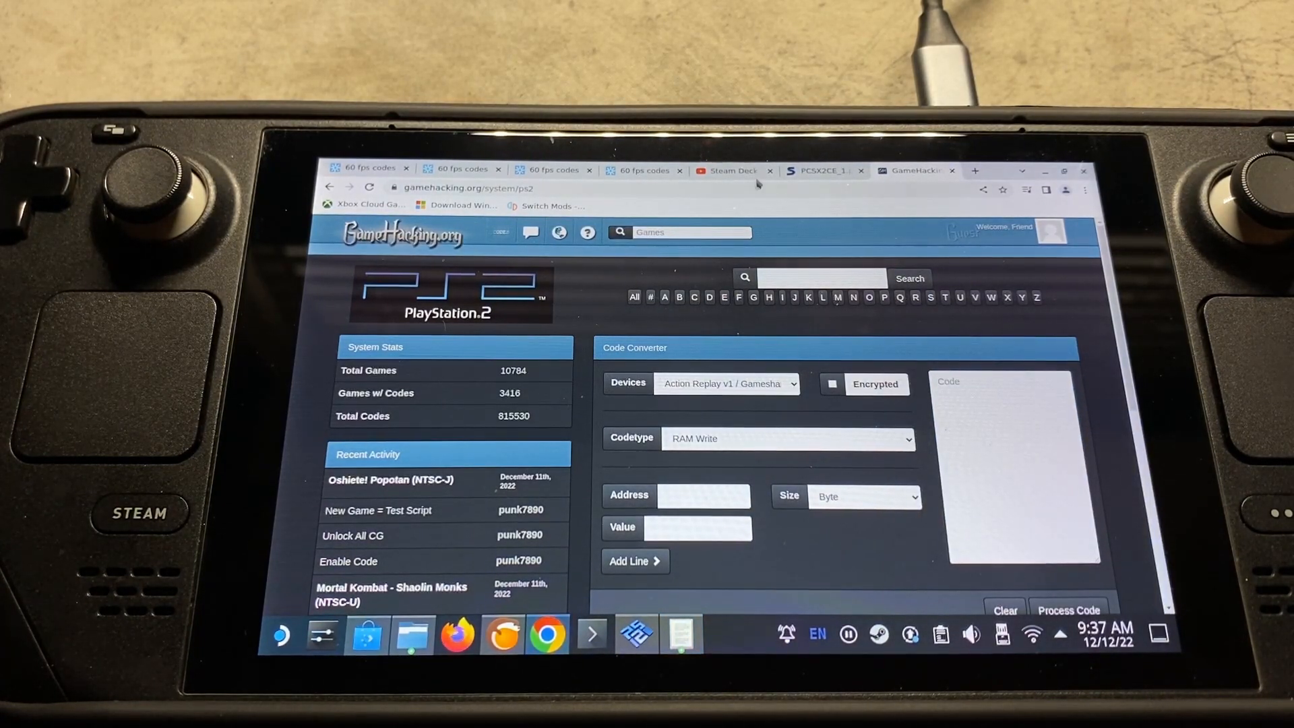
pyautogui.click(729, 170)
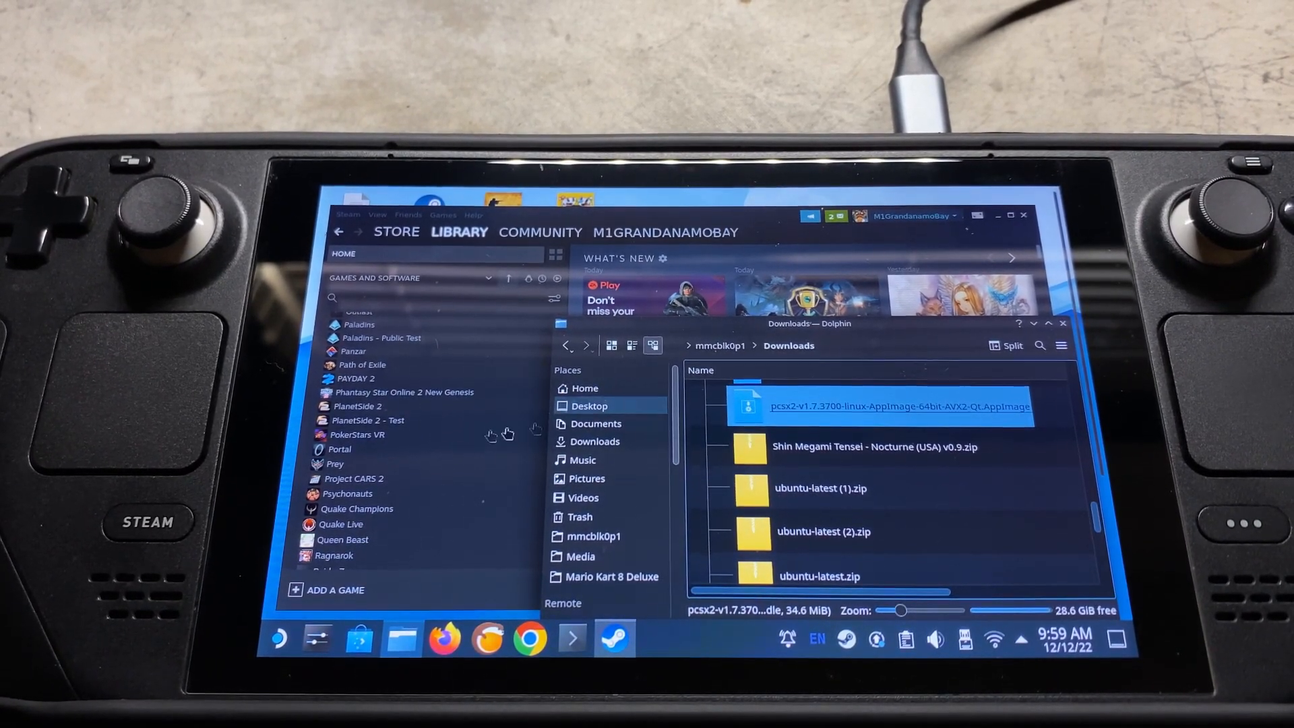
# Add the PCSX2 AppImage to Steam as a non-Steam game and launch it with PLAY
pyautogui.rightClick(886, 407)
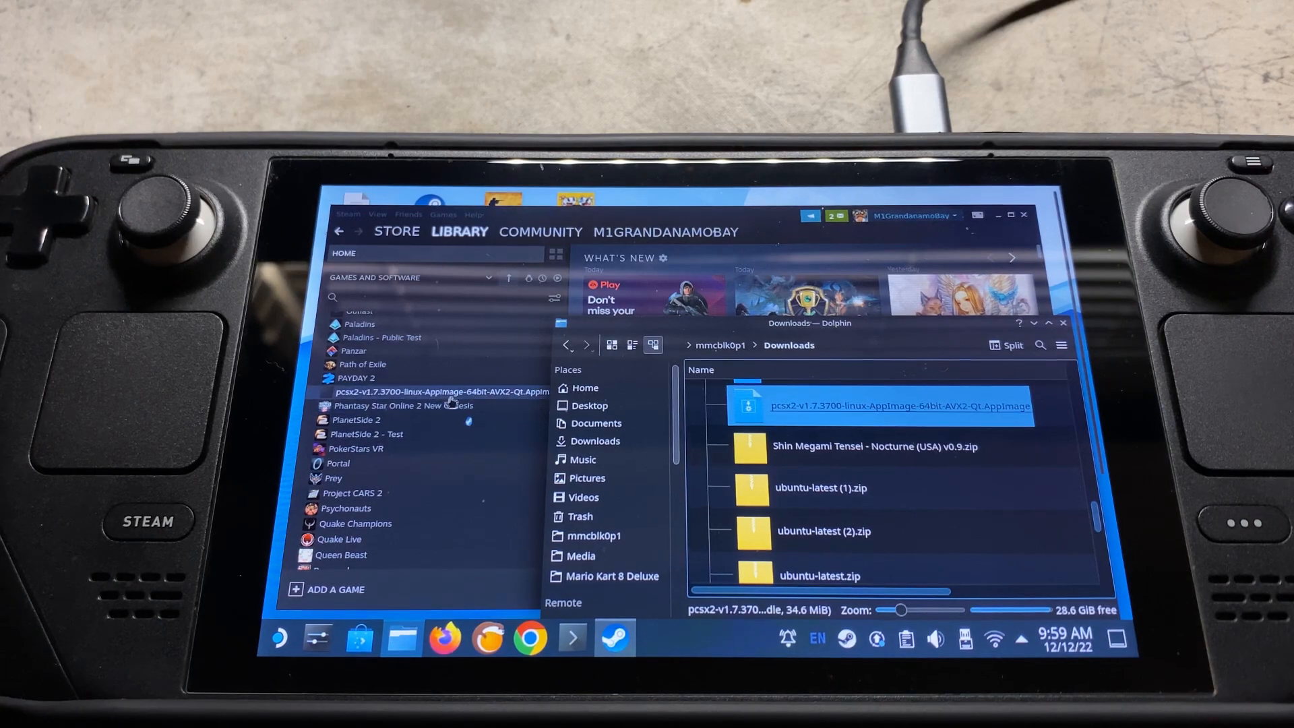
pyautogui.click(440, 392)
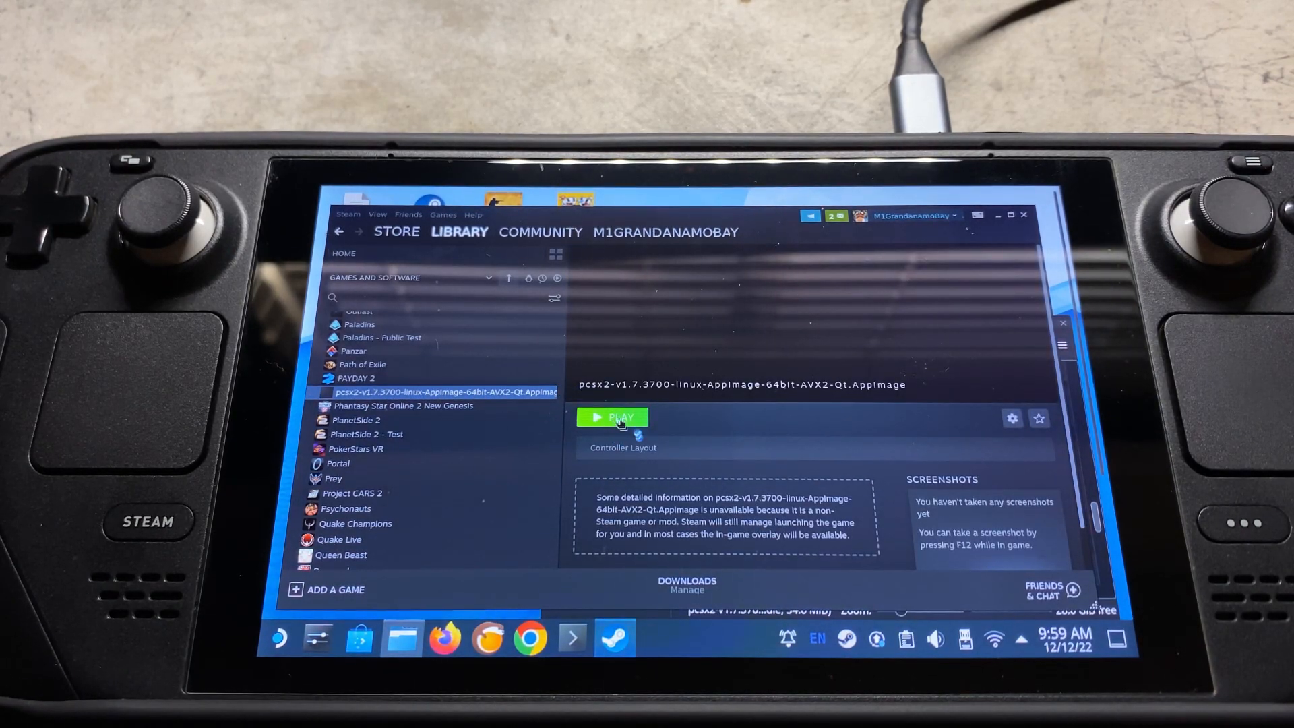
pyautogui.click(614, 417)
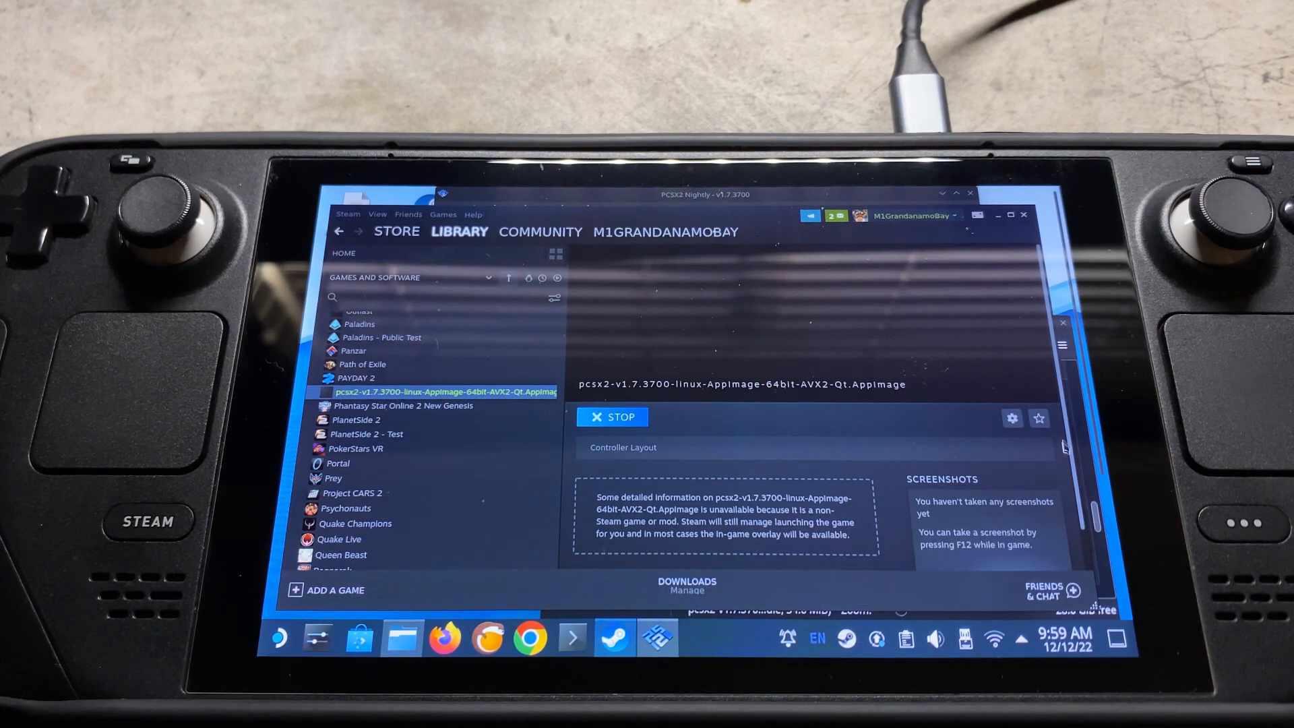
pyautogui.rightClick(812, 406)
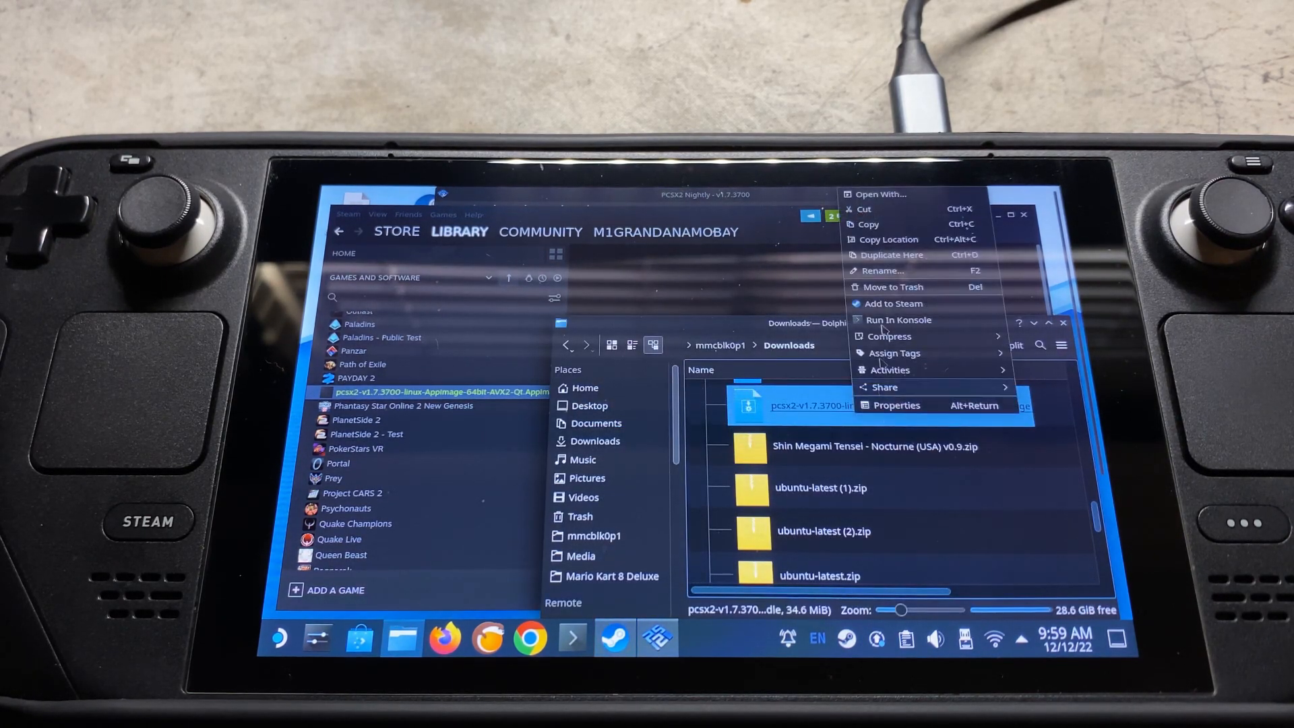
pyautogui.moveTo(624, 221)
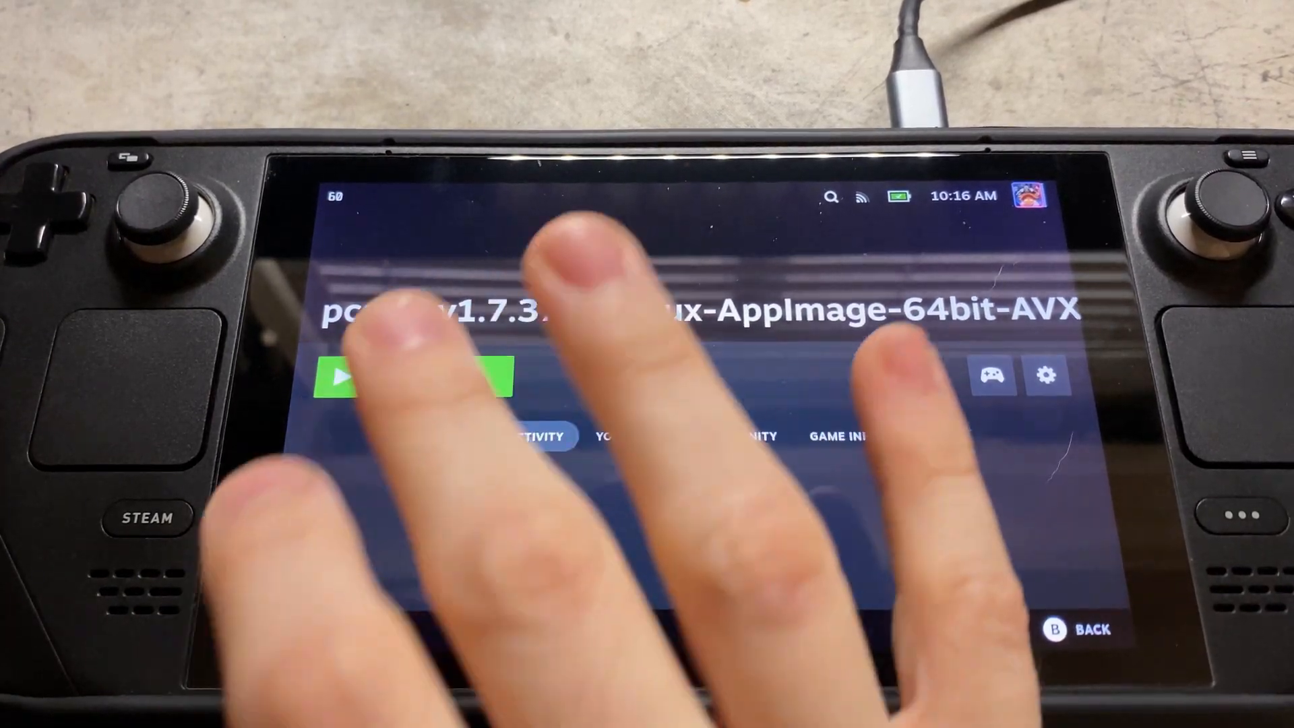
# Tap Play on the PCSX2 AppImage's Gaming Mode library page
pyautogui.click(414, 378)
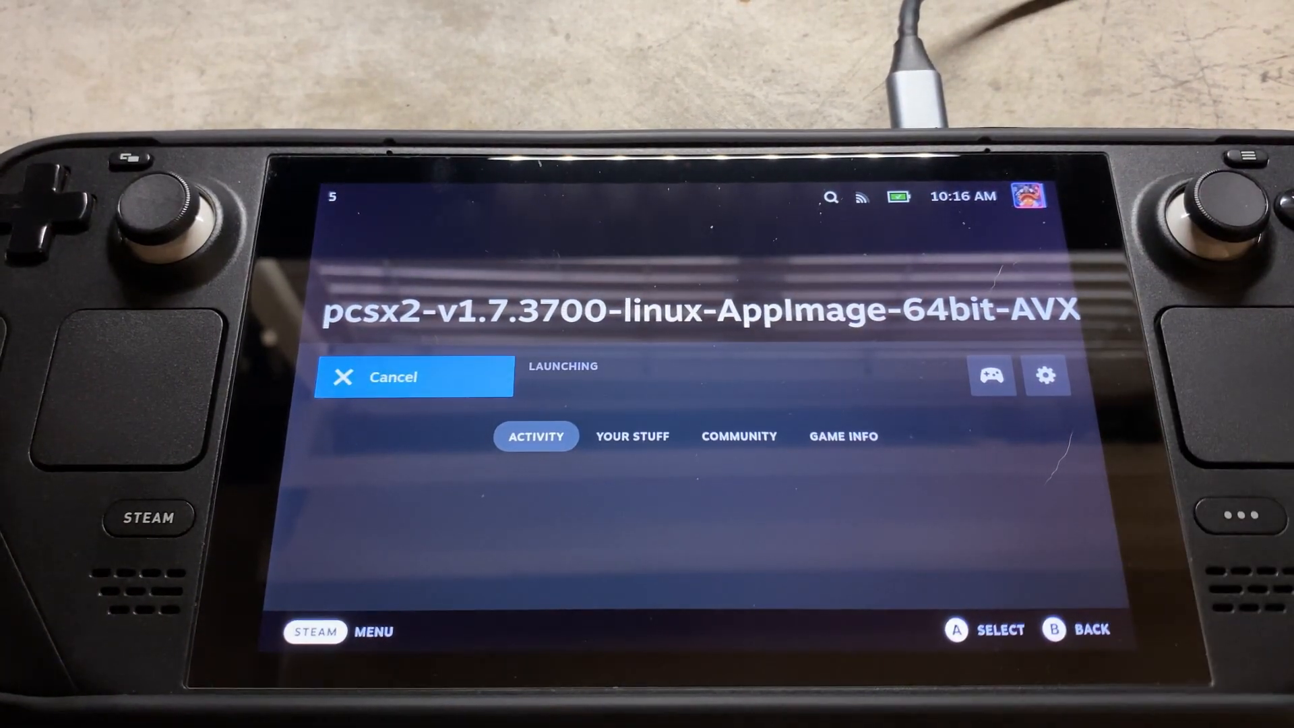